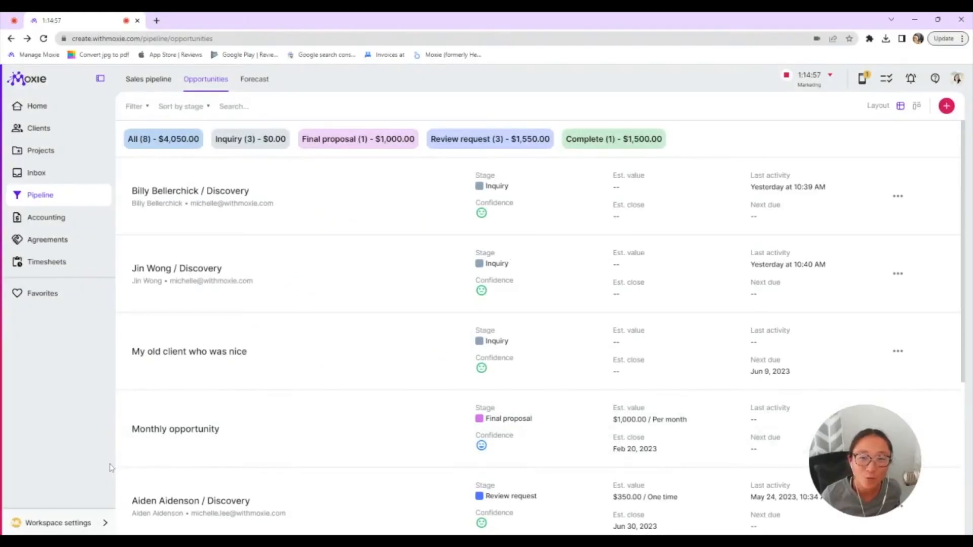
mouse_move(105, 436)
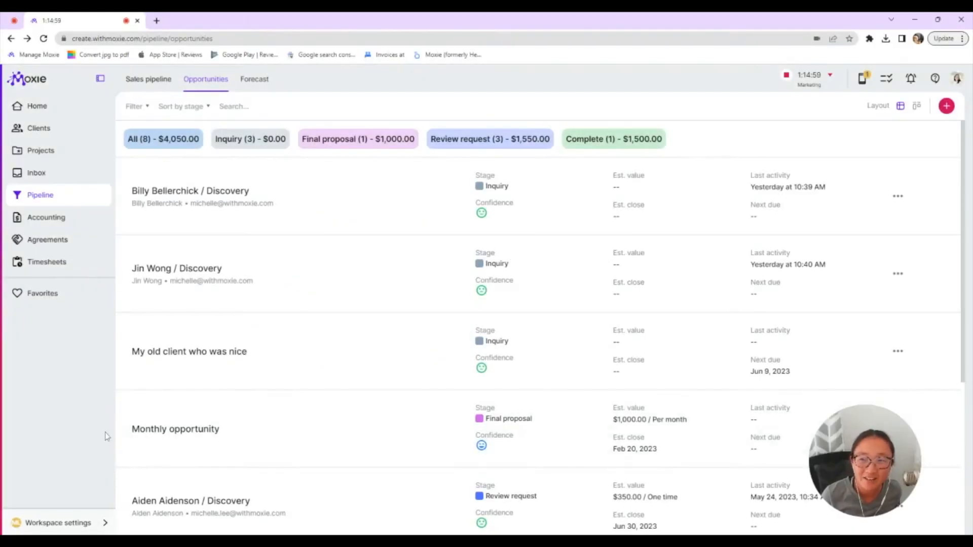
mouse_move(91, 441)
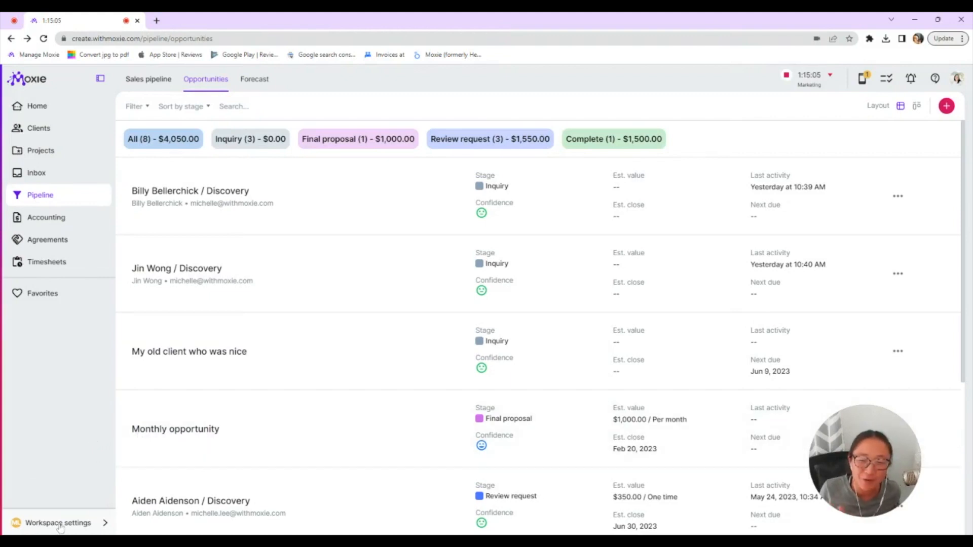
Bring up the Workspace settings menu from the left sidebar over the pipeline view.
click(57, 523)
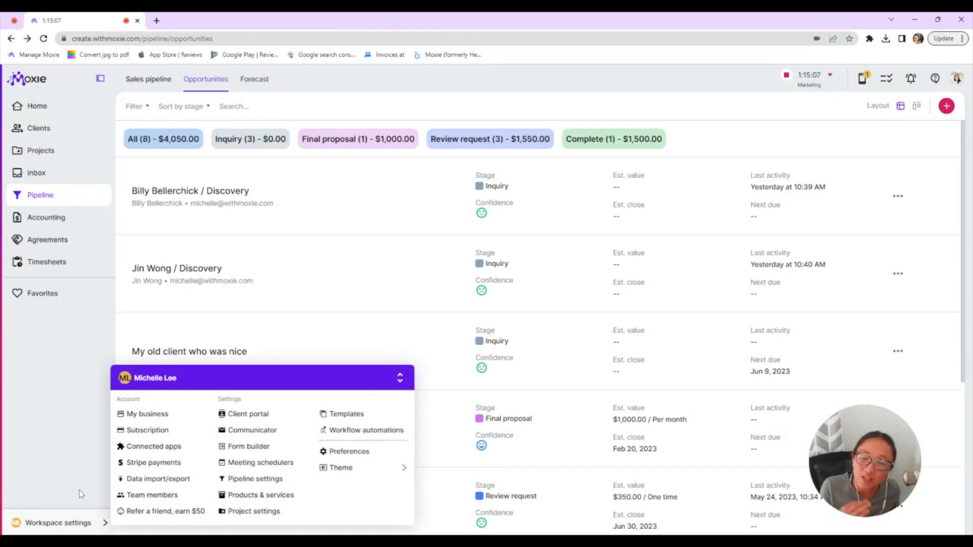
mouse_move(158, 478)
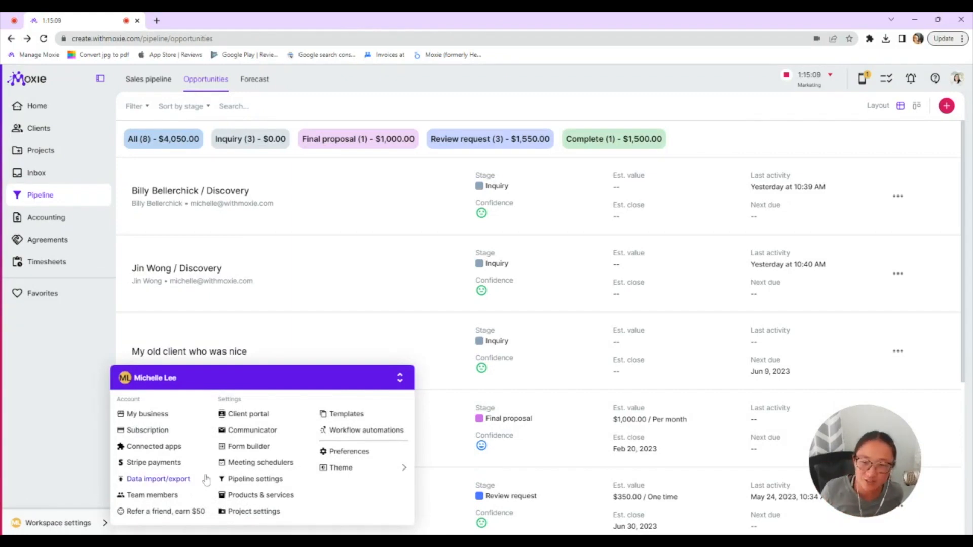
mouse_move(249, 414)
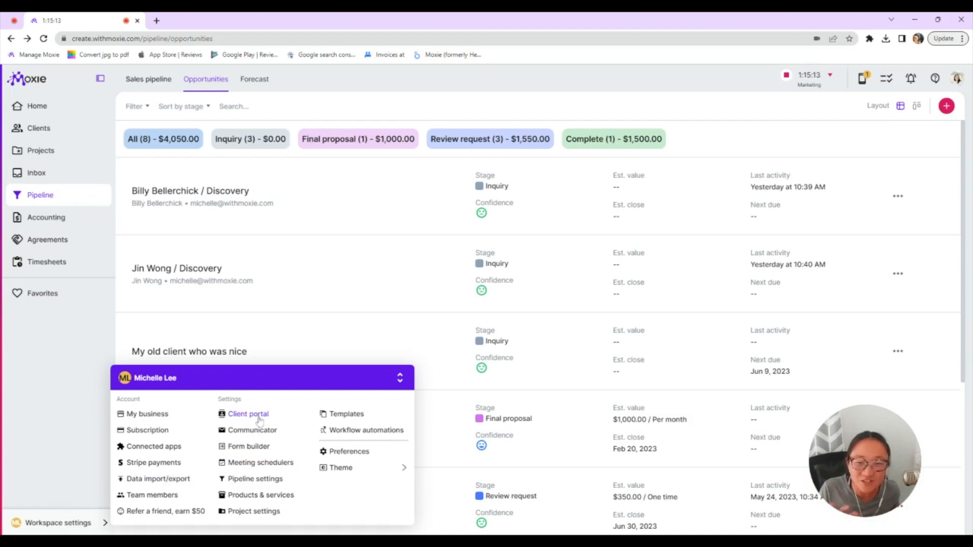
Show the Client portal brand customization with Assistant font, favicon, colours and hello logo.
click(249, 413)
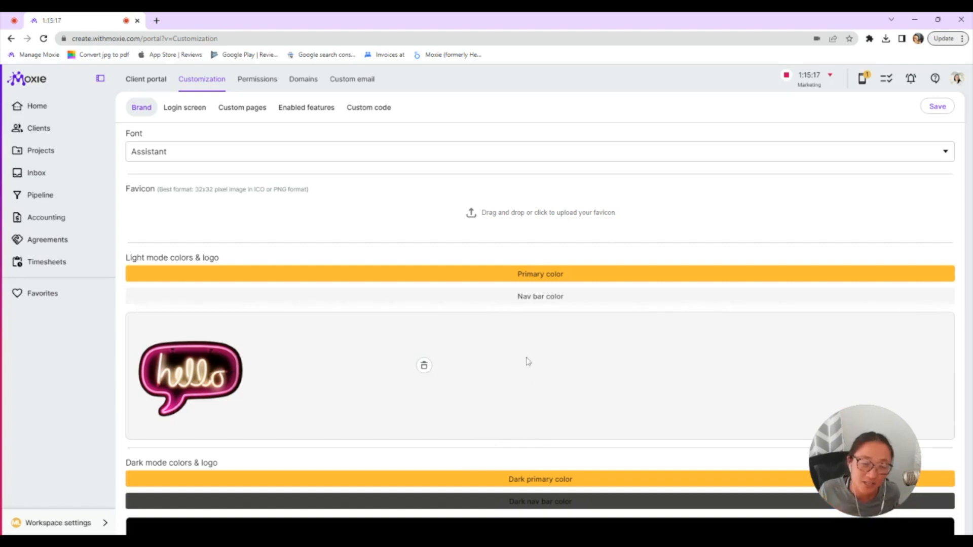
mouse_move(520, 328)
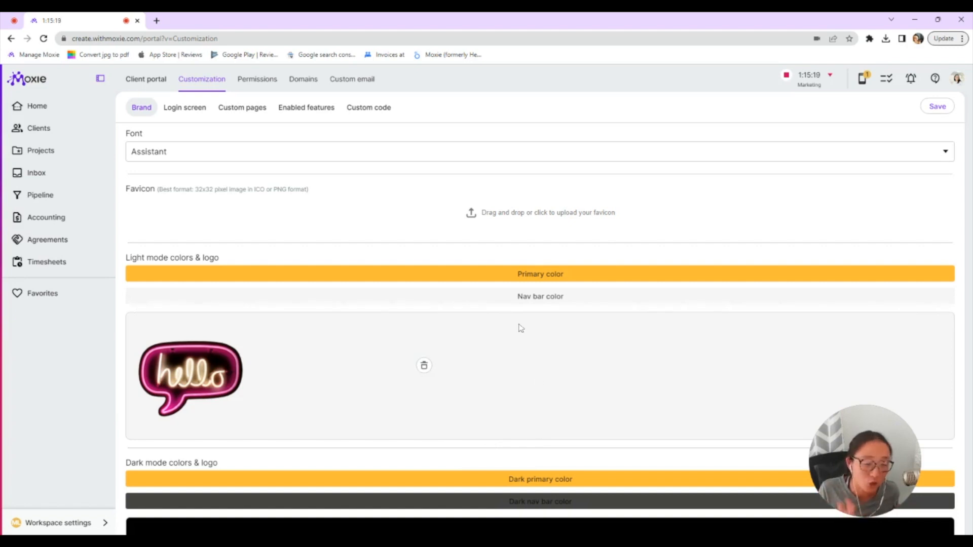
mouse_move(521, 327)
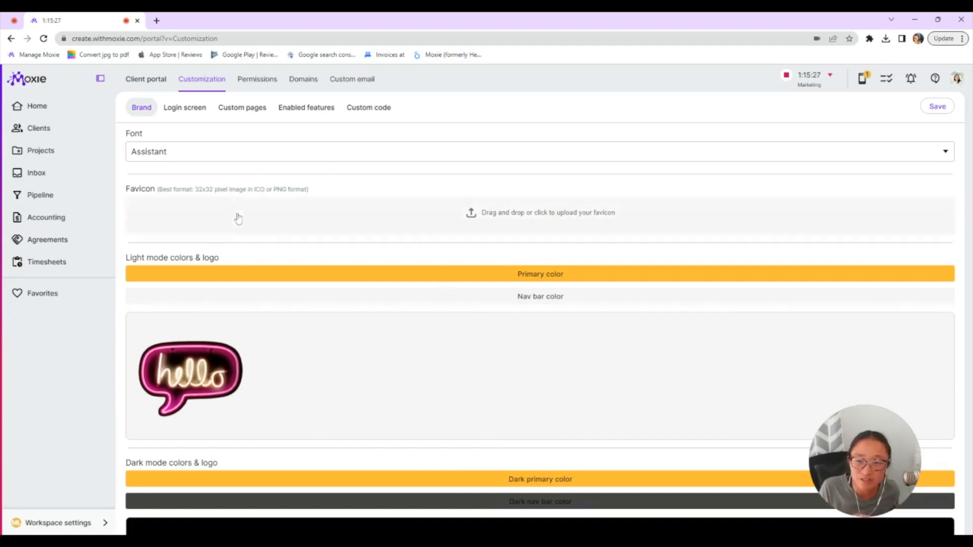
mouse_move(254, 239)
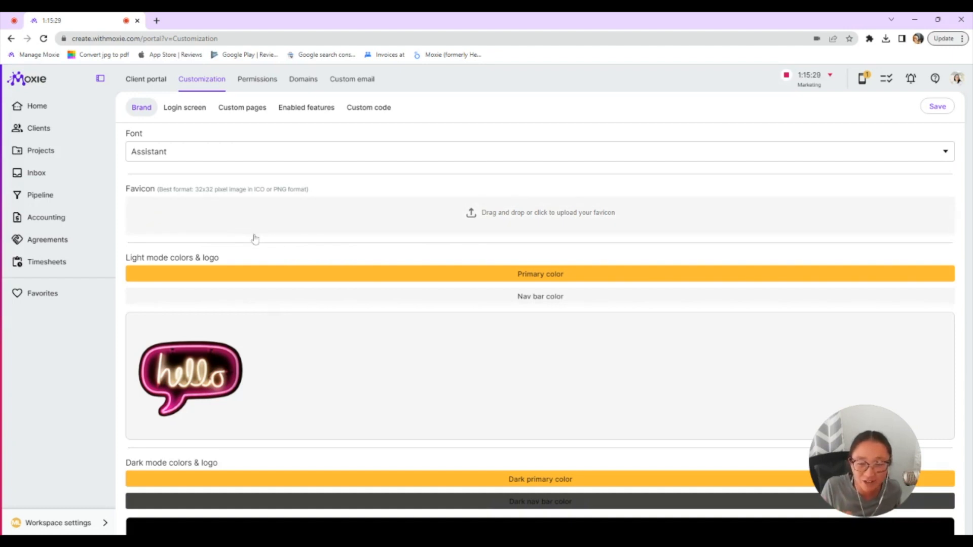
scroll(down, 3)
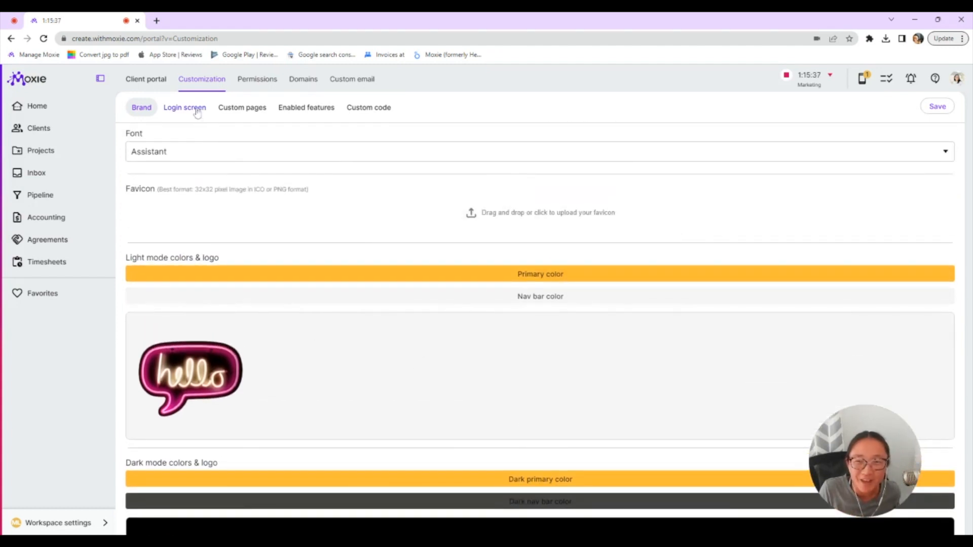
Review the Login screen settings: background images, welcome message and rainbow-striped login preview.
click(184, 107)
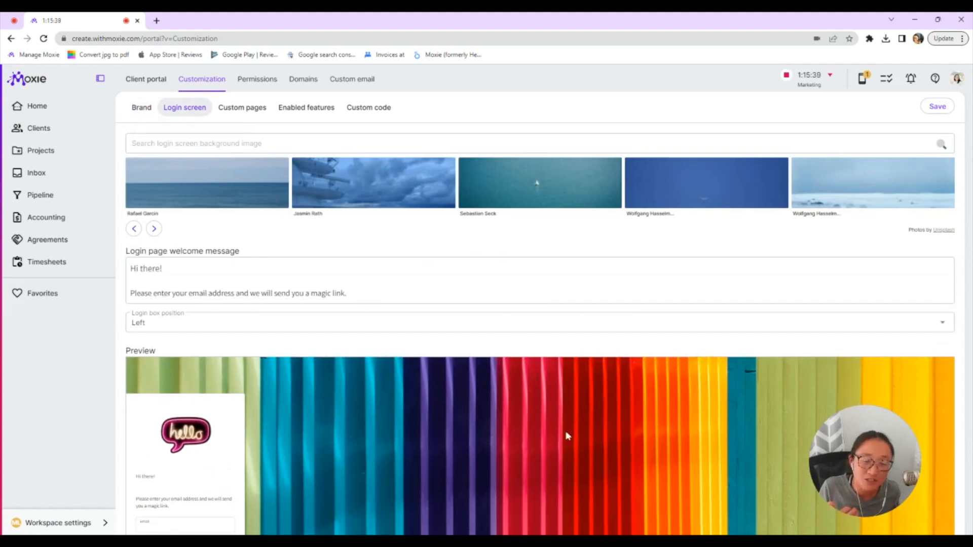
scroll(down, 3)
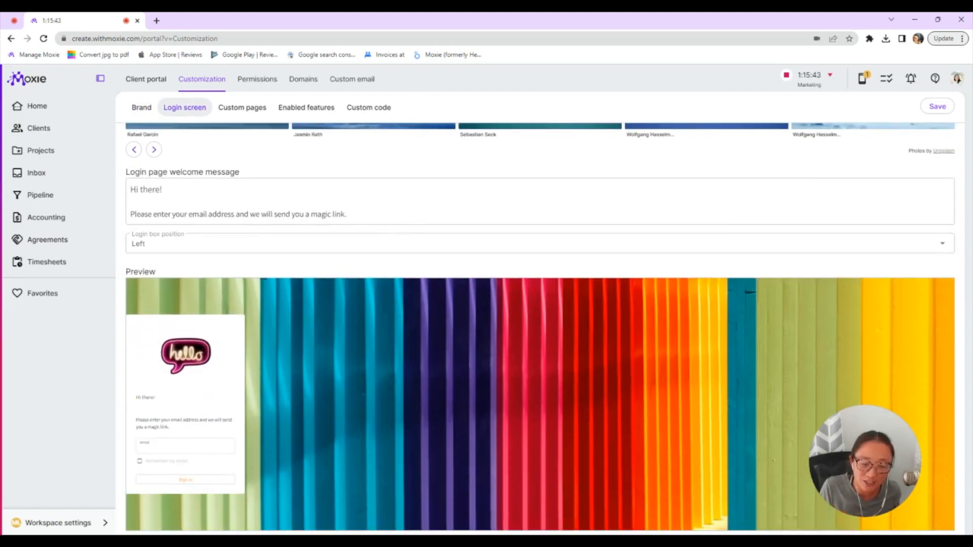
mouse_move(564, 438)
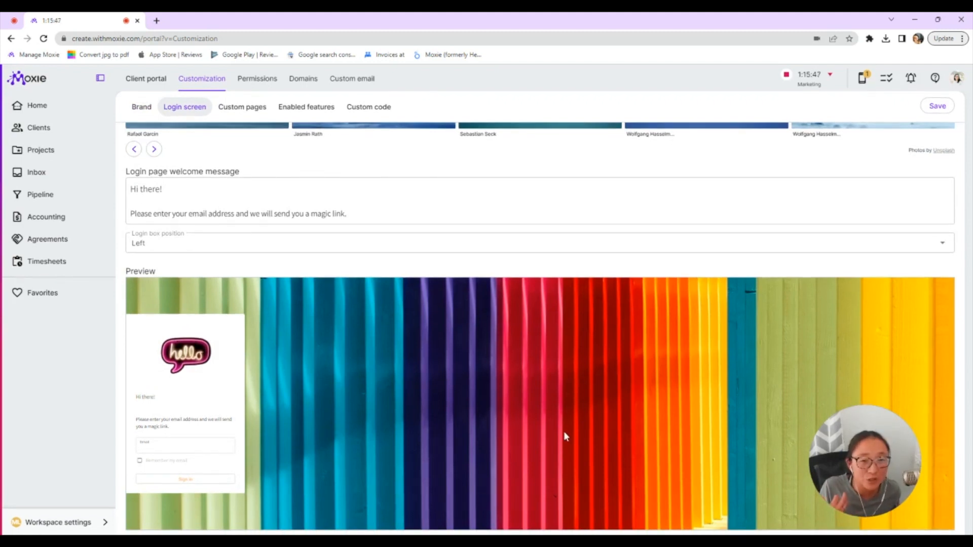
mouse_move(316, 378)
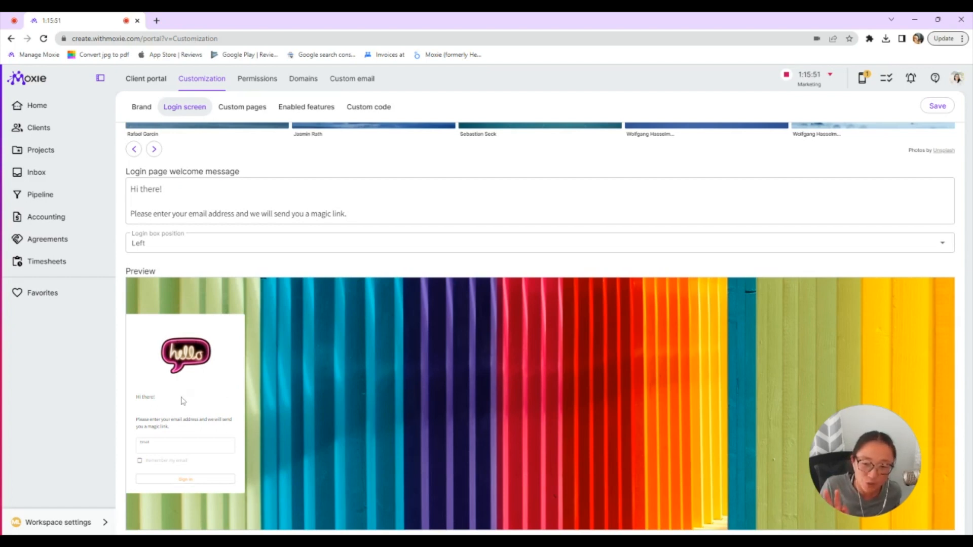
mouse_move(227, 441)
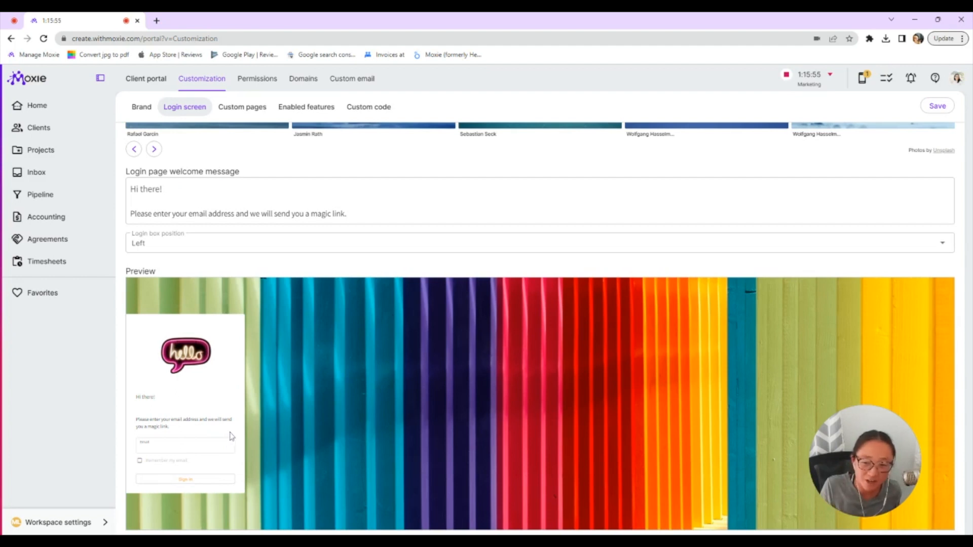
mouse_move(268, 453)
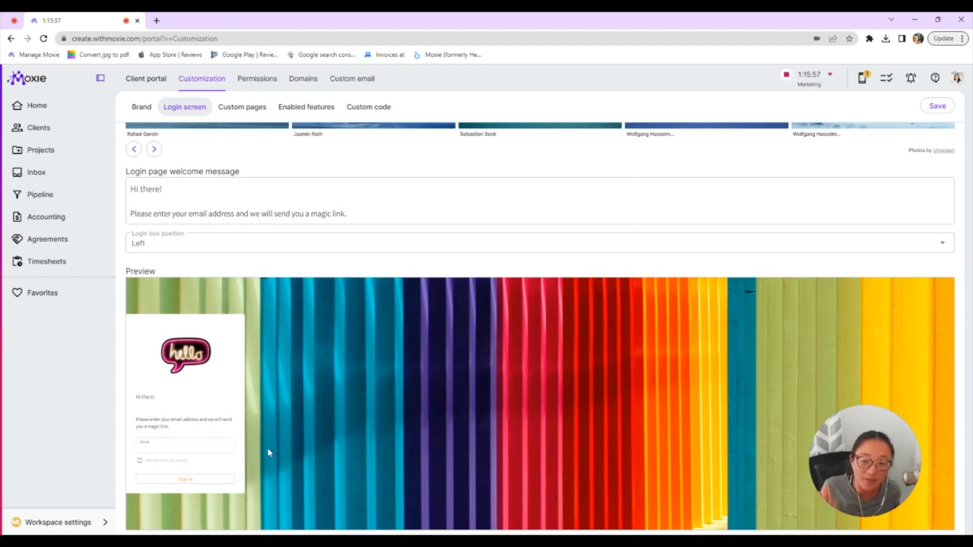
mouse_move(271, 451)
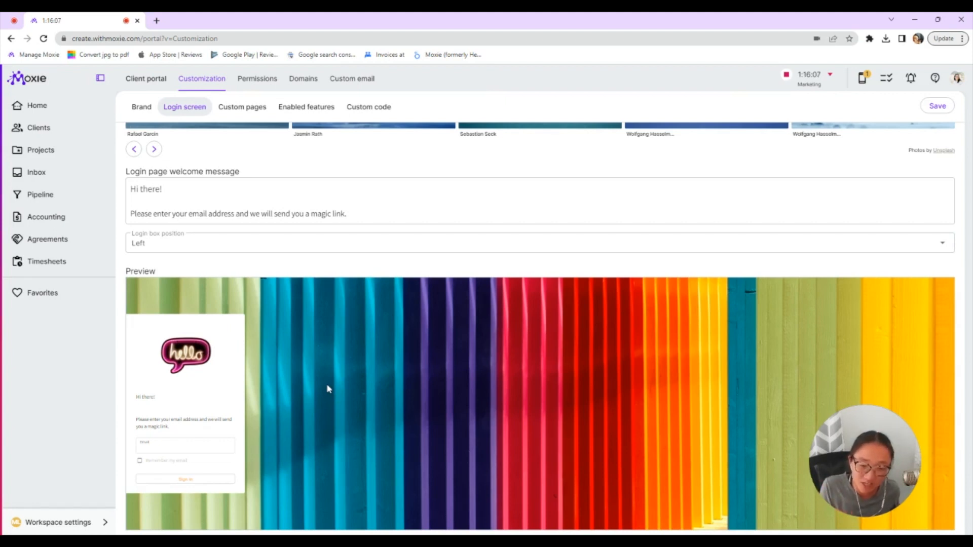
click(38, 128)
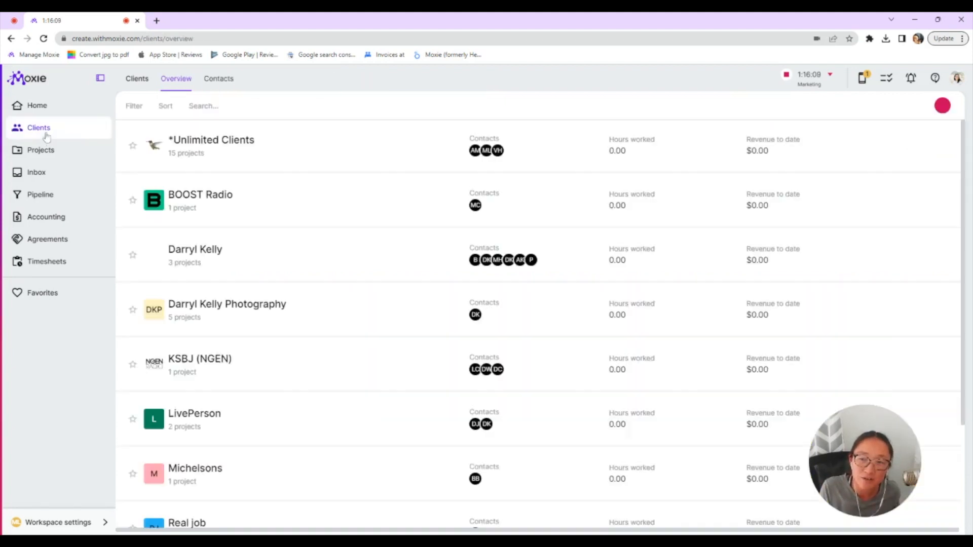
click(211, 144)
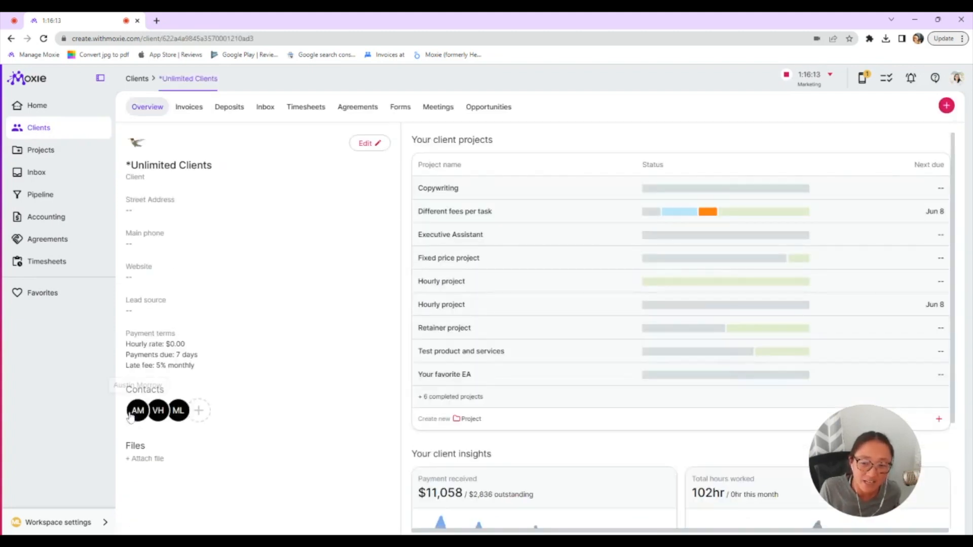
mouse_move(179, 410)
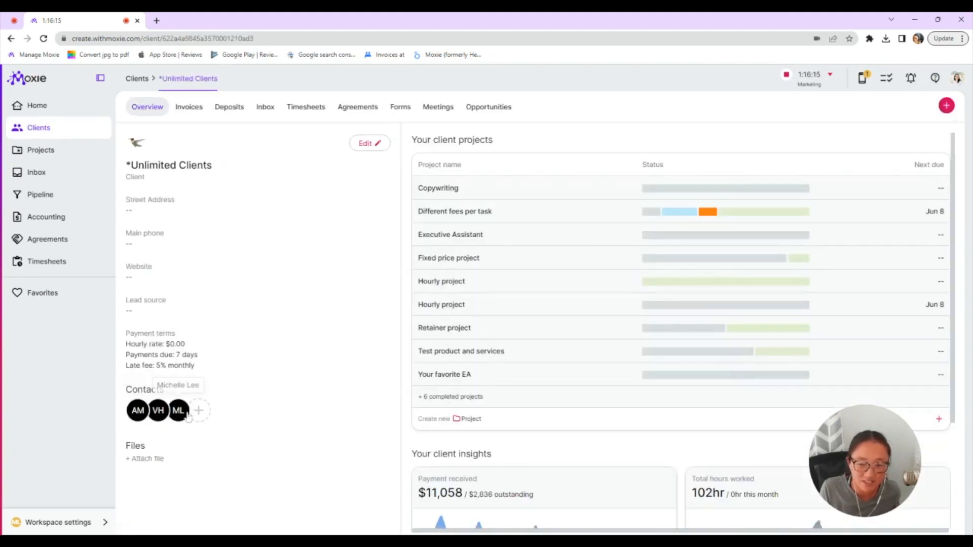
mouse_move(102, 526)
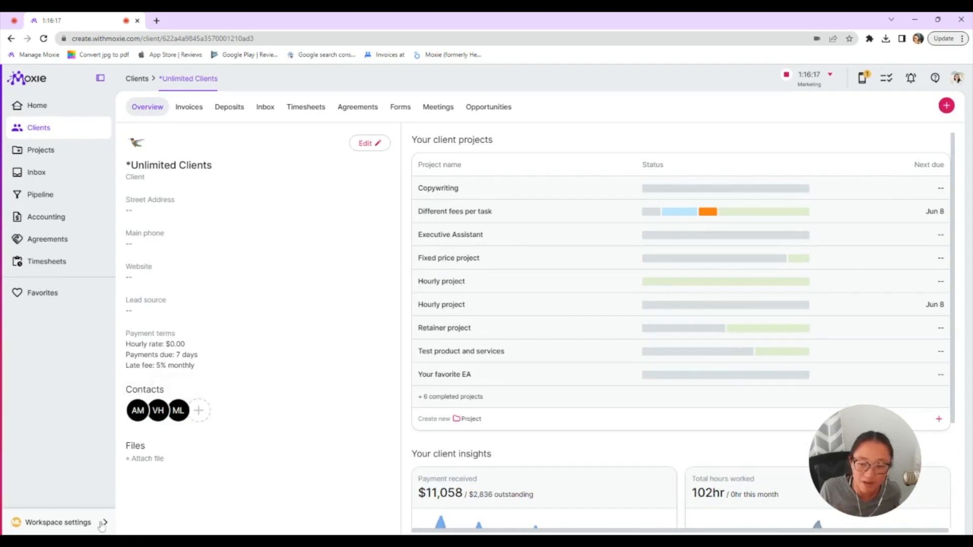
click(58, 522)
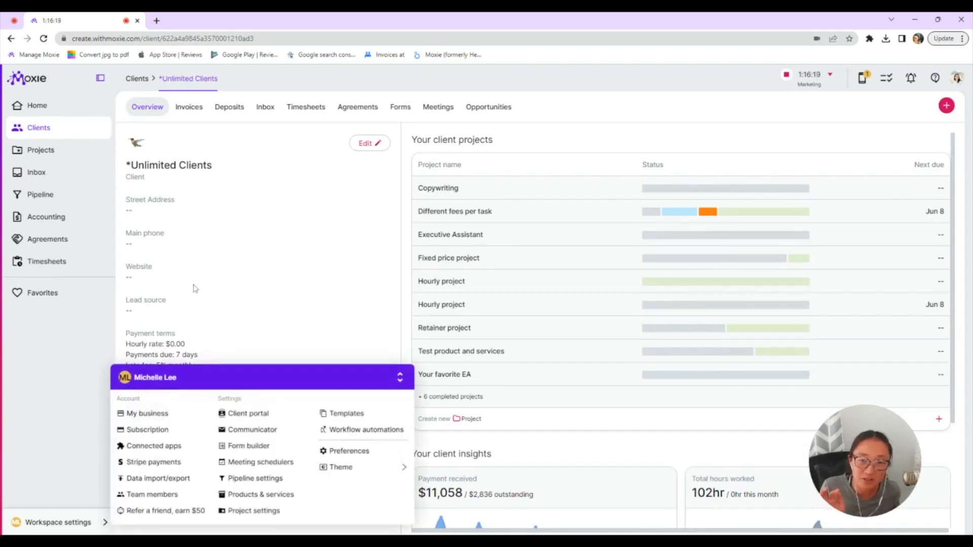
mouse_move(310, 495)
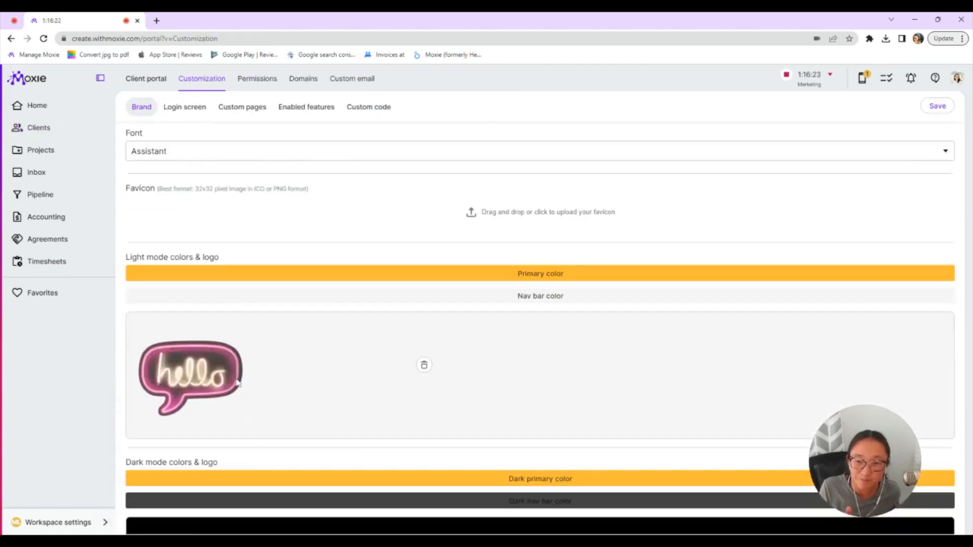
click(185, 106)
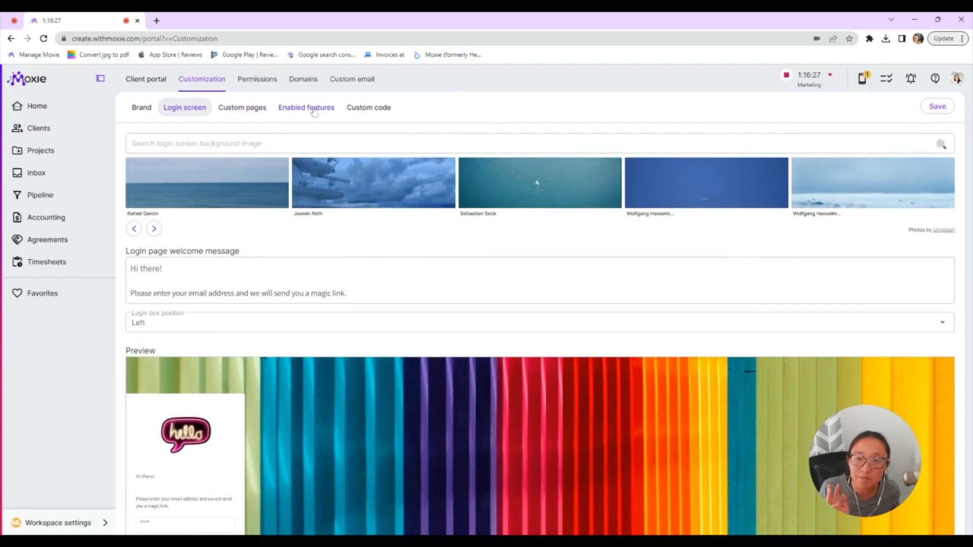
Show Enabled features with projects, invoices, proposals, time worked, meetings and requests all on.
click(306, 107)
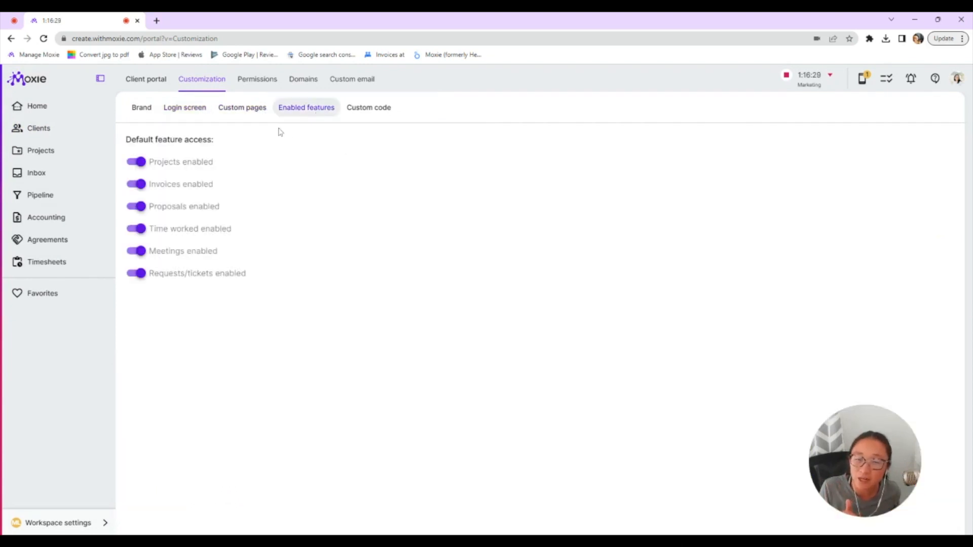
mouse_move(299, 148)
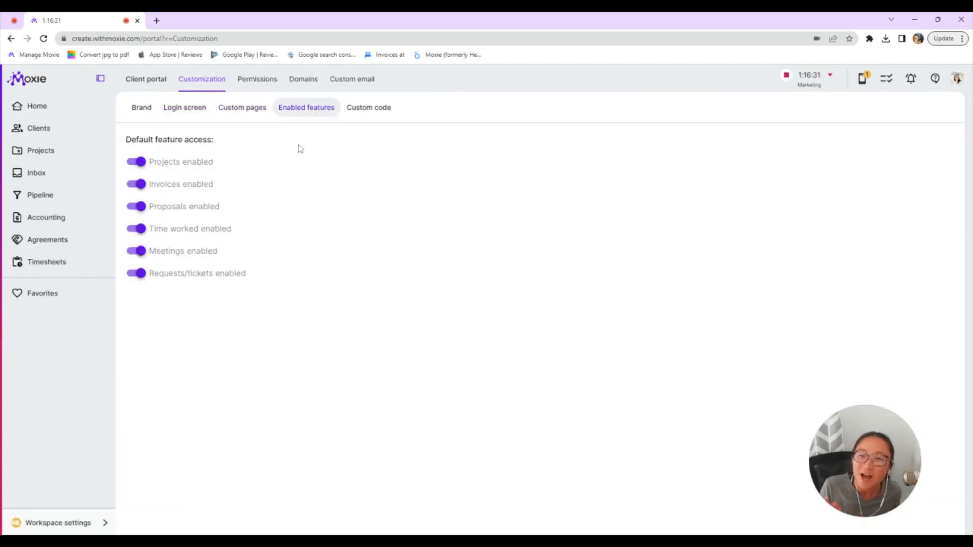
mouse_move(297, 194)
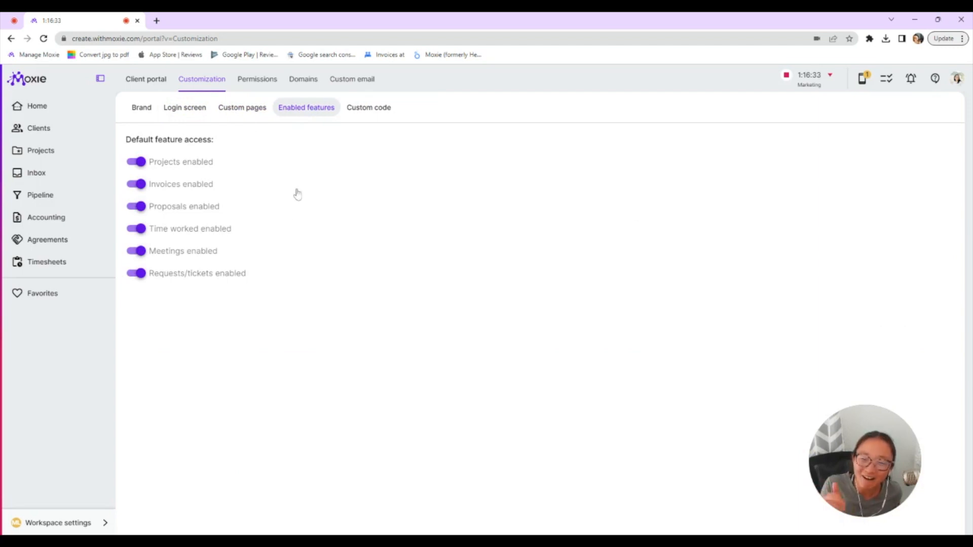
mouse_move(252, 316)
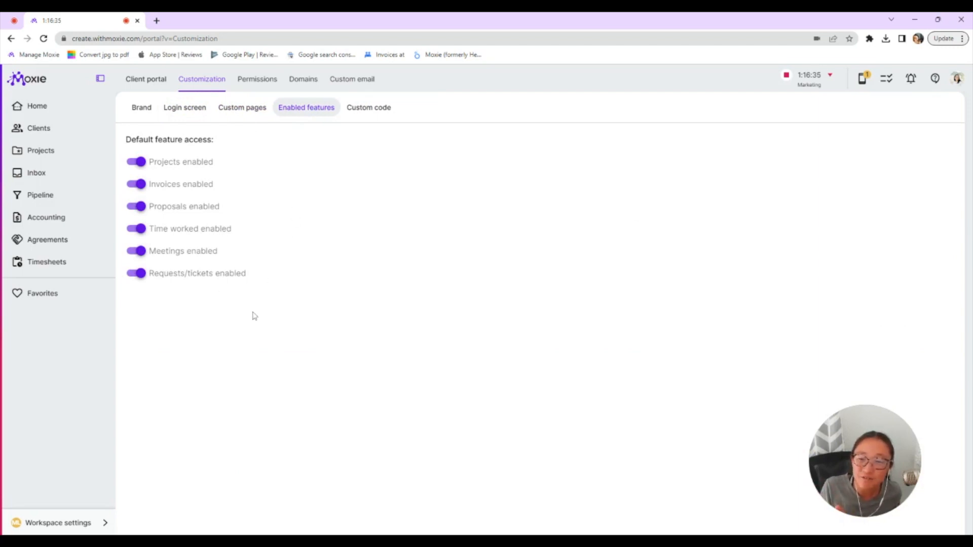
click(135, 183)
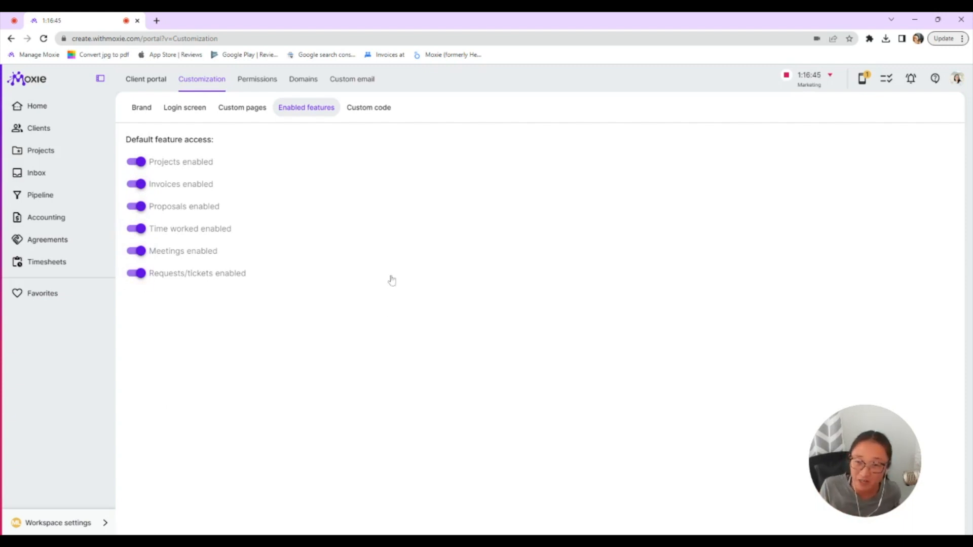
Check the first client's User access in Permissions, with two of three contacts enabled.
click(256, 79)
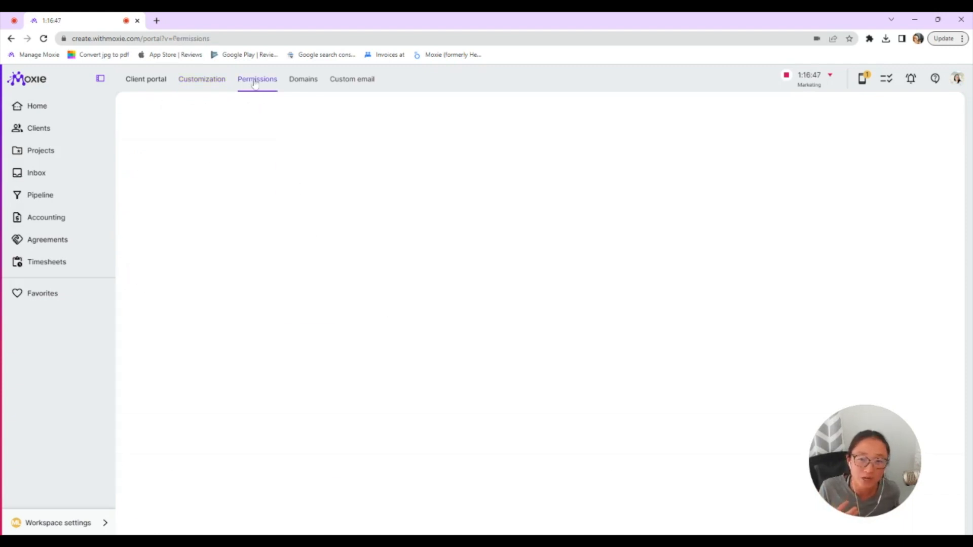
click(257, 79)
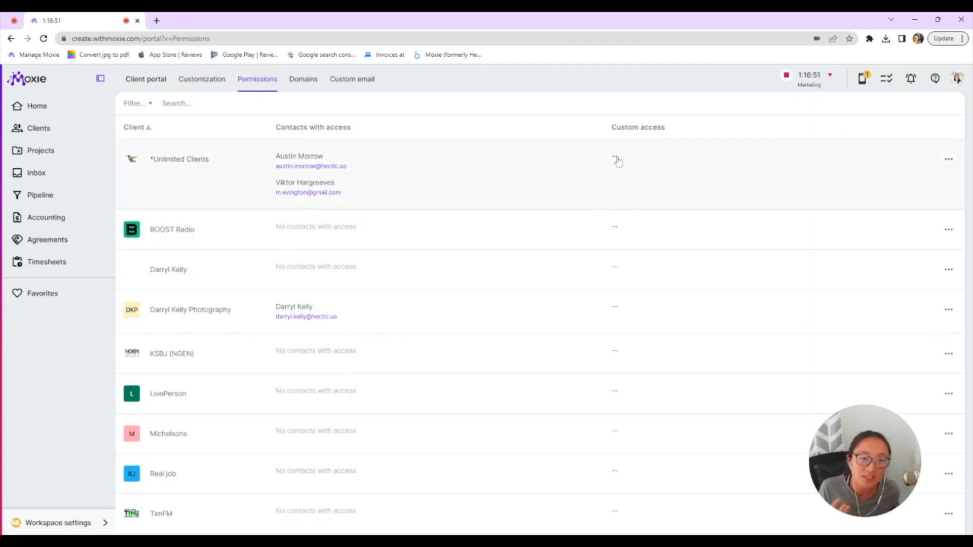
click(615, 160)
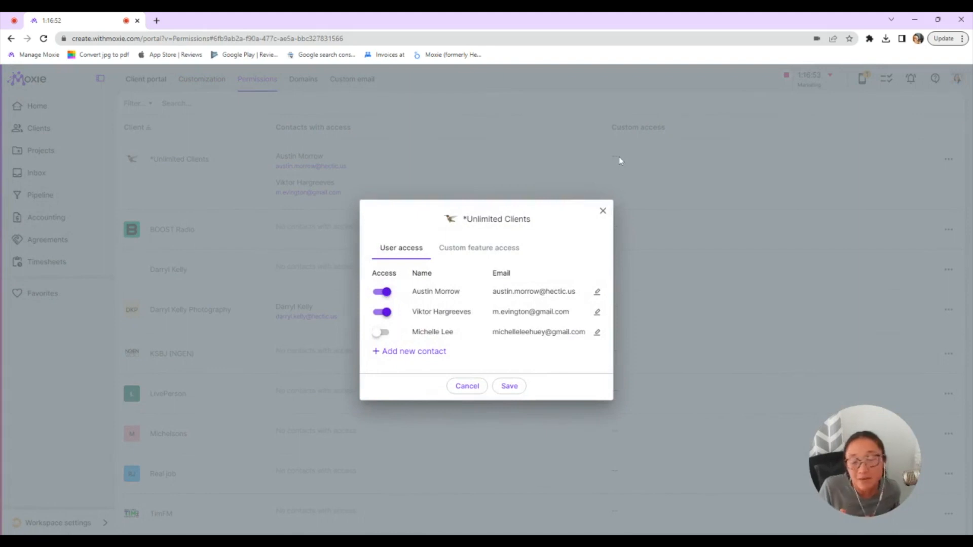
mouse_move(612, 176)
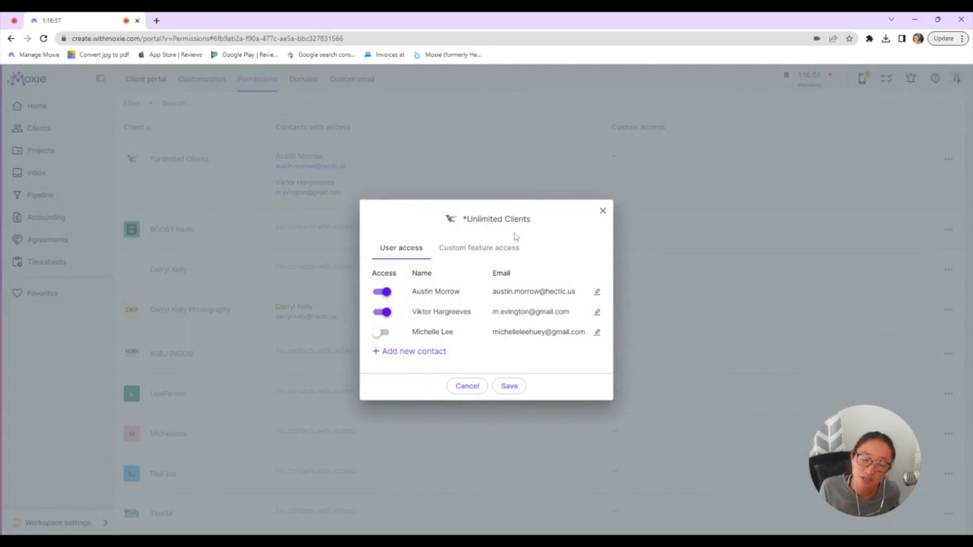
click(478, 247)
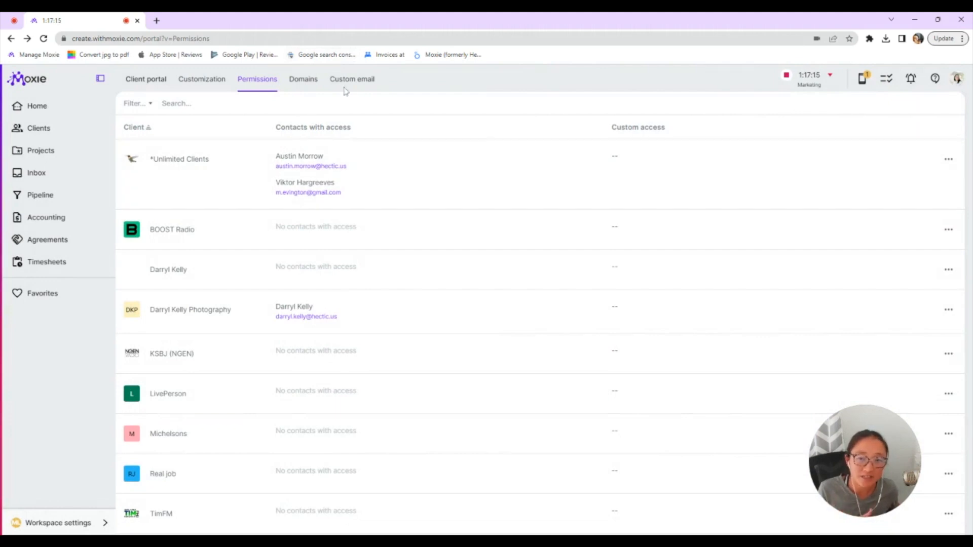
click(303, 79)
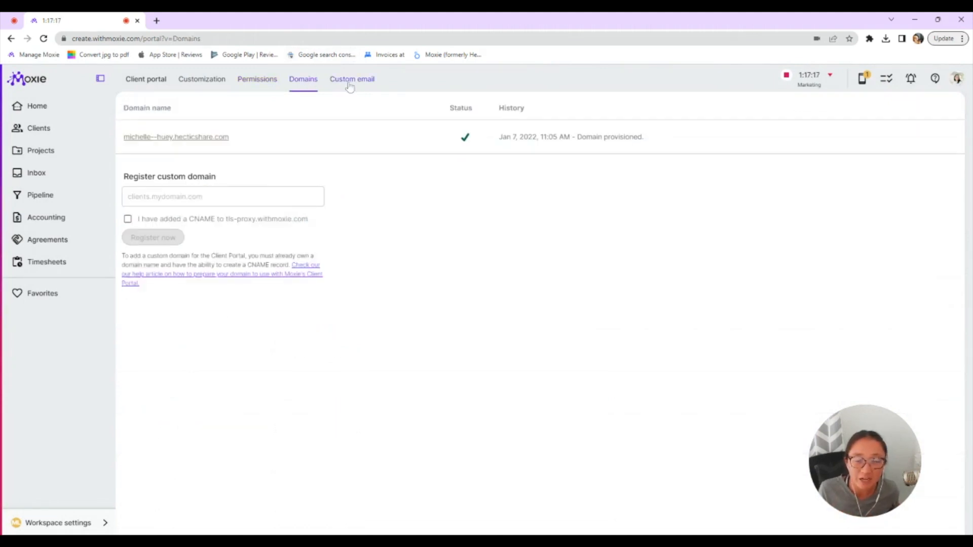
click(351, 79)
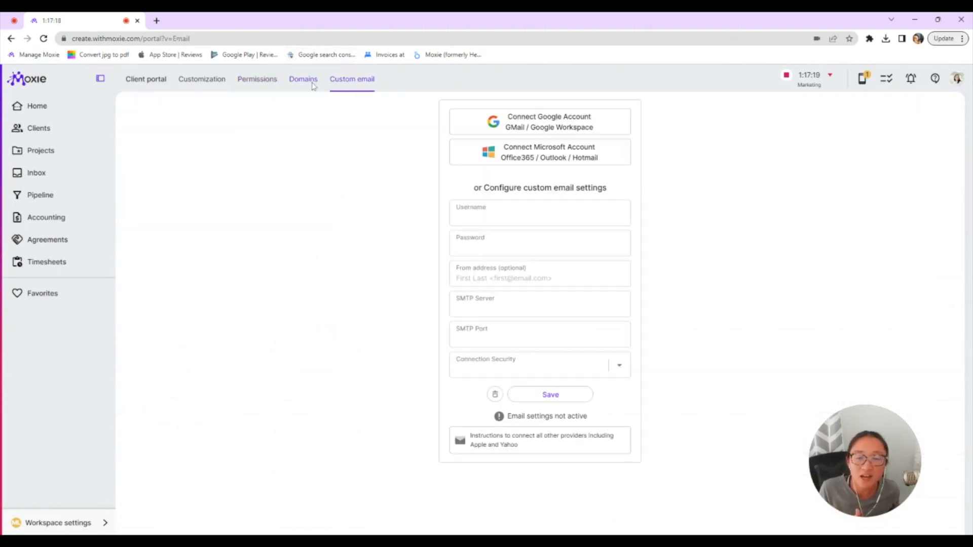
click(303, 79)
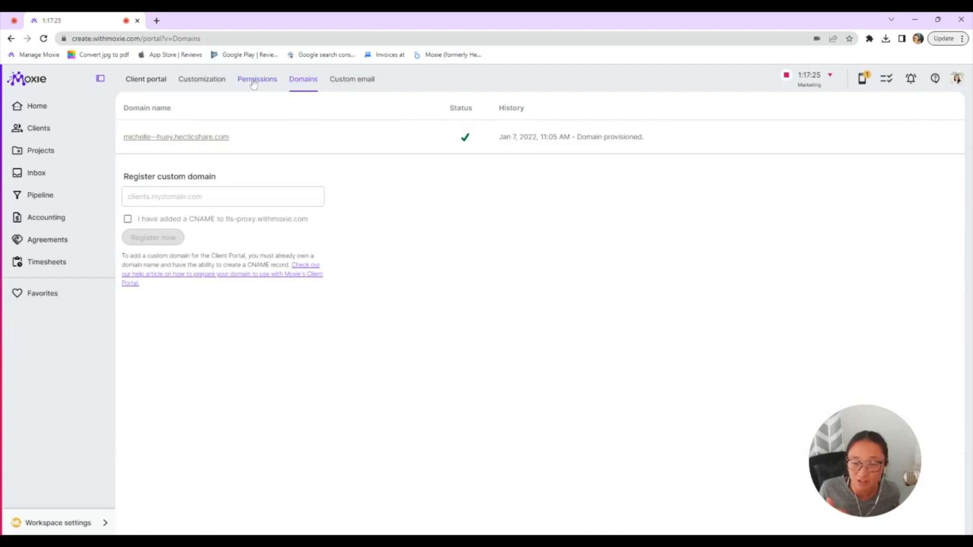
click(256, 79)
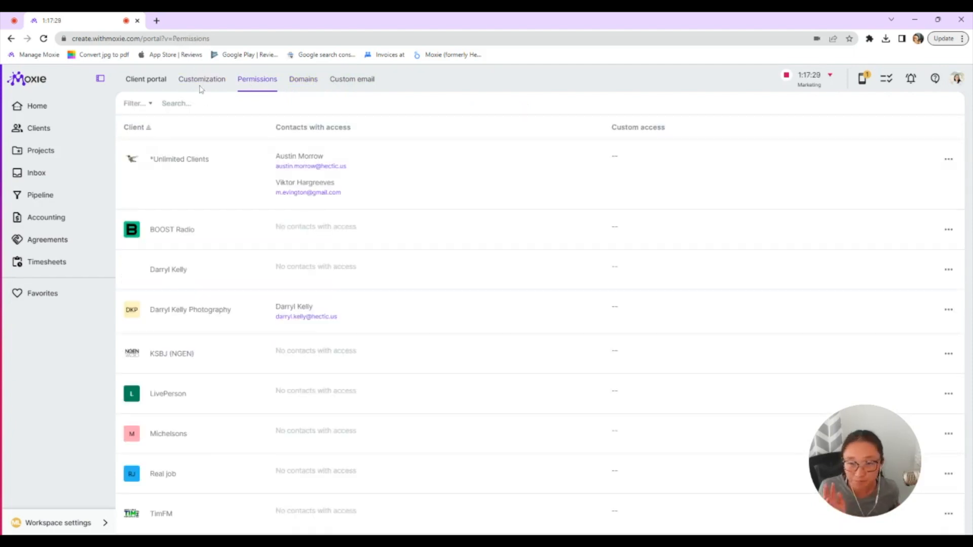
Review the Simple welcome page from the Custom pages list and return to the list.
click(201, 79)
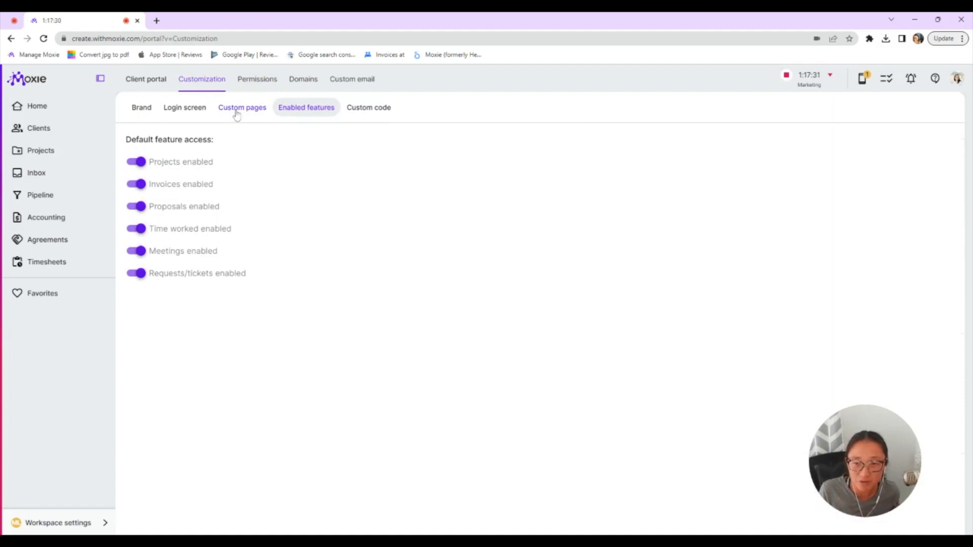
click(242, 108)
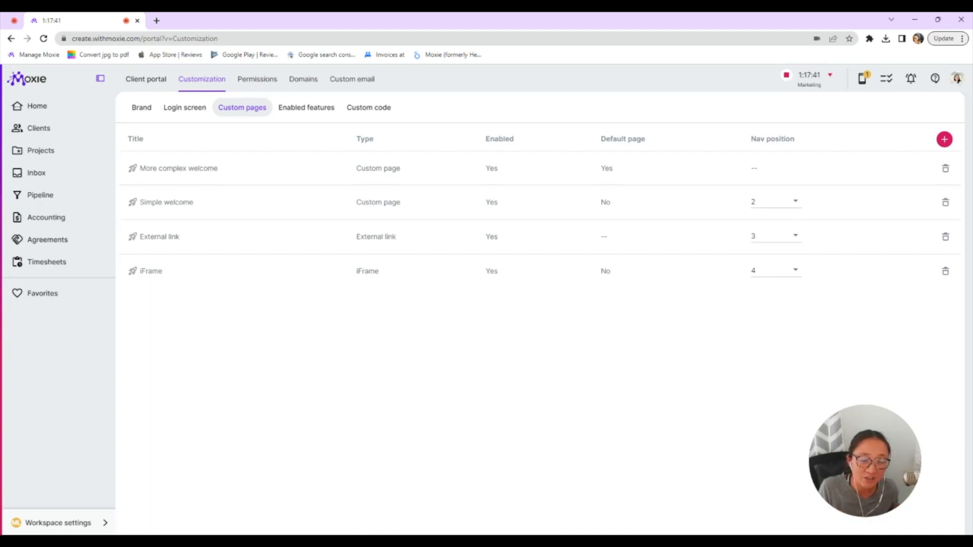
mouse_move(245, 310)
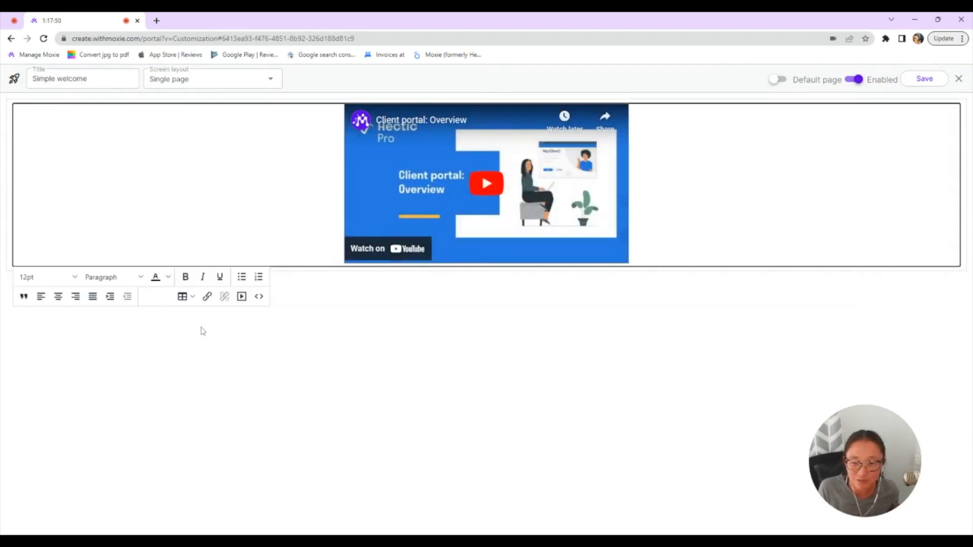
click(241, 296)
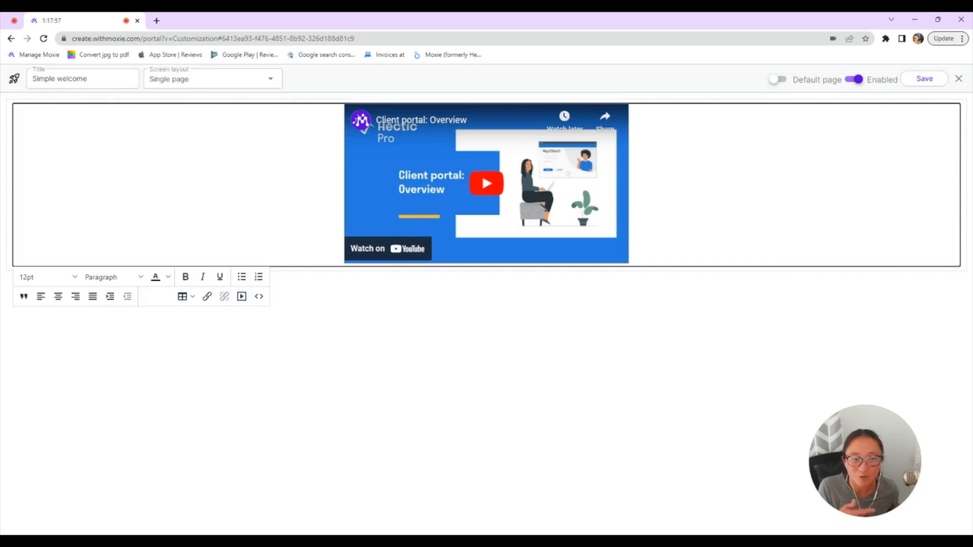
mouse_move(330, 199)
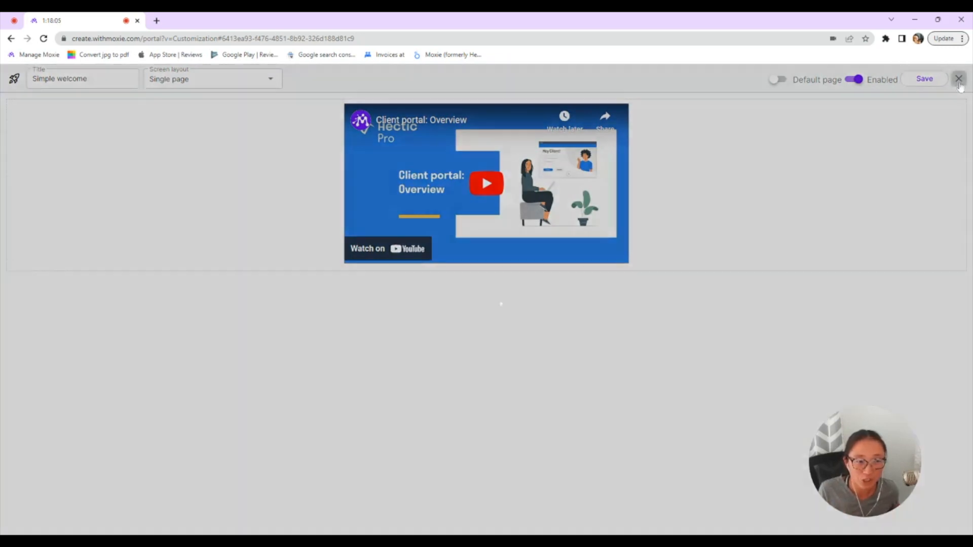
click(959, 79)
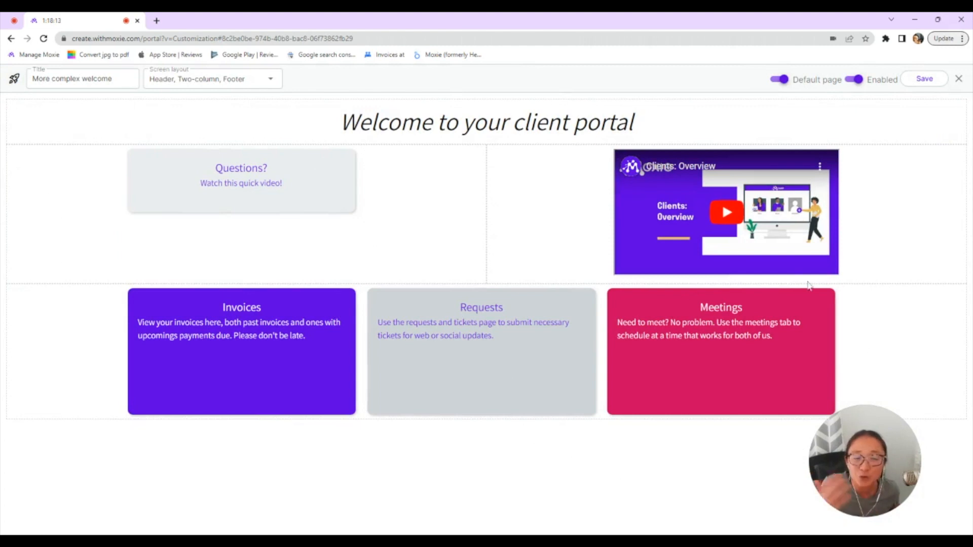
mouse_move(808, 346)
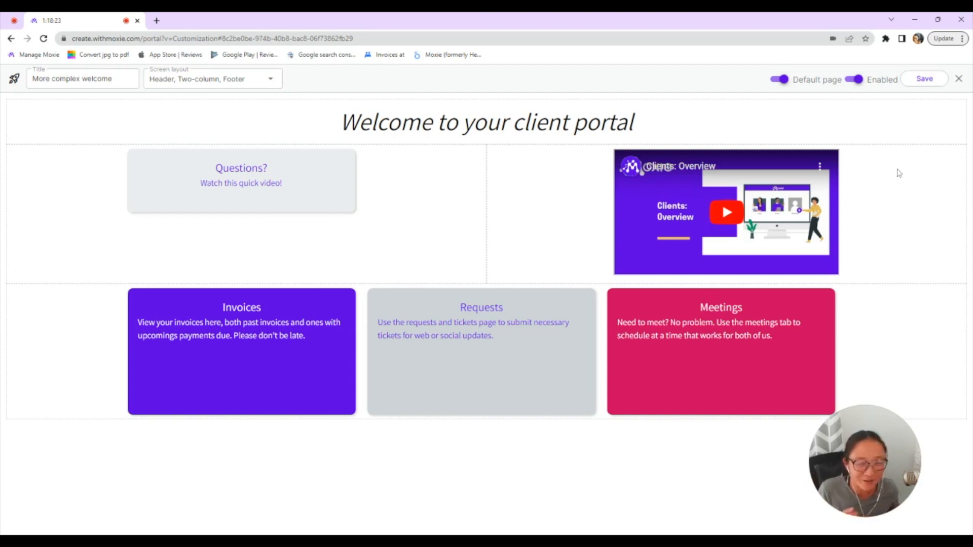
mouse_move(610, 276)
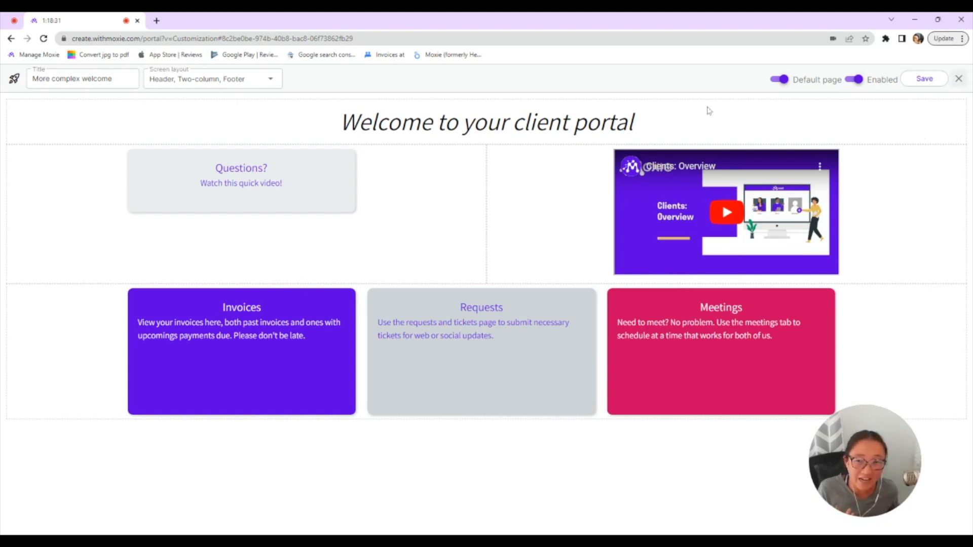
Inspect the More complex welcome page's Questions block HTML source, ending on the four custom pages.
click(212, 80)
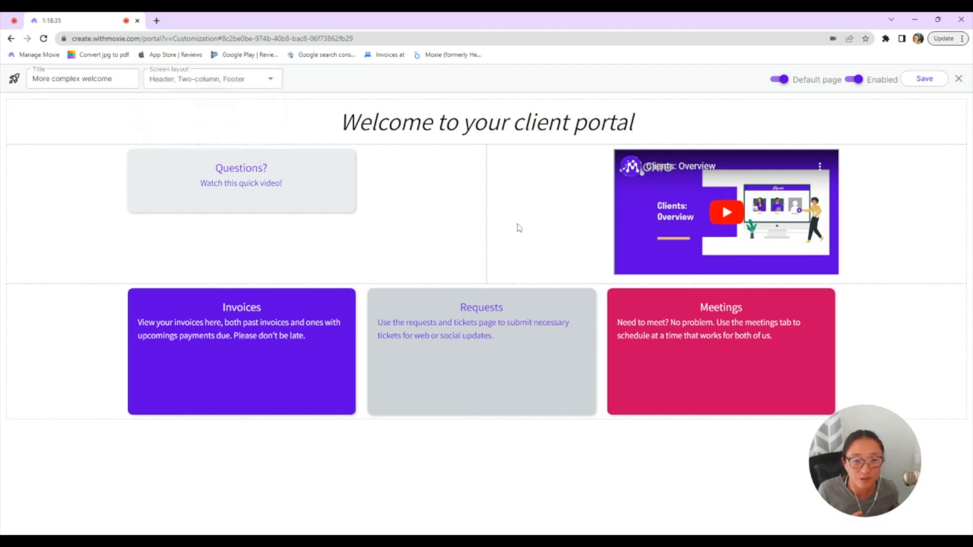
click(241, 180)
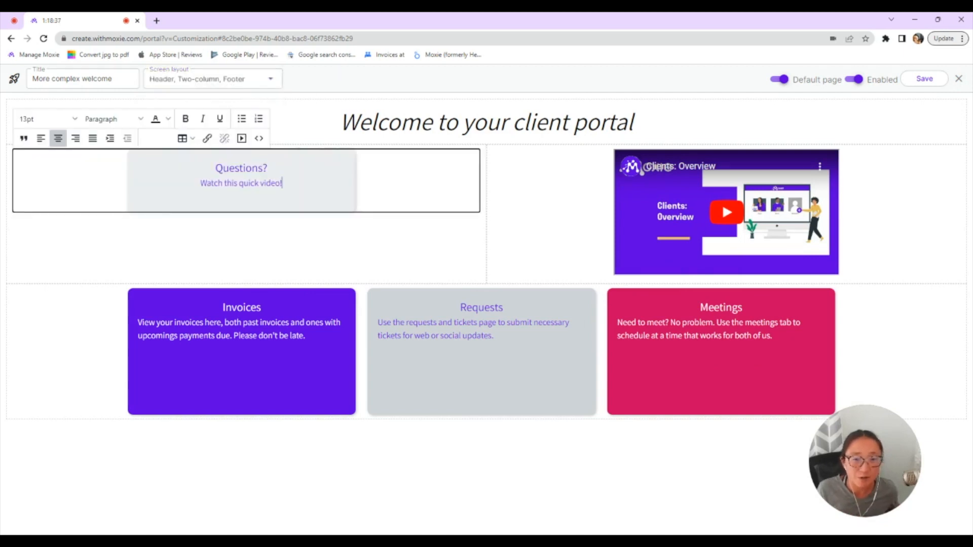
click(258, 139)
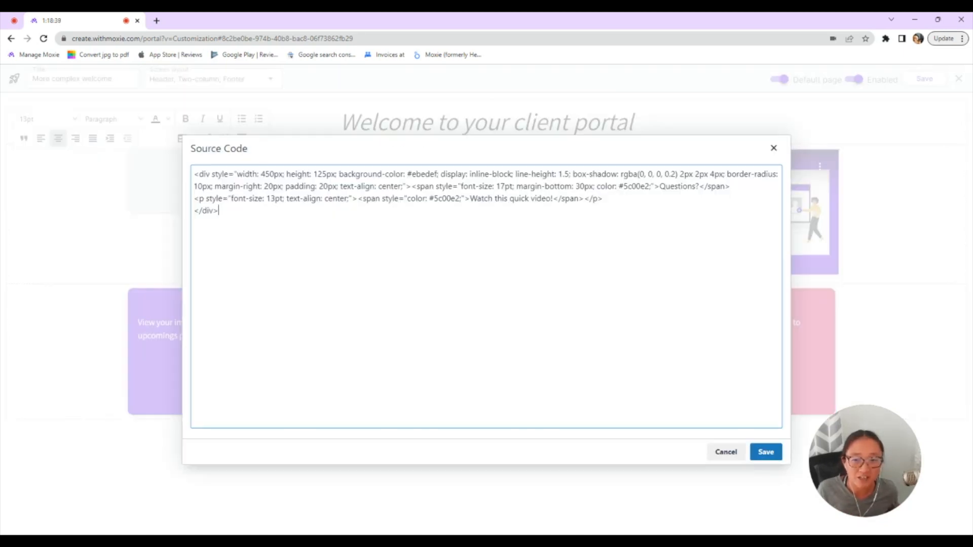
click(766, 452)
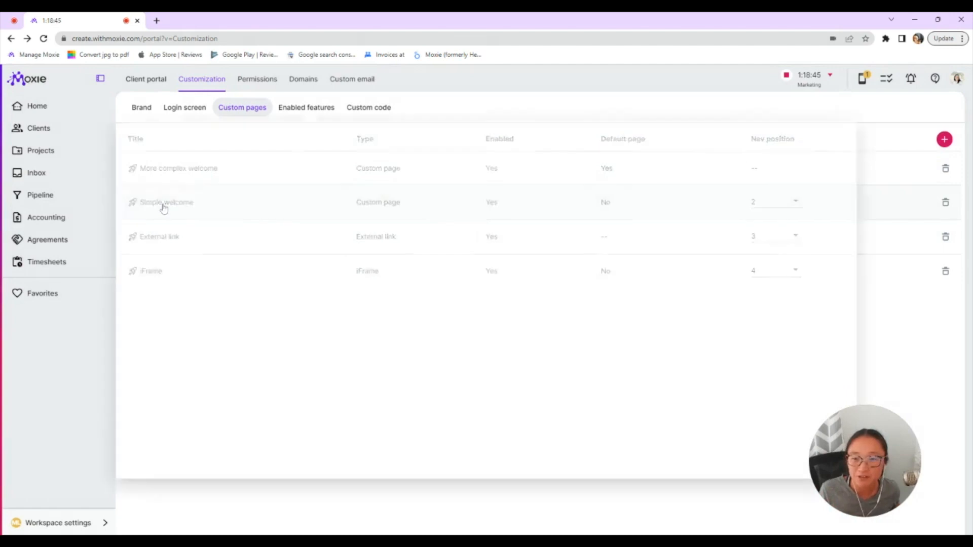
click(166, 202)
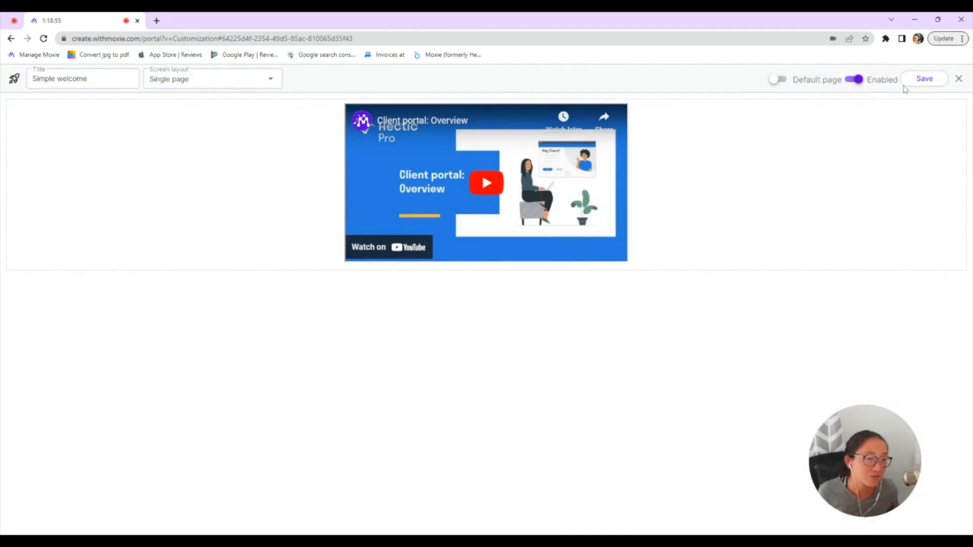
click(959, 79)
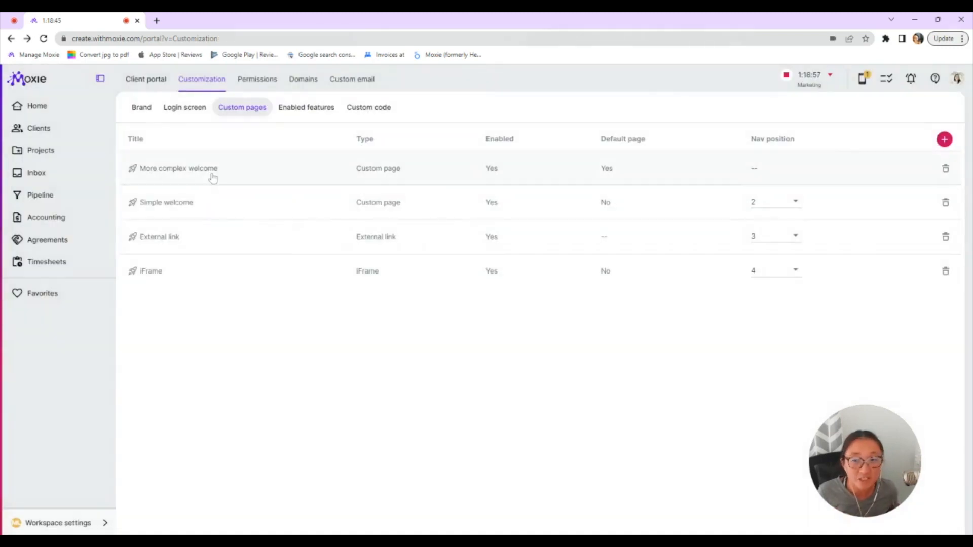
click(179, 167)
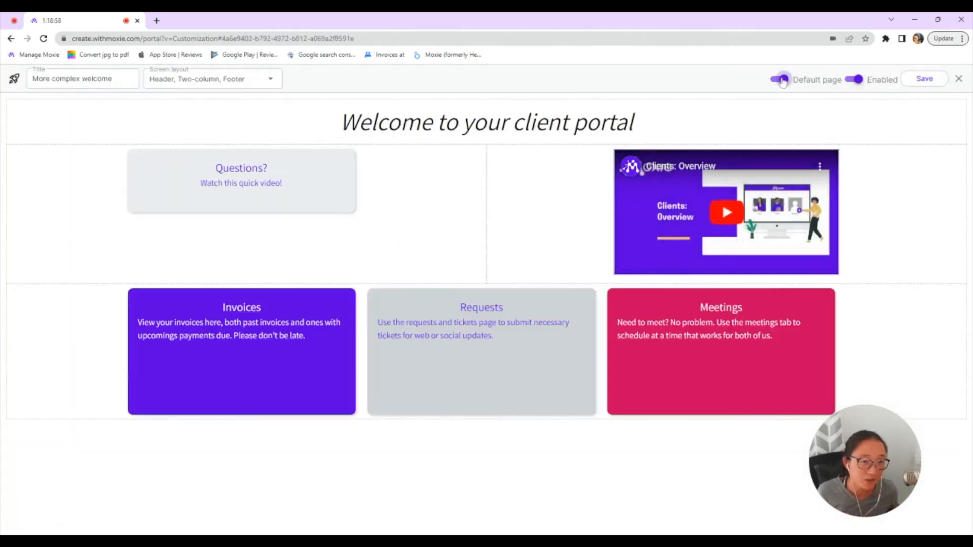
click(778, 79)
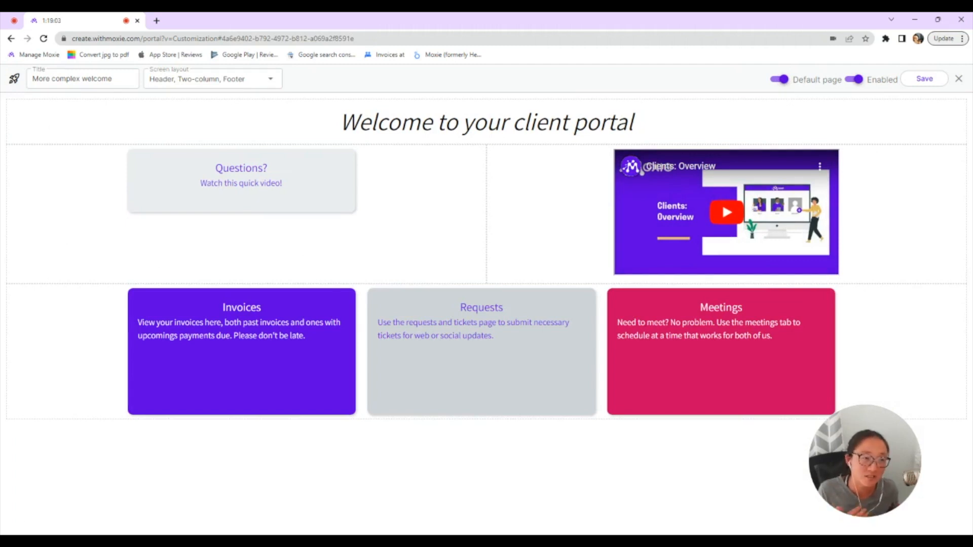
click(958, 78)
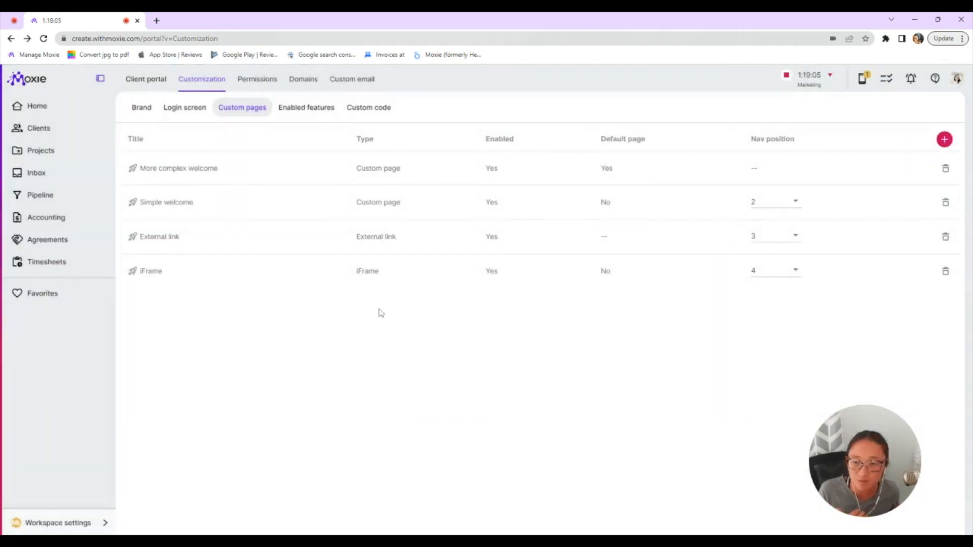
Add a client-specific External link entry for *Unlimited Clients and save the page.
click(159, 236)
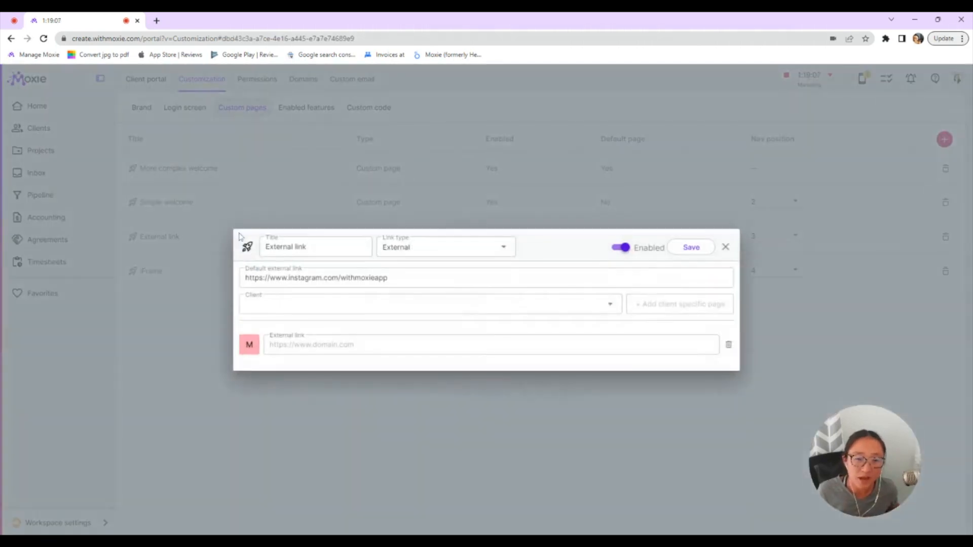
mouse_move(421, 391)
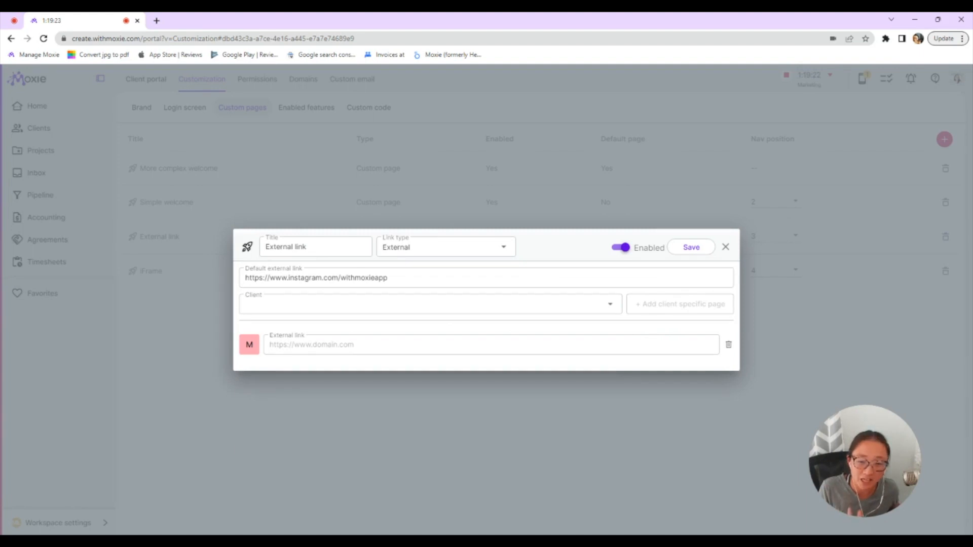
click(428, 303)
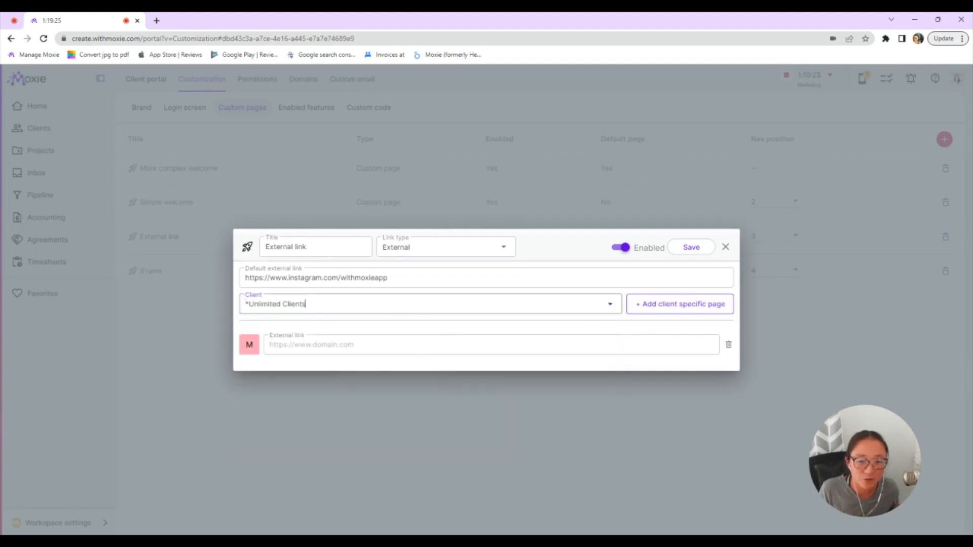
click(679, 303)
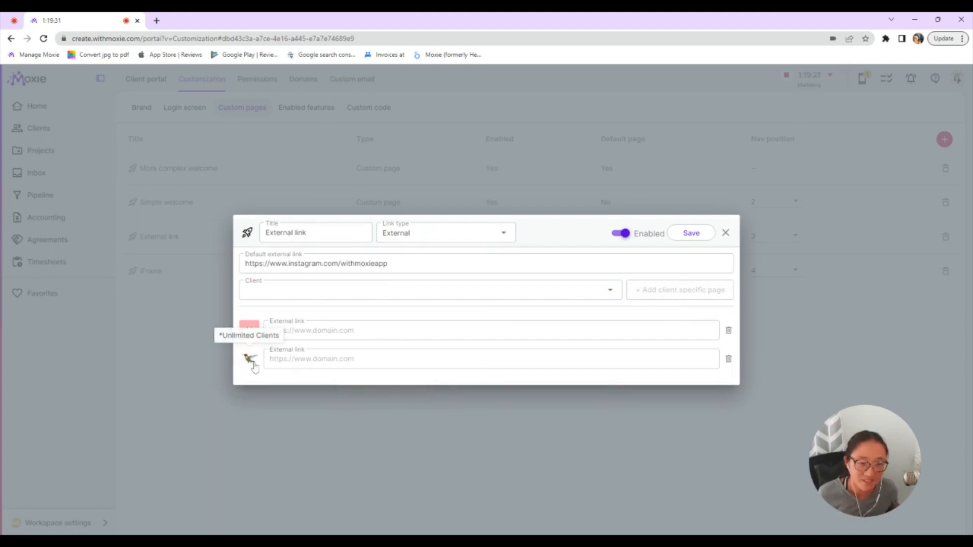
click(724, 234)
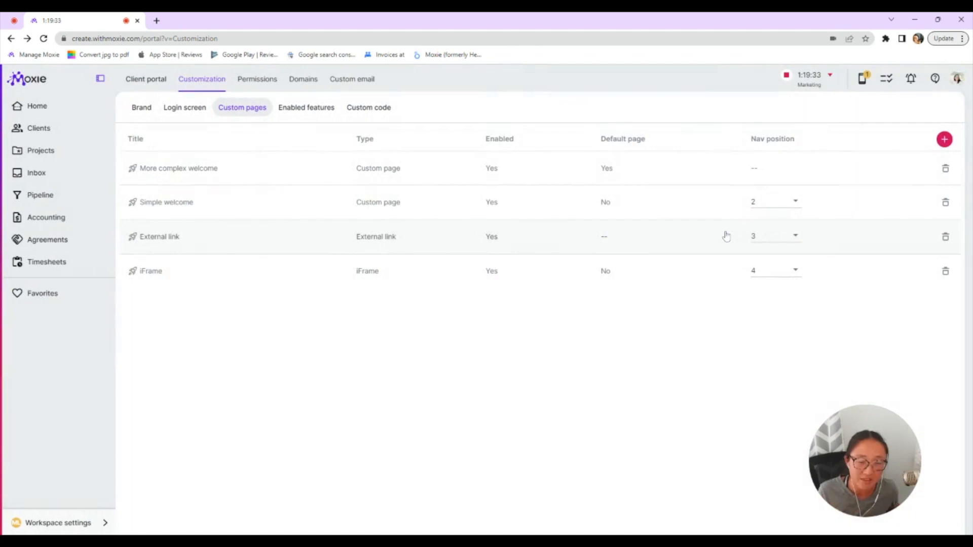
click(150, 270)
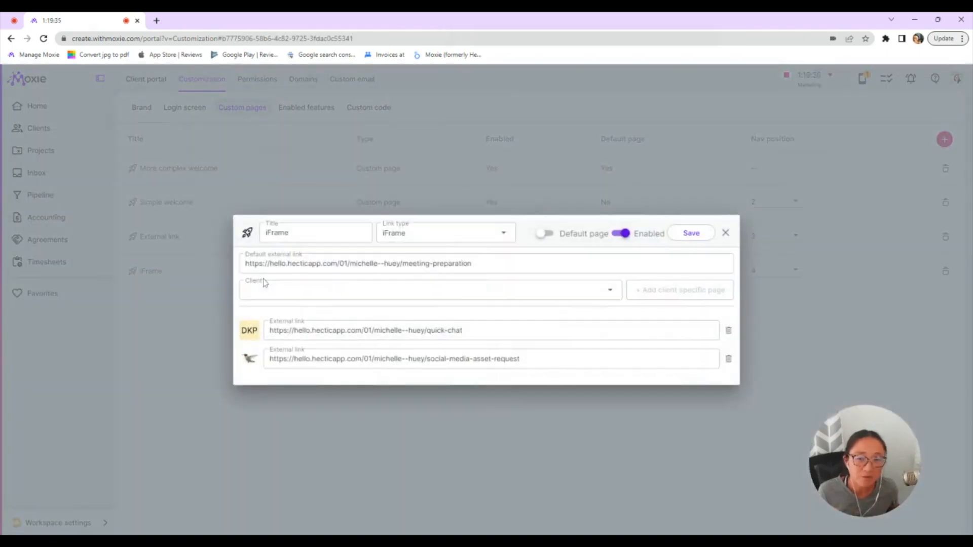
mouse_move(485, 452)
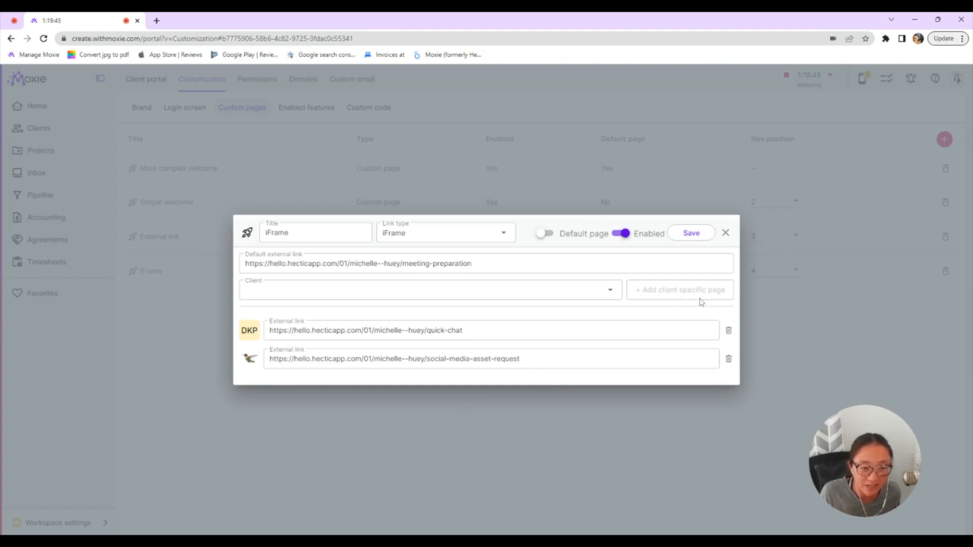
mouse_move(656, 322)
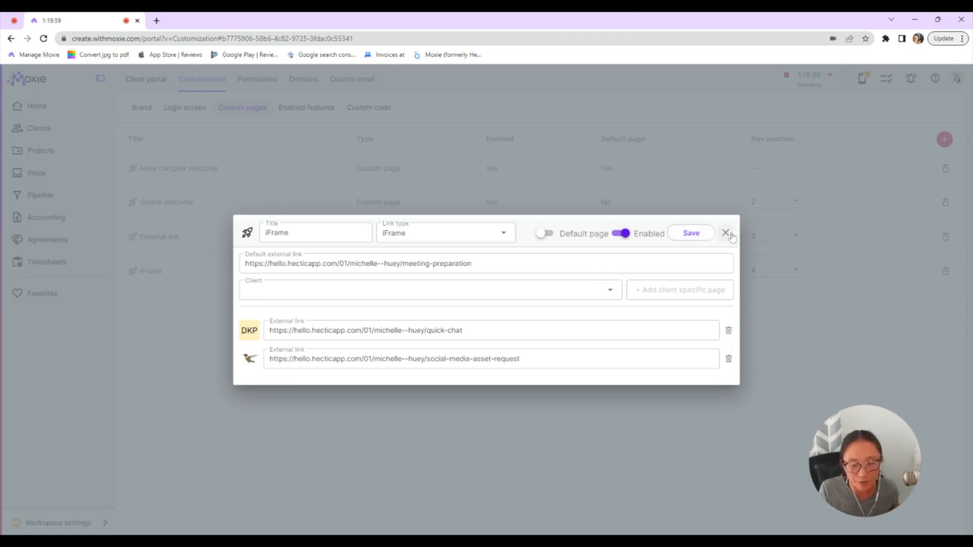
click(727, 233)
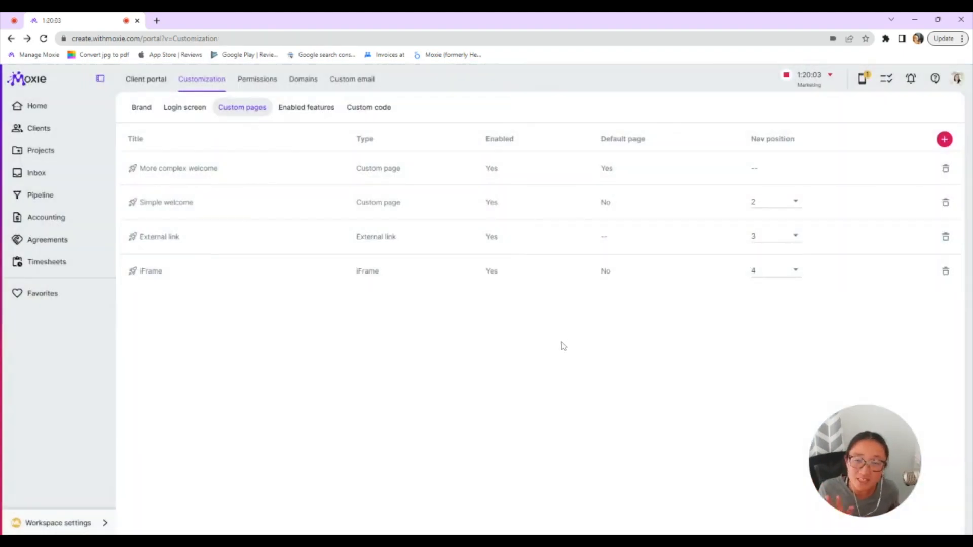
mouse_move(380, 314)
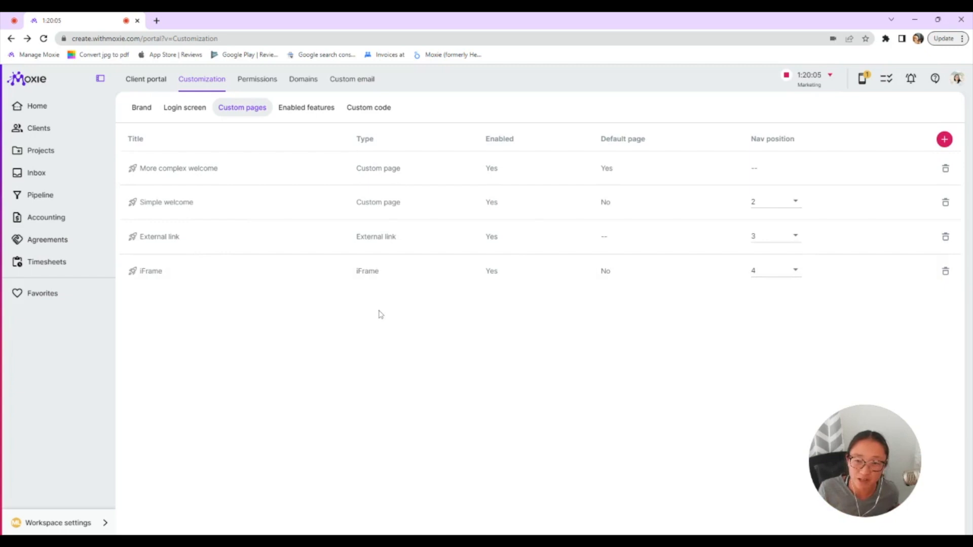
mouse_move(257, 79)
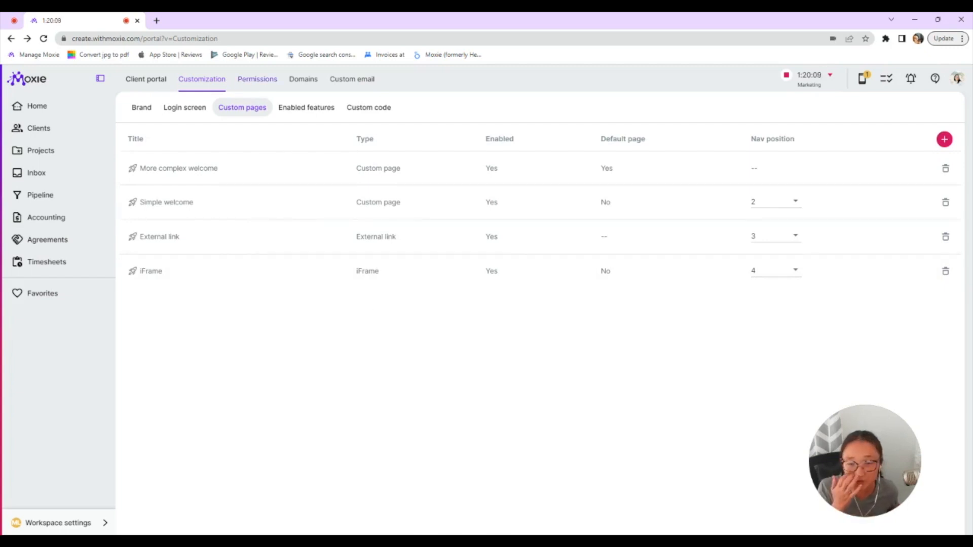
View the portal as *Unlimited Clients from the Permissions list, landing on its welcome page.
click(256, 79)
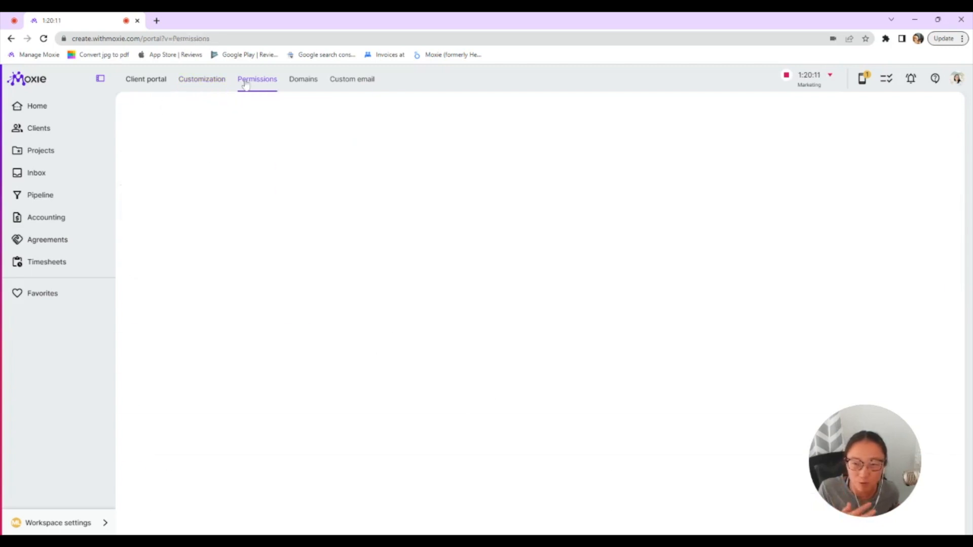
click(257, 79)
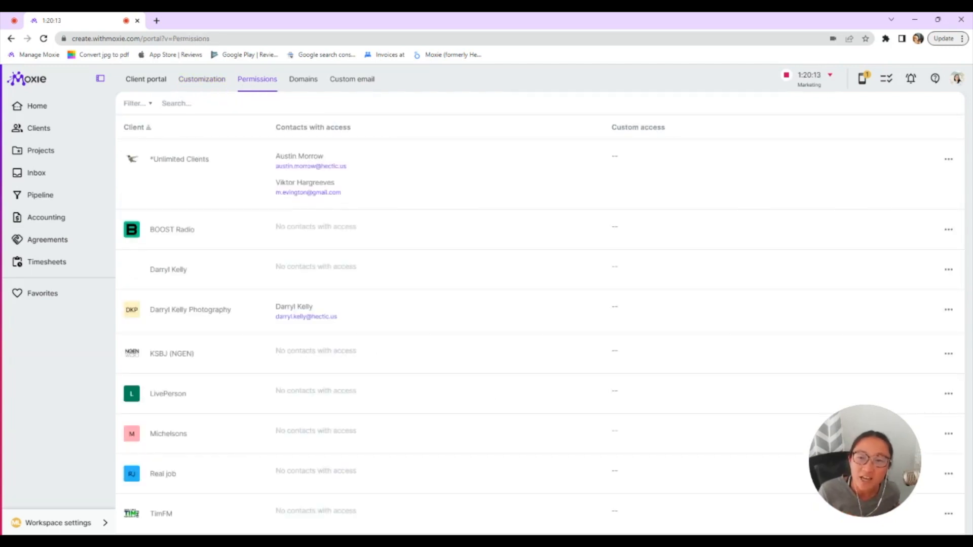
mouse_move(949, 159)
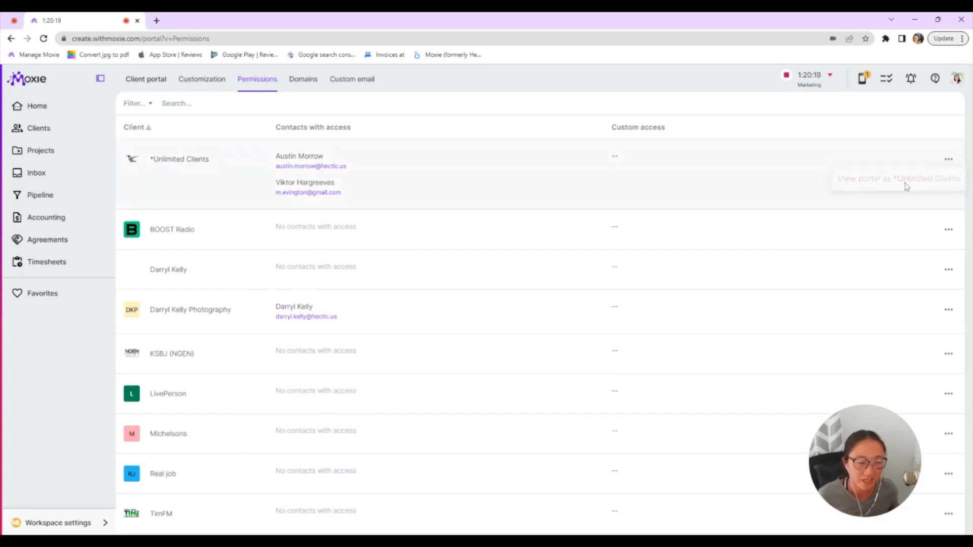
click(897, 178)
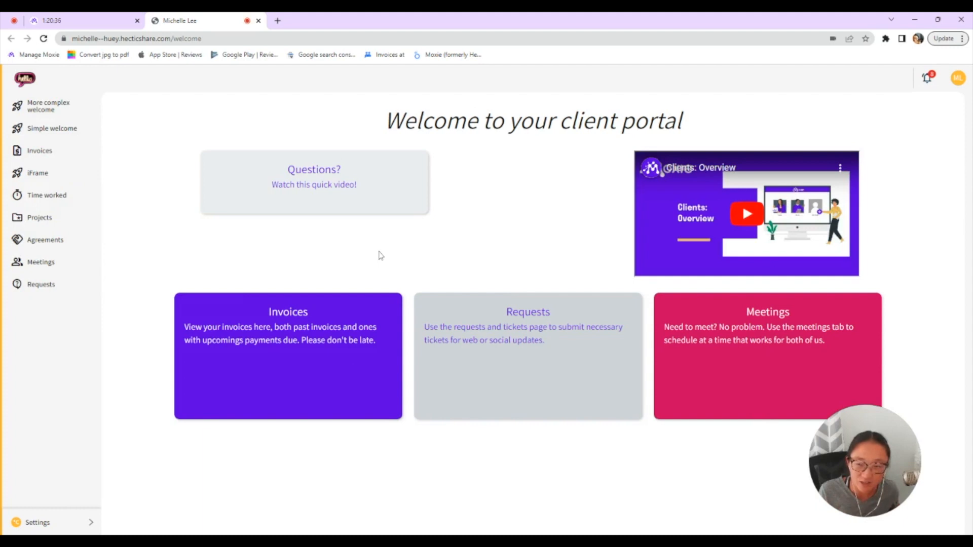
mouse_move(76, 136)
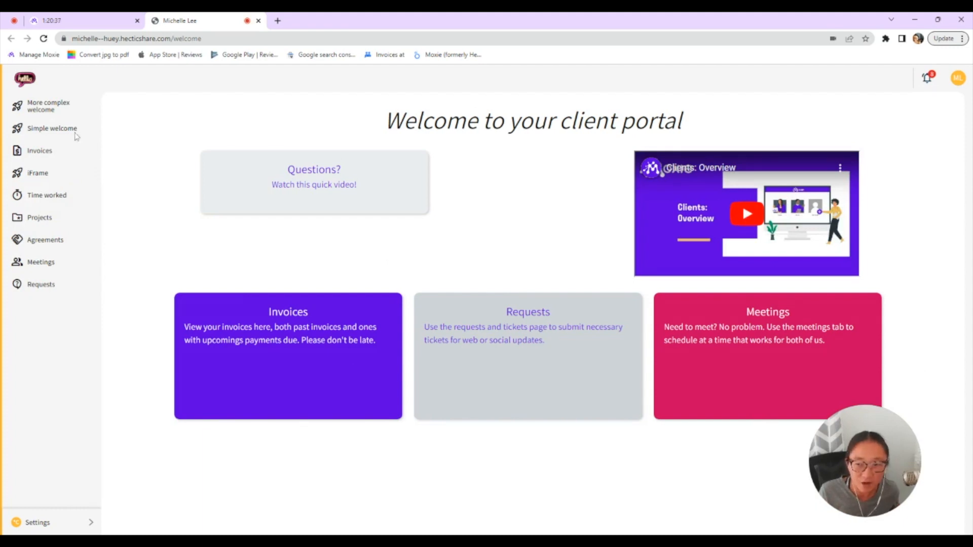
Browse the Simple welcome page and Invoices, viewing paid invoice 1085 then returning to the list.
click(52, 127)
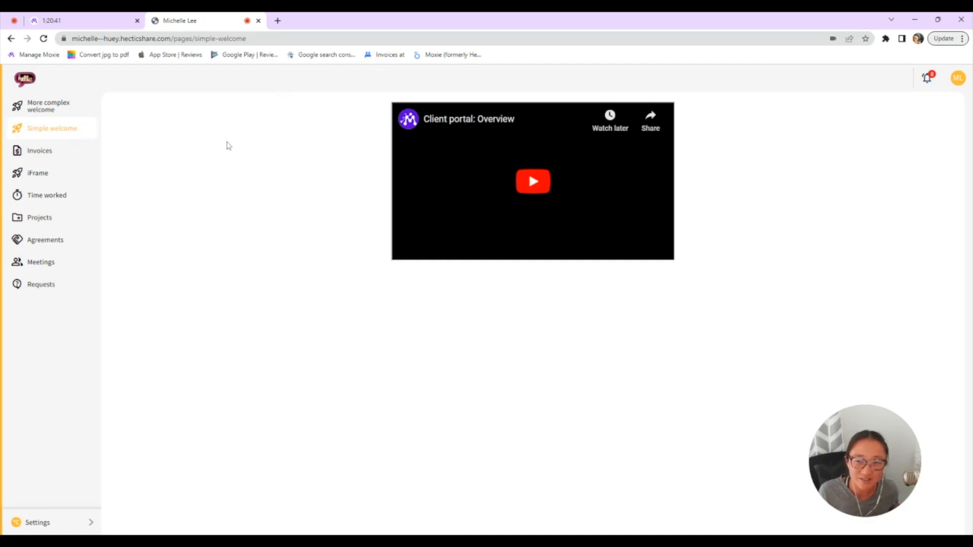
click(39, 150)
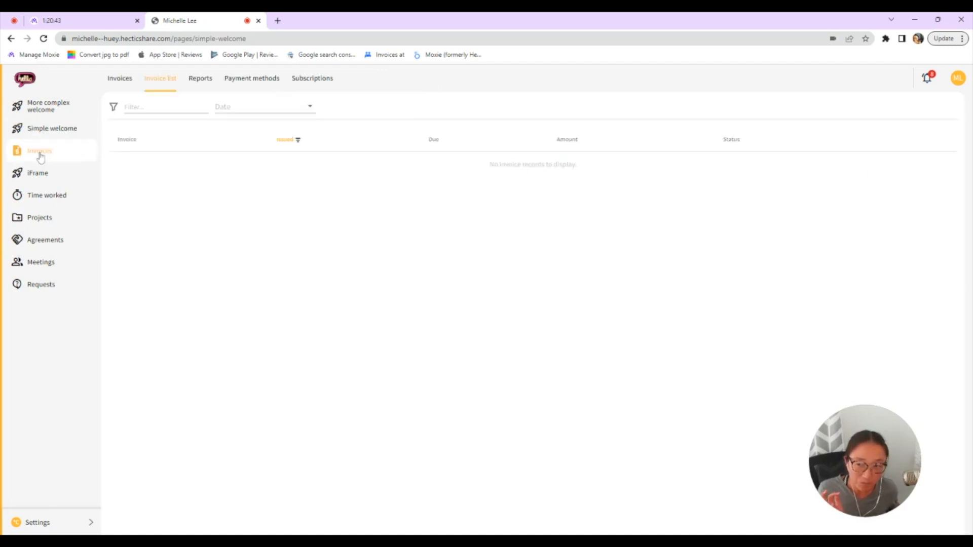
click(40, 151)
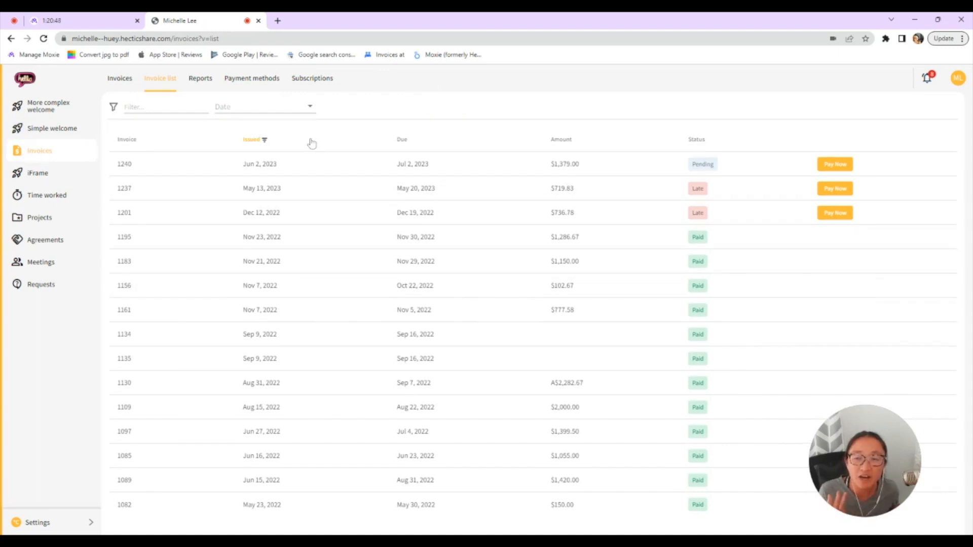
mouse_move(776, 275)
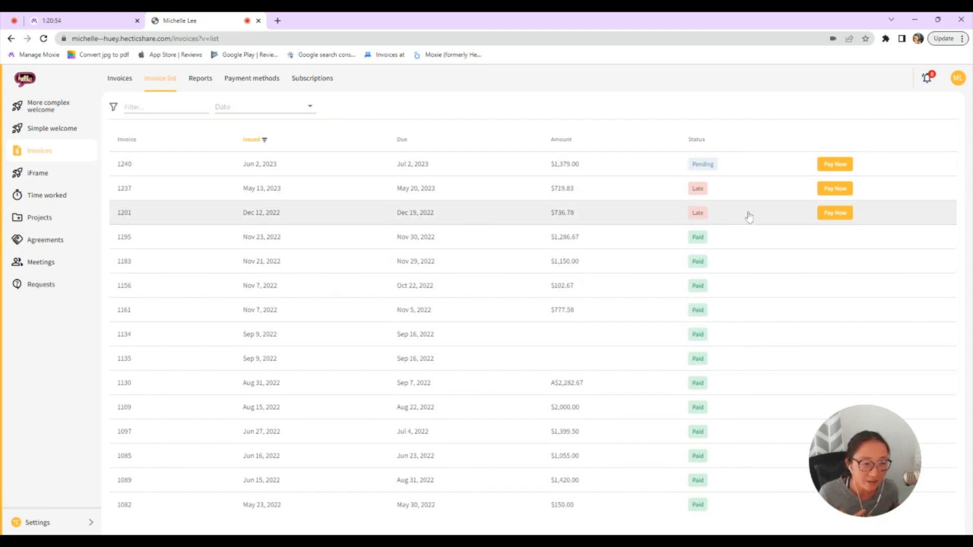
mouse_move(722, 164)
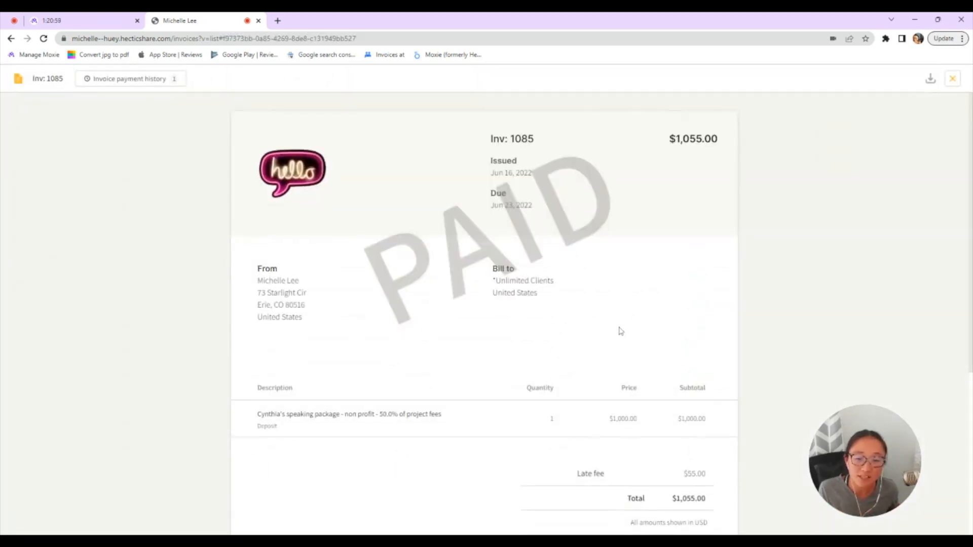
mouse_move(781, 286)
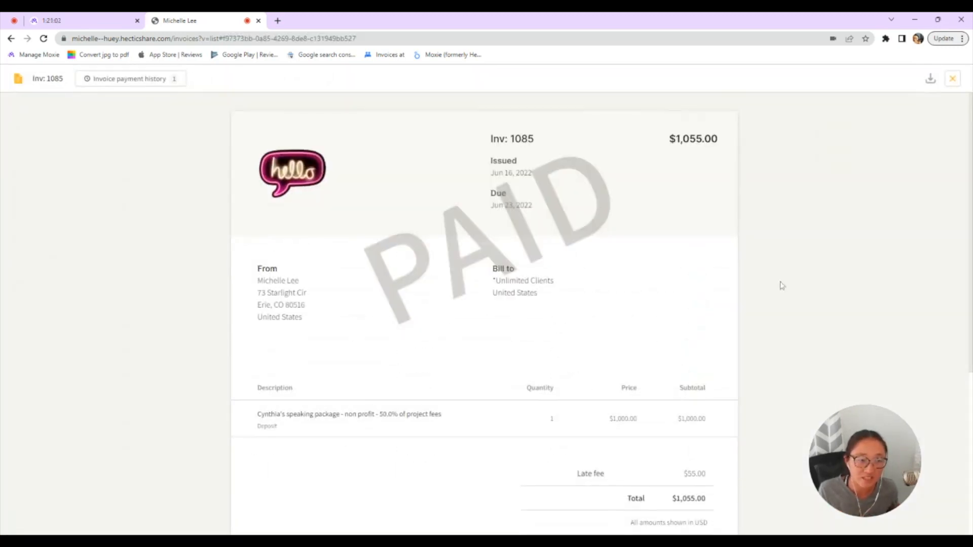
click(952, 78)
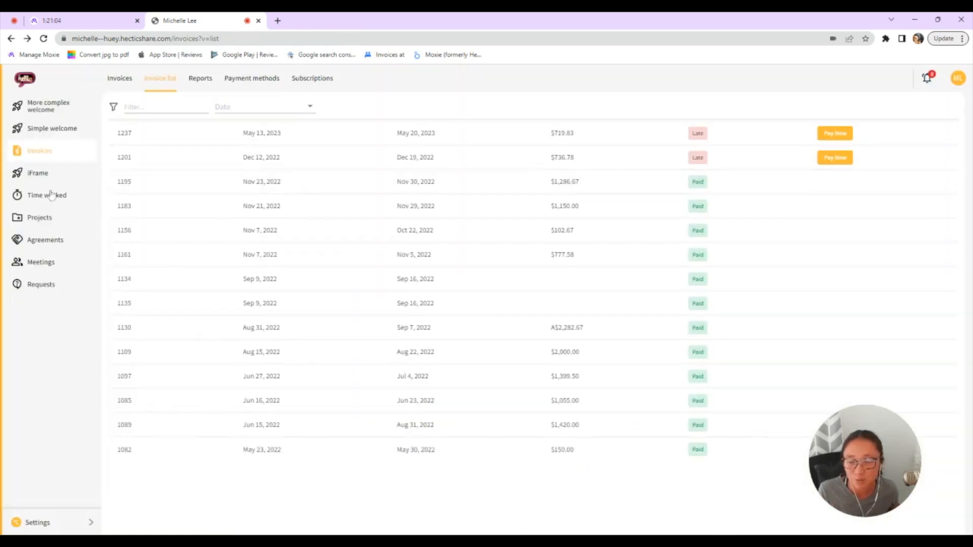
Check Time worked reports, then show the two time entries totalling thirty minutes.
click(47, 195)
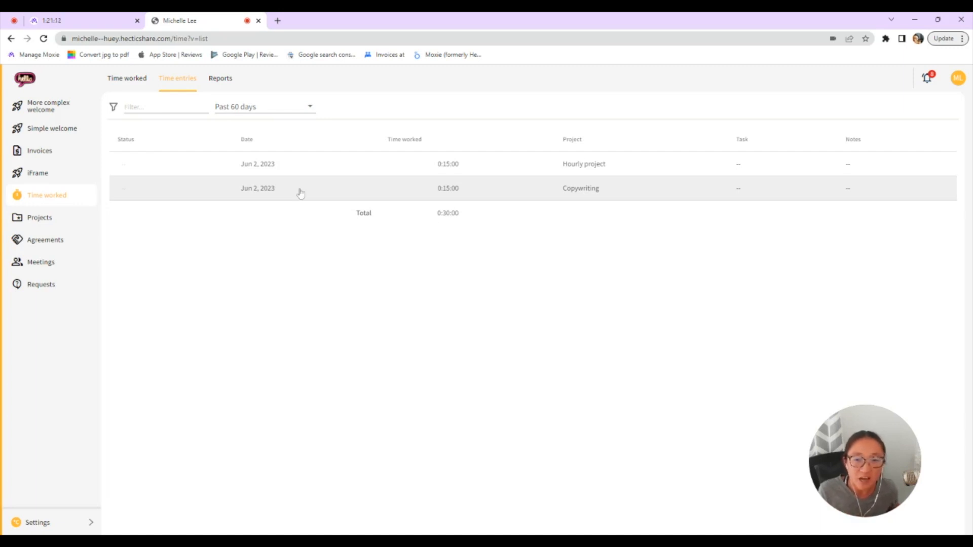
click(220, 78)
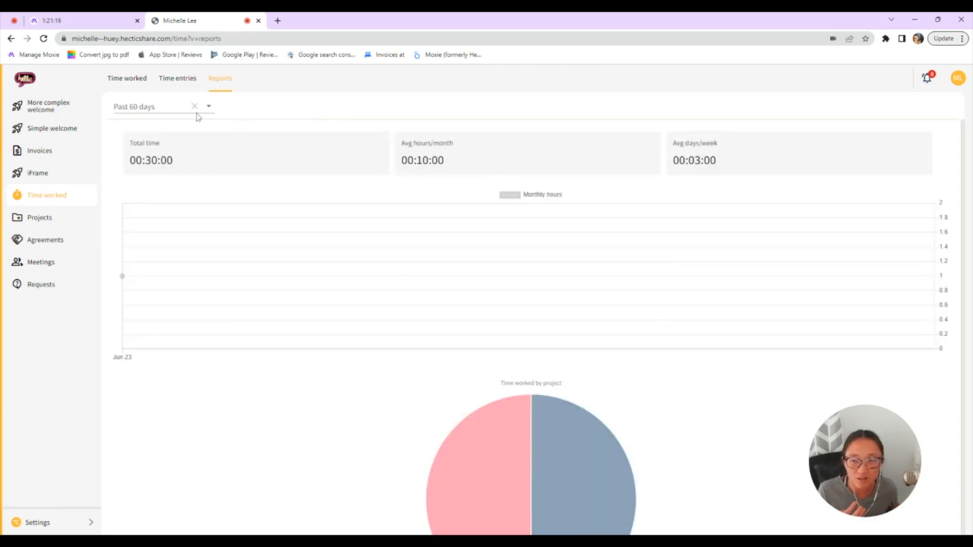
click(177, 78)
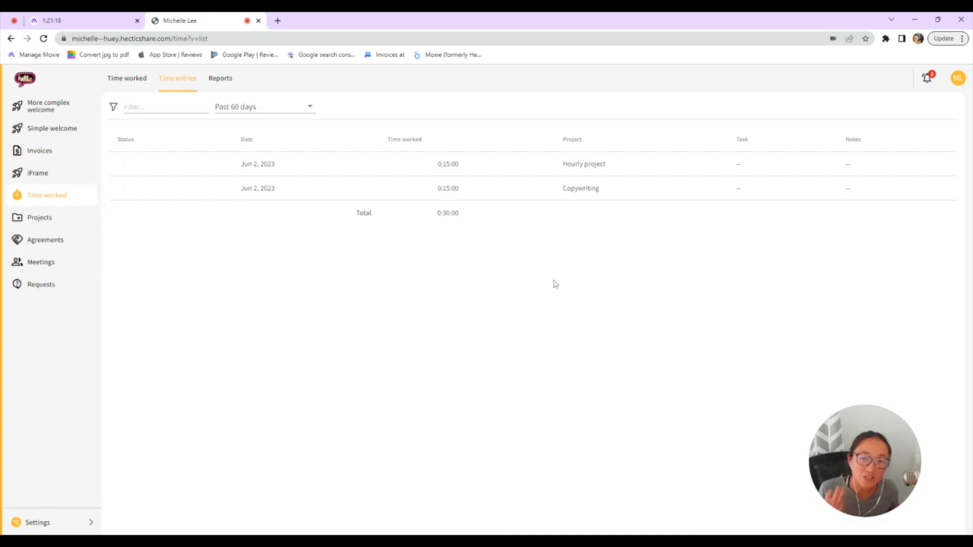
mouse_move(548, 273)
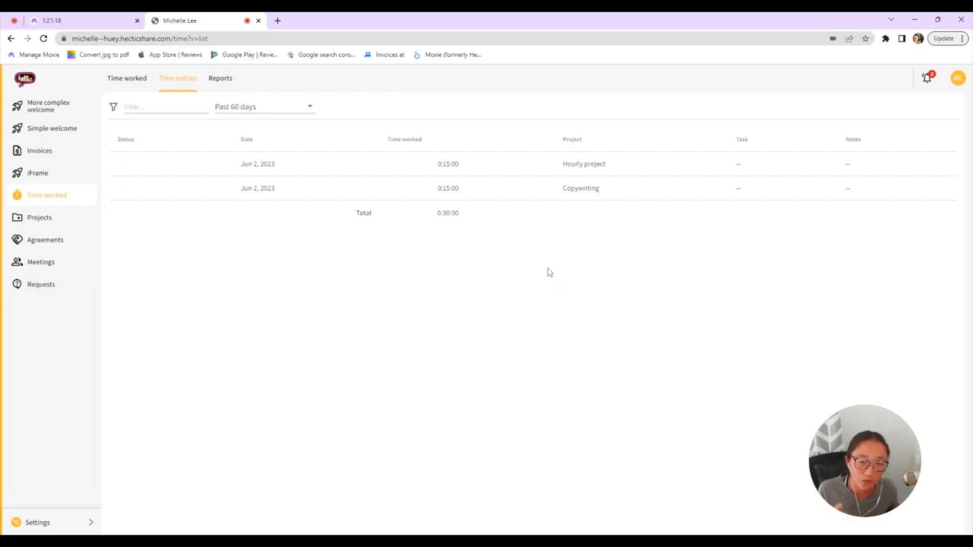
Go to the portal's projects section and show the project tasks as a board.
click(40, 217)
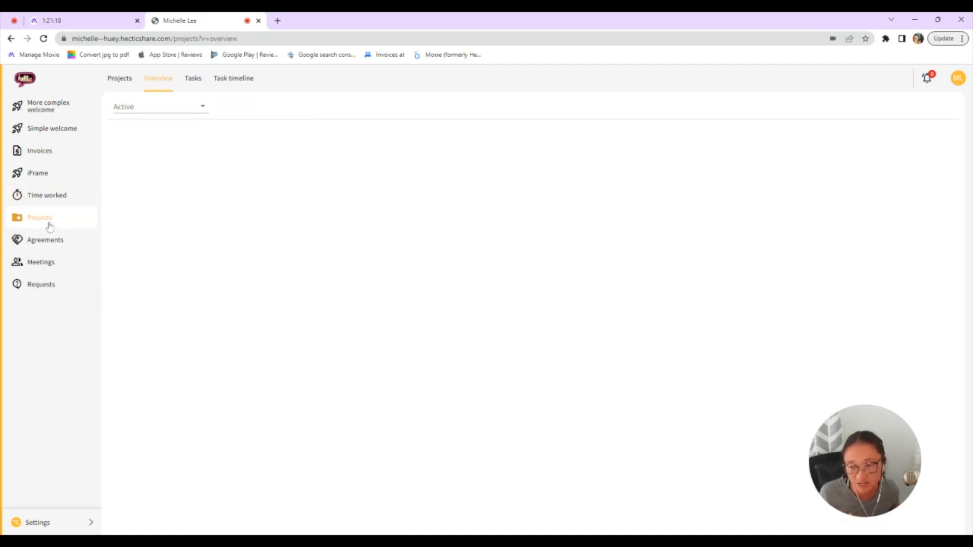
click(40, 217)
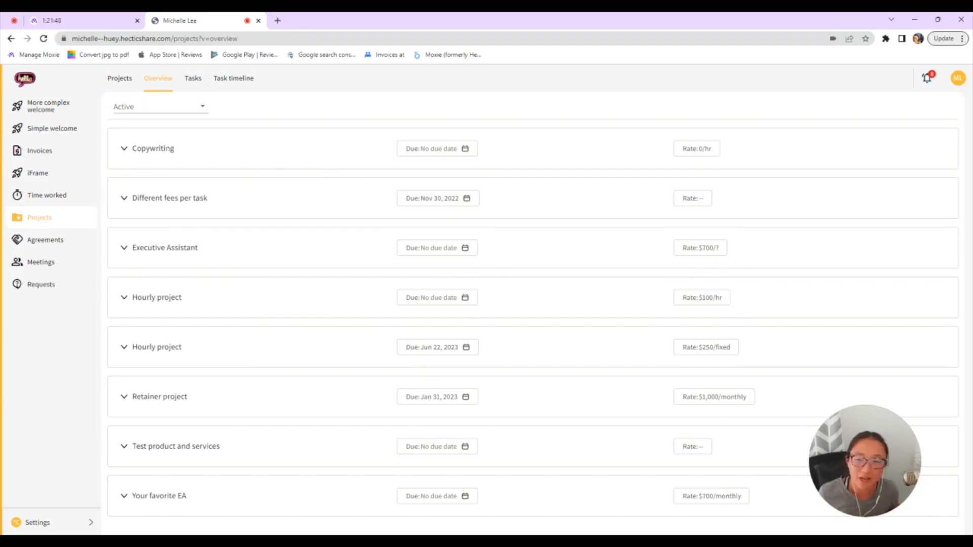
click(124, 148)
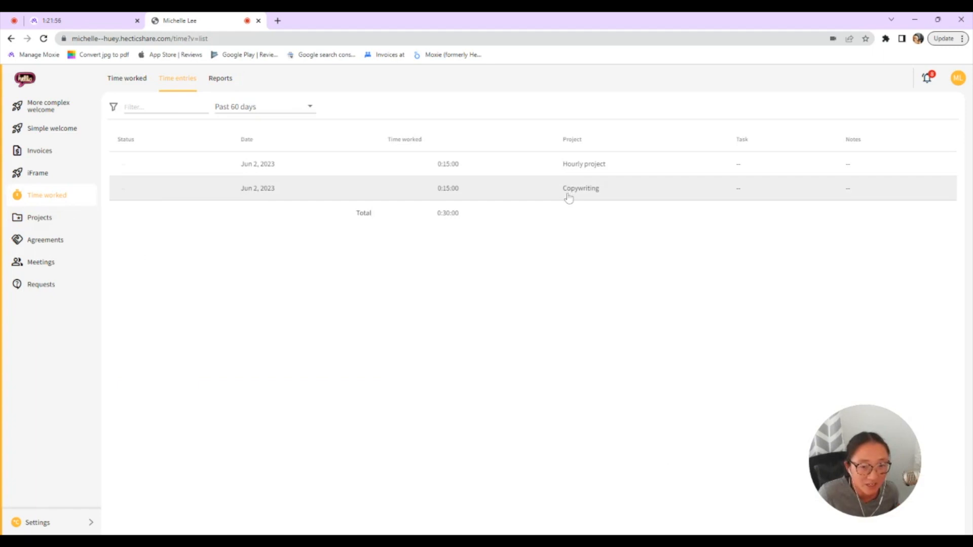
click(39, 217)
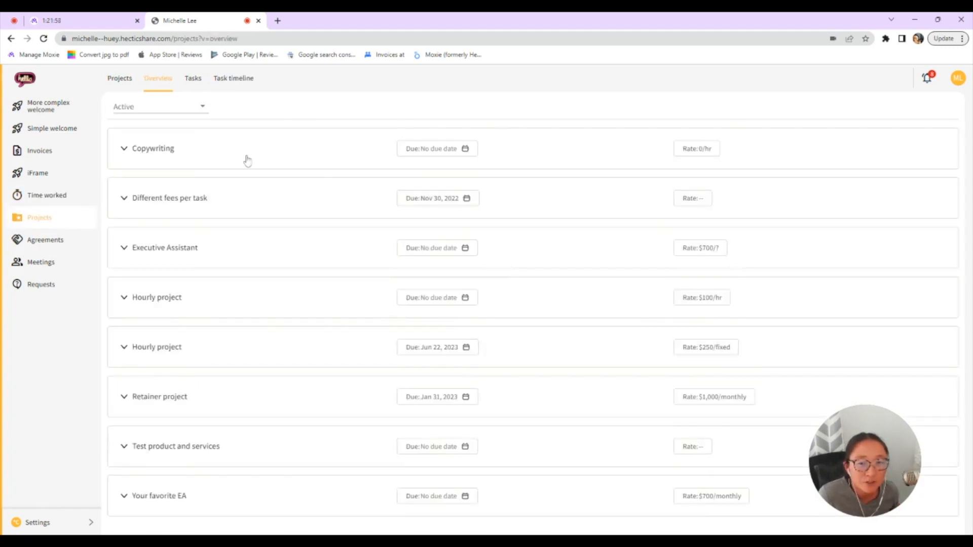
click(123, 148)
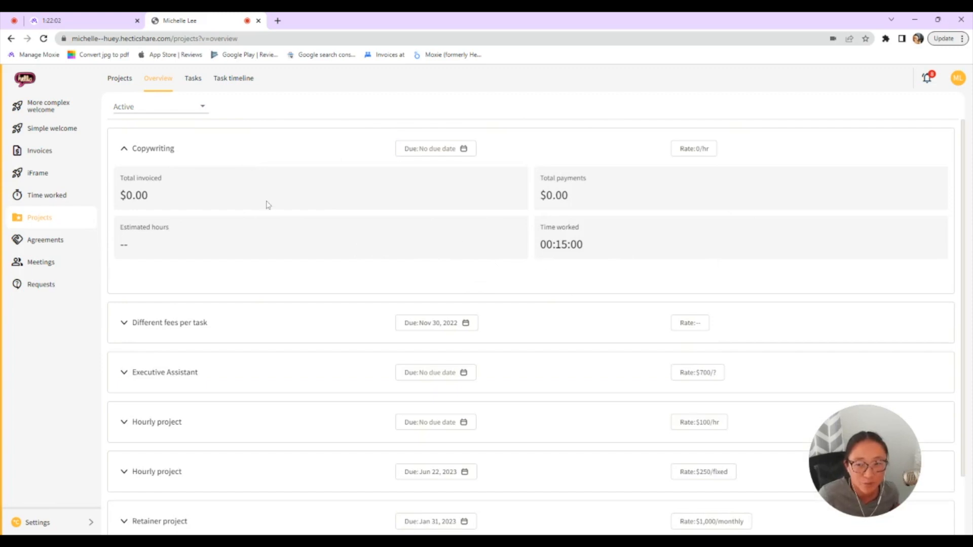
click(193, 78)
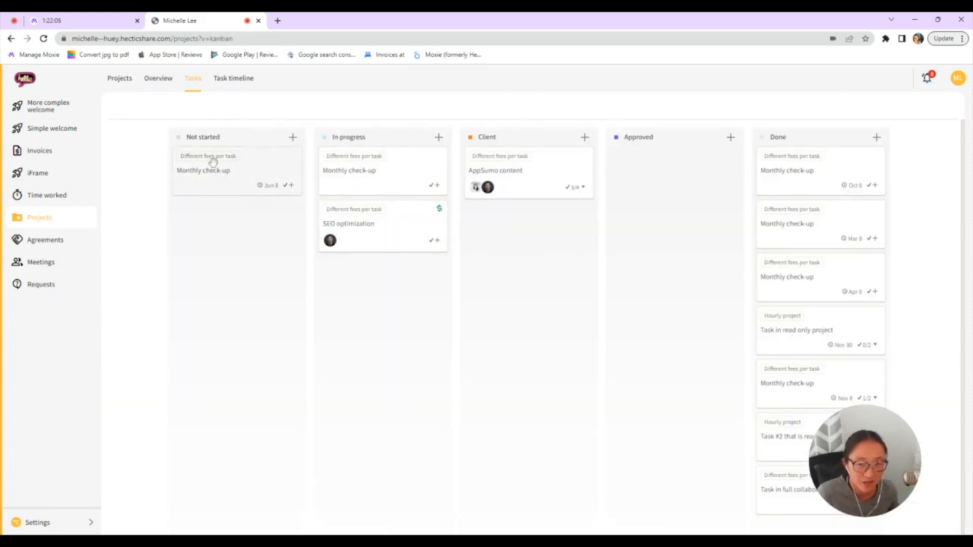
Add an empty sub-task to the Monthly check-up task so its card shows 0/1.
click(203, 170)
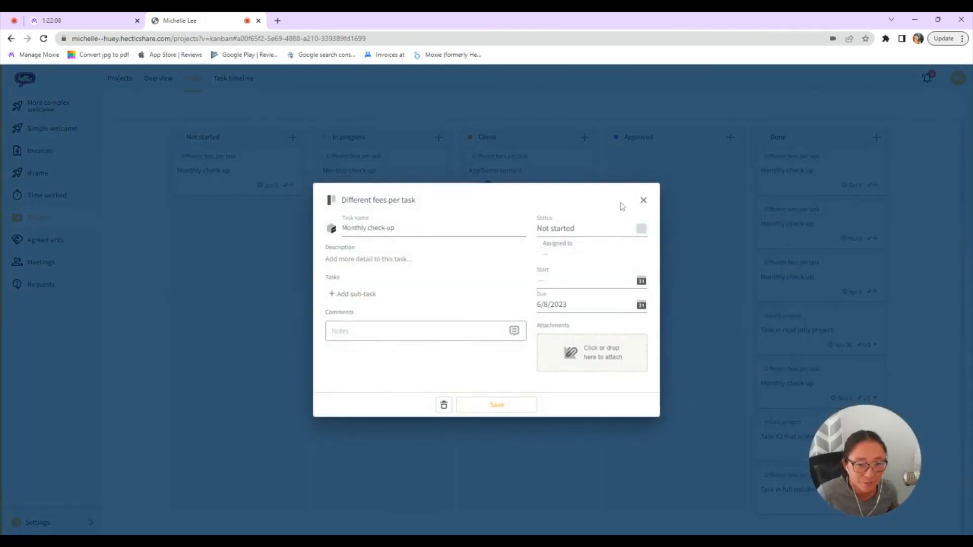
click(643, 200)
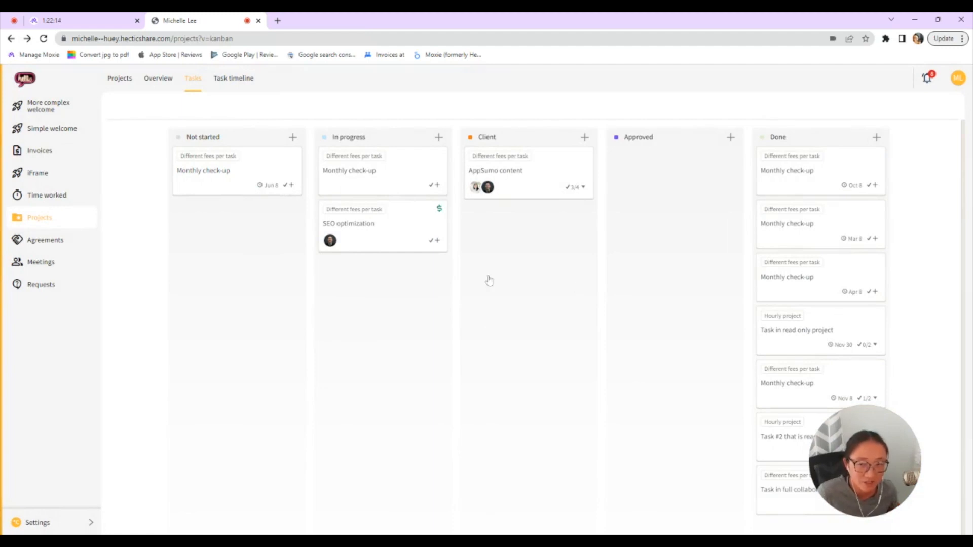
click(203, 170)
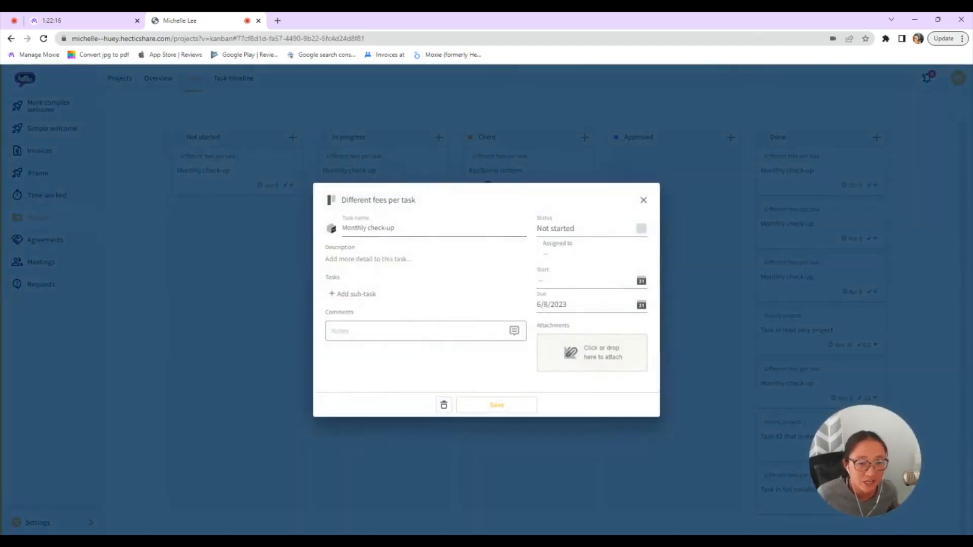
click(356, 293)
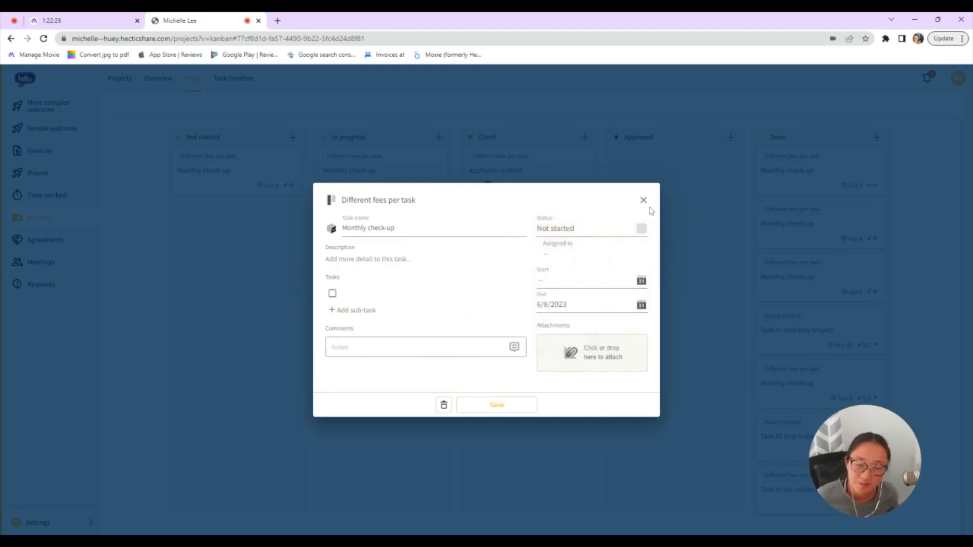
click(643, 199)
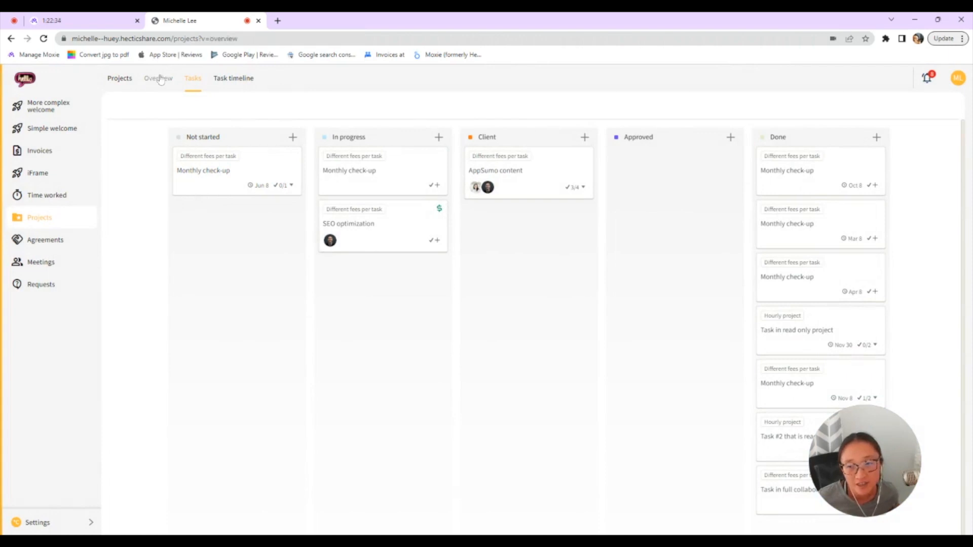
Return to the overview listing the eight active projects with their rates.
click(158, 78)
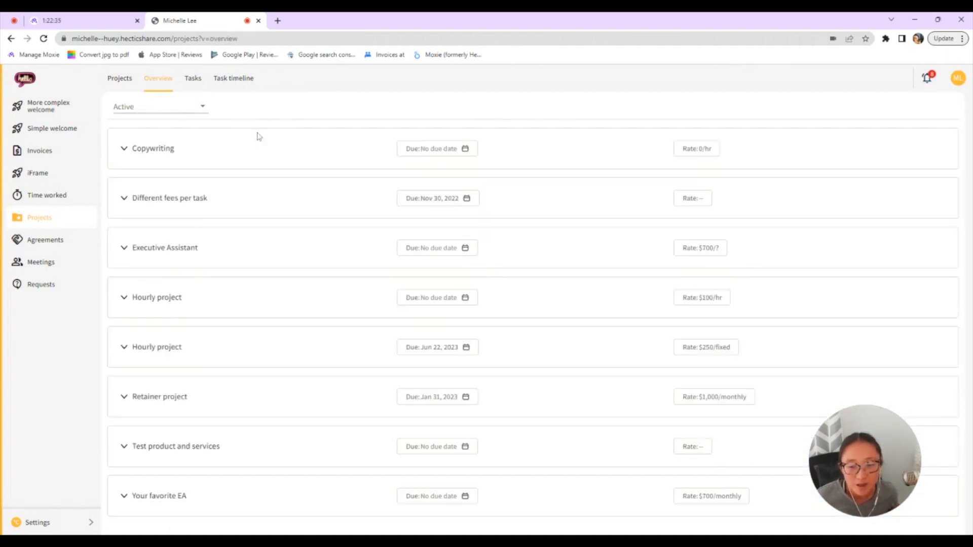
mouse_move(195, 410)
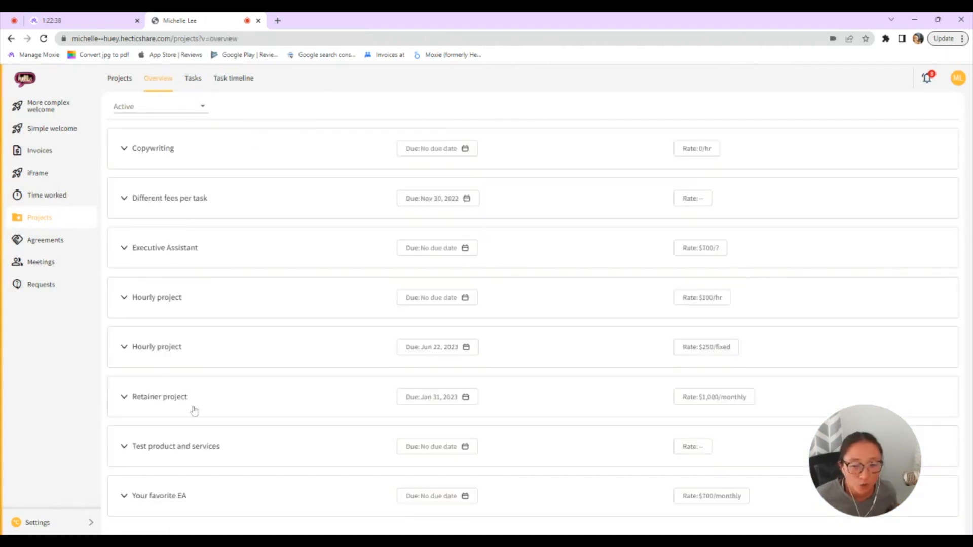
scroll(down, 3)
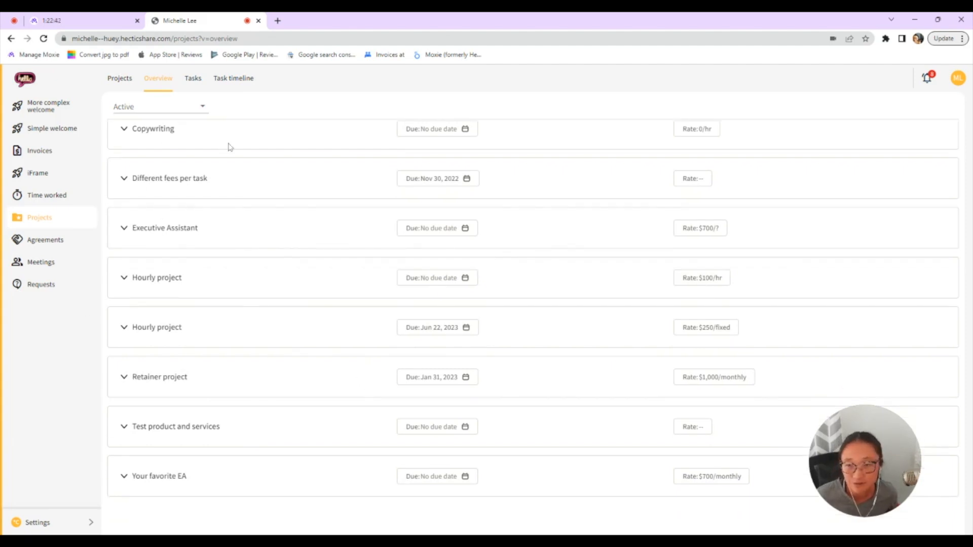
View the task timeline, then read the Proposal for Services with the $700 VA Retainer under Agreements.
click(233, 78)
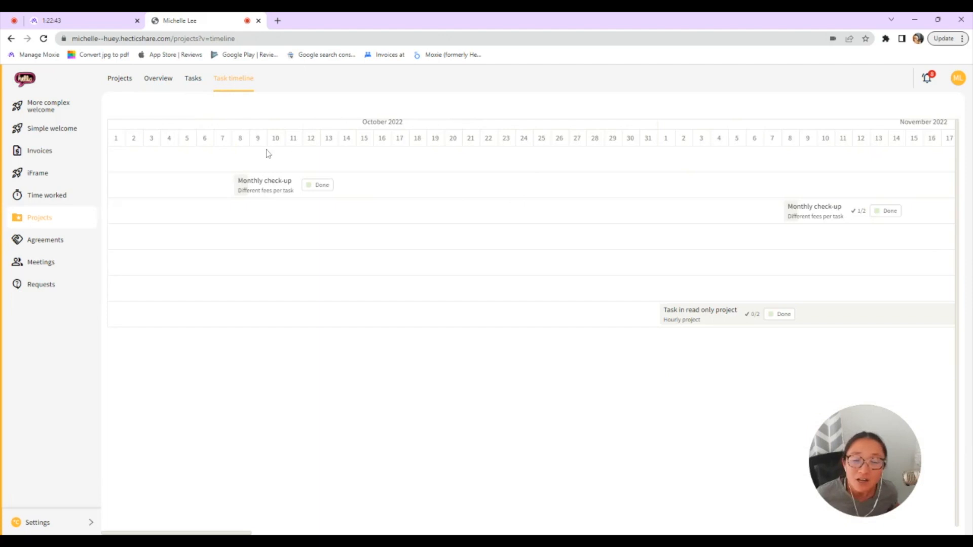
mouse_move(339, 333)
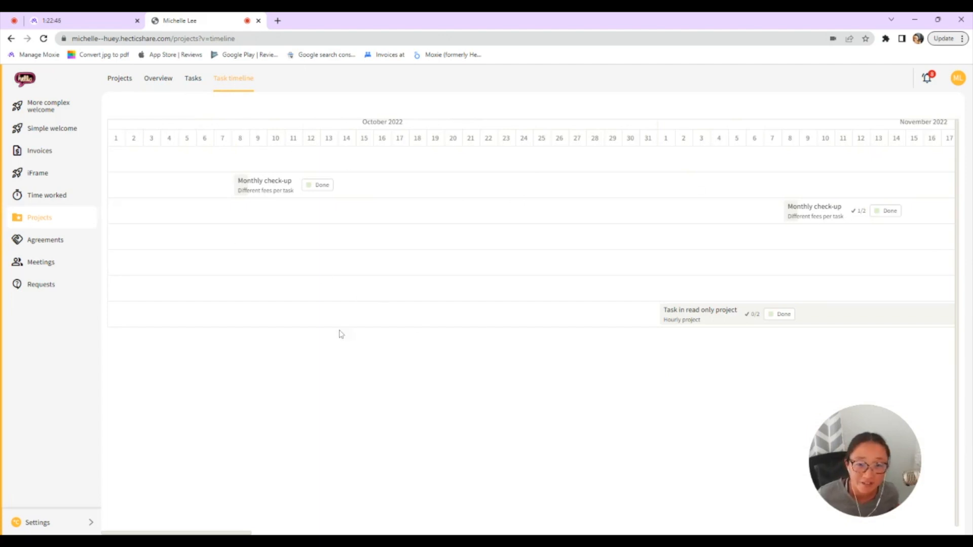
click(44, 240)
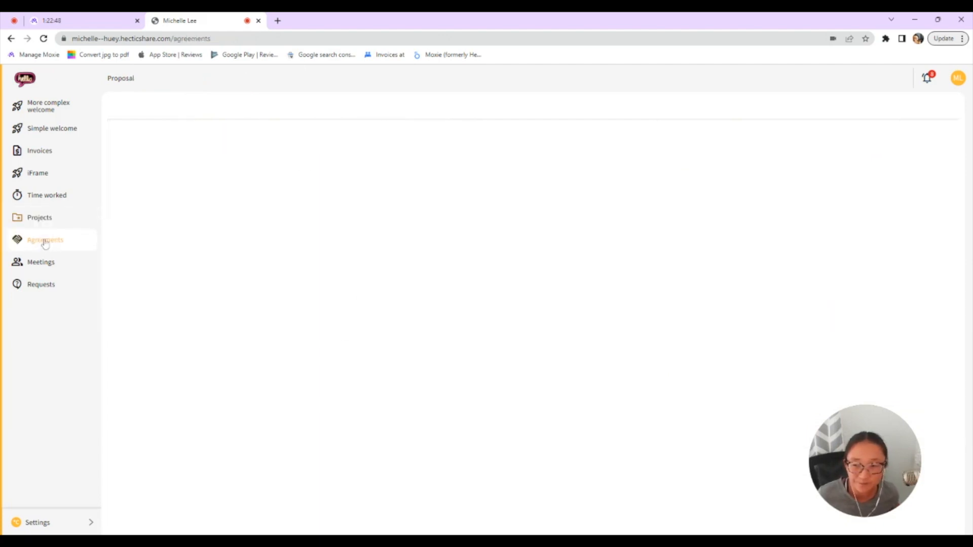
click(44, 240)
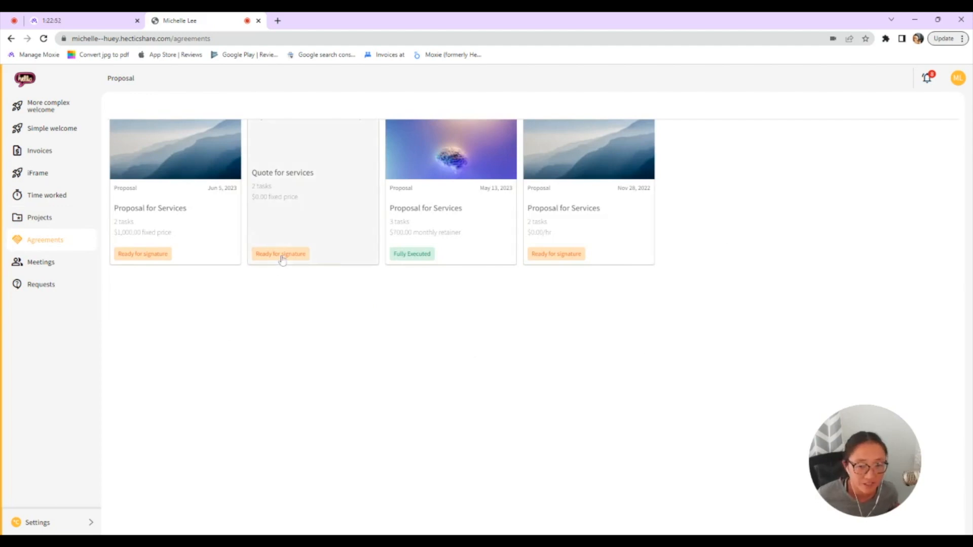
click(312, 186)
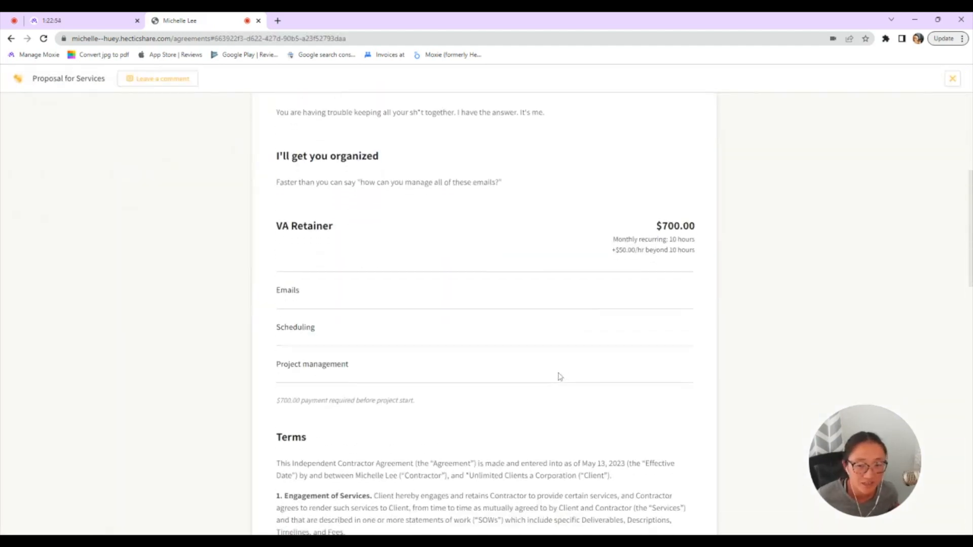
scroll(down, 3)
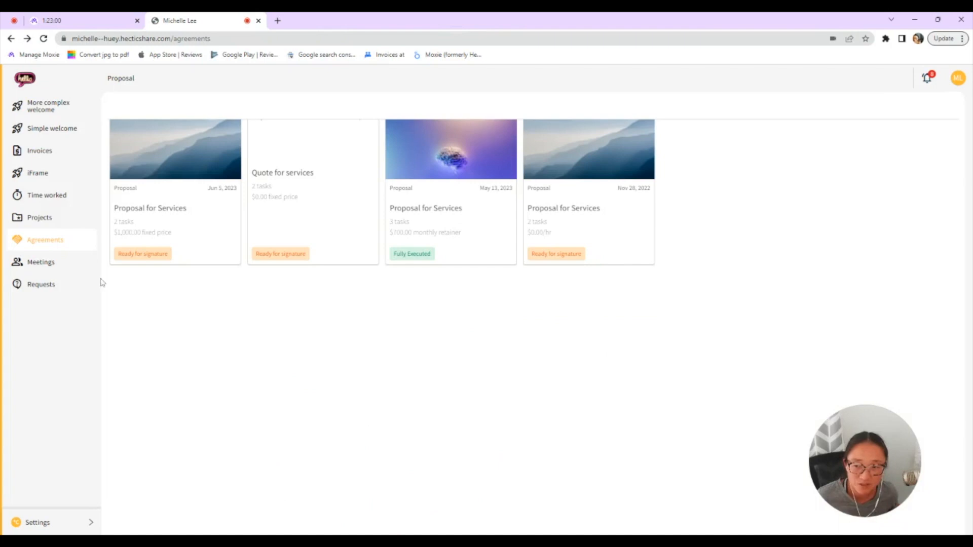
Check the empty booked-meetings list and show the Quick chat scheduler in the meetings area.
click(41, 261)
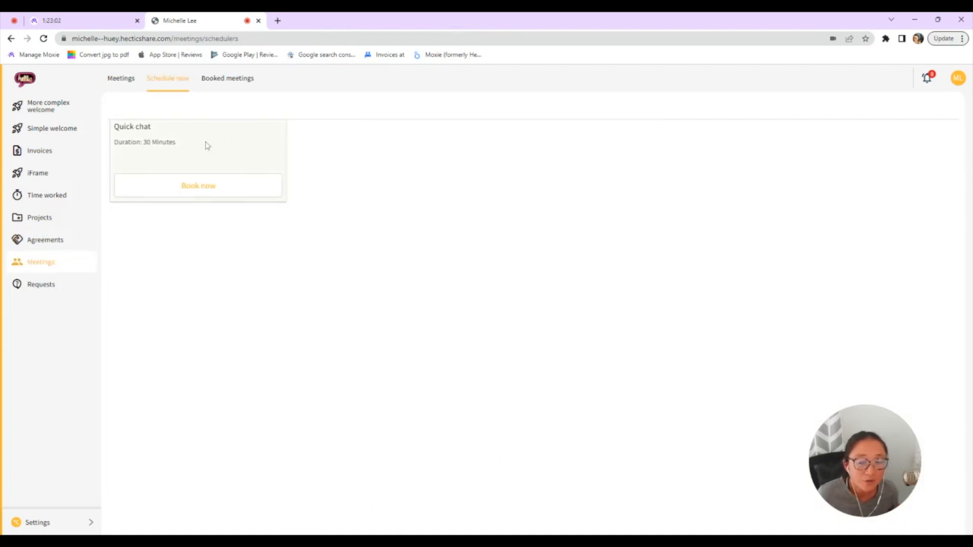
mouse_move(259, 268)
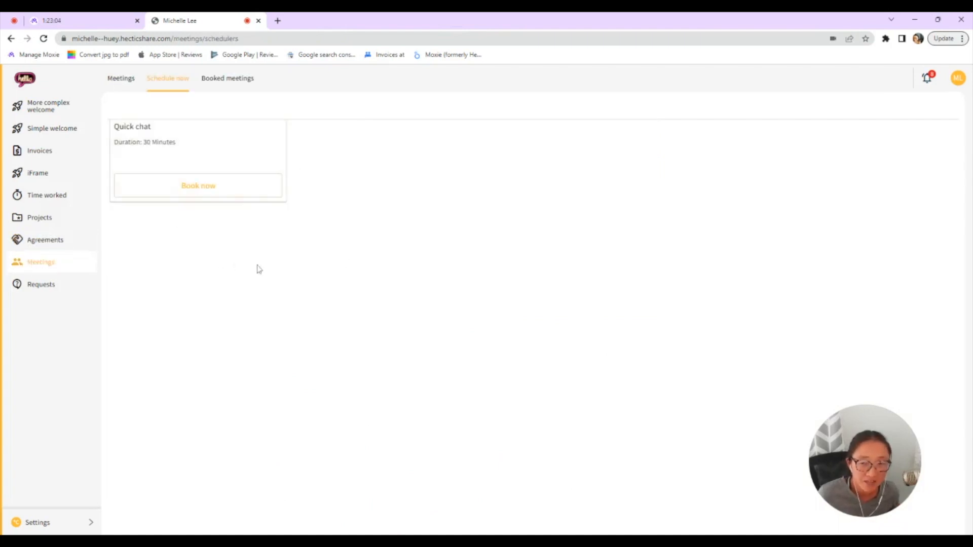
mouse_move(345, 242)
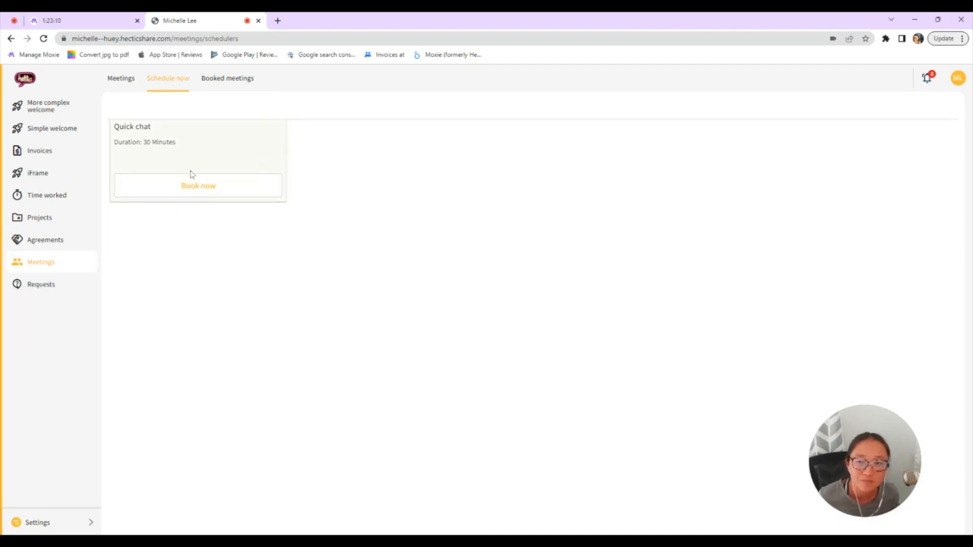
mouse_move(372, 215)
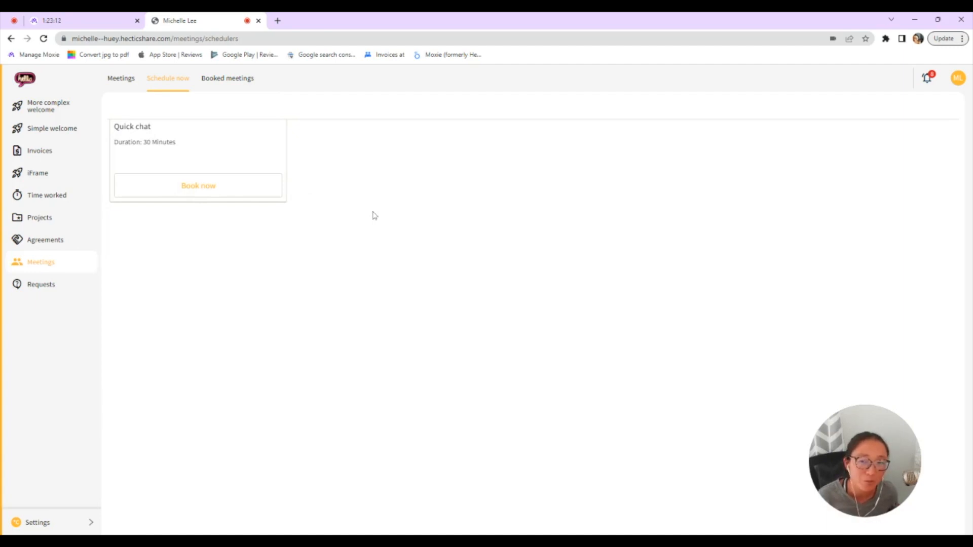
mouse_move(376, 211)
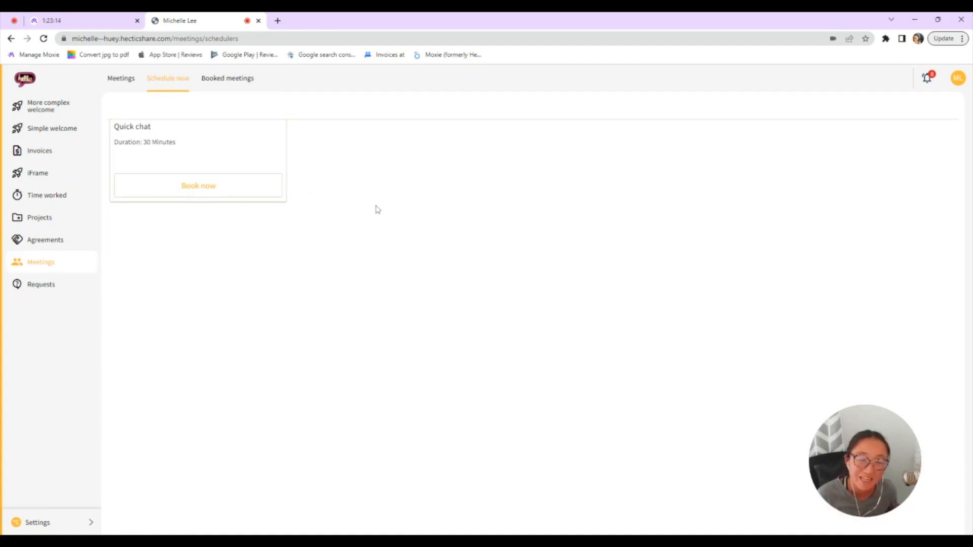
mouse_move(339, 219)
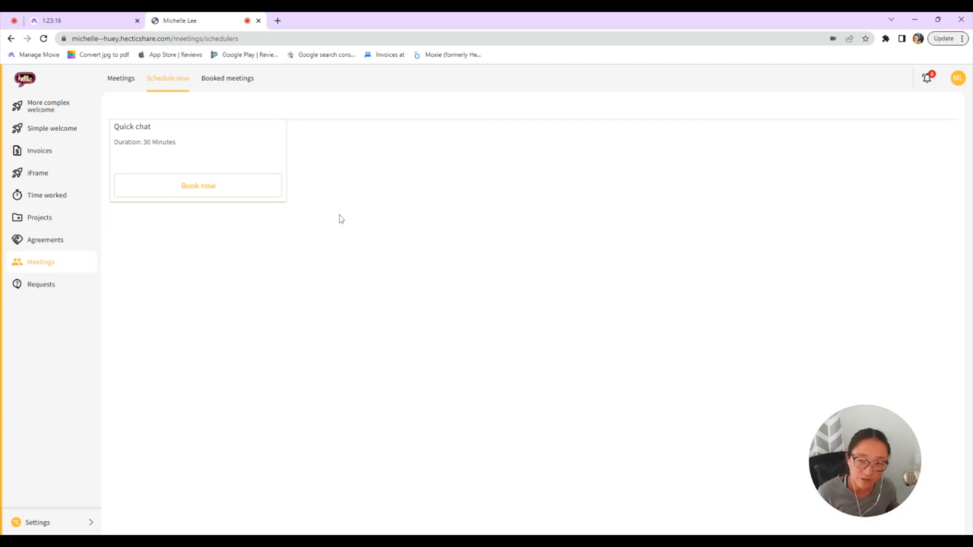
click(227, 78)
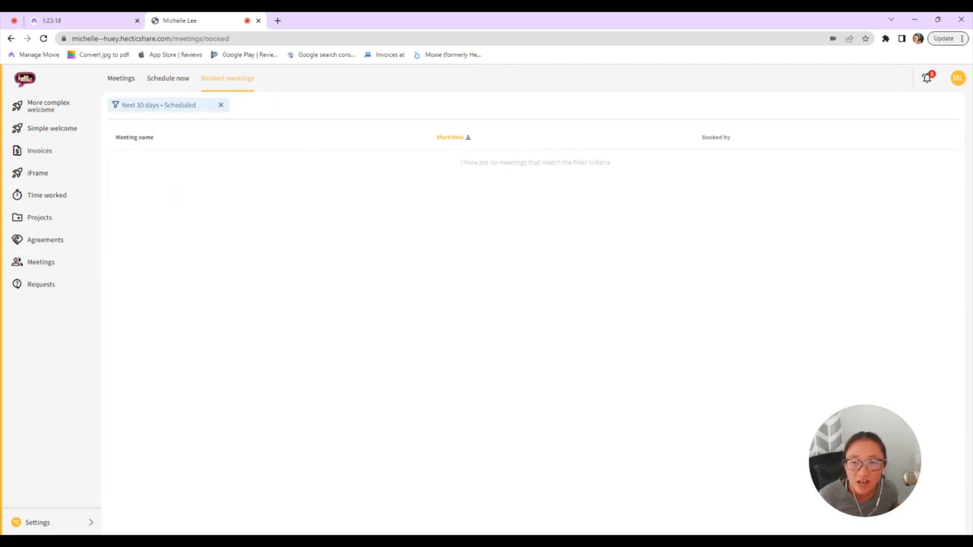
mouse_move(167, 78)
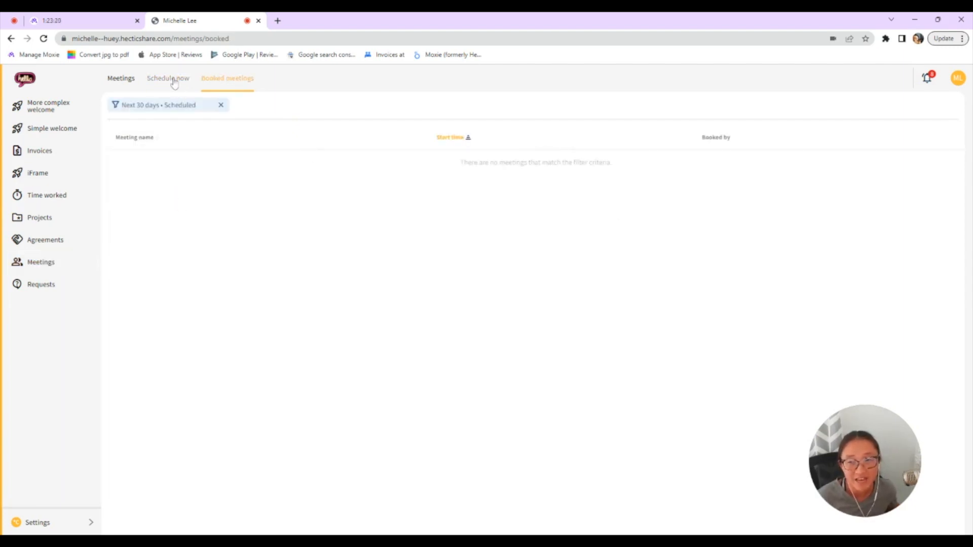
click(167, 78)
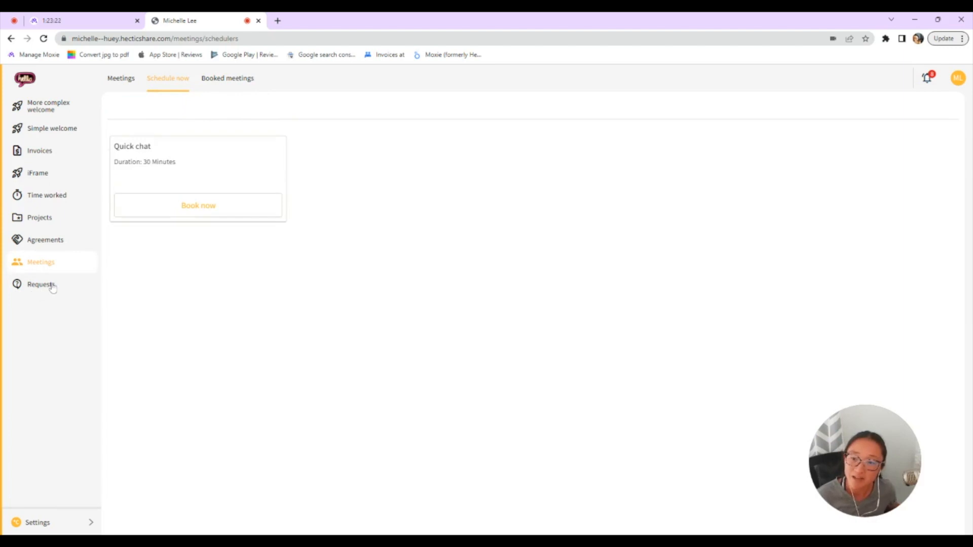
Submit a new social media asset request, then review the resolved content request's comments.
click(41, 284)
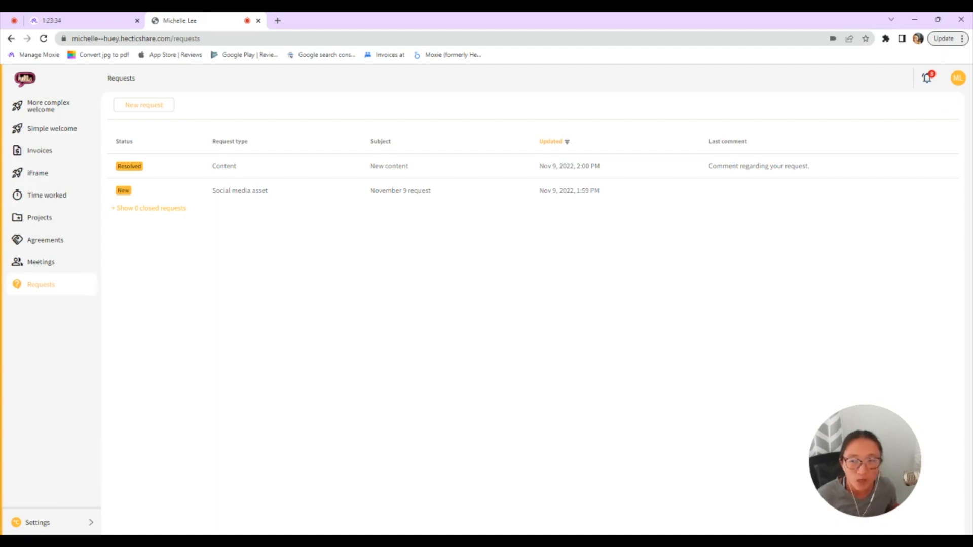
mouse_move(608, 336)
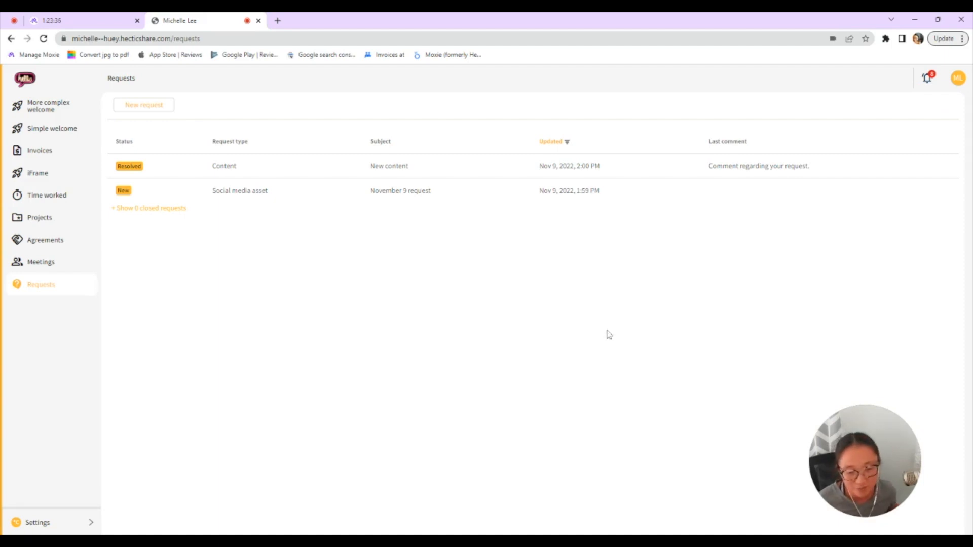
mouse_move(490, 308)
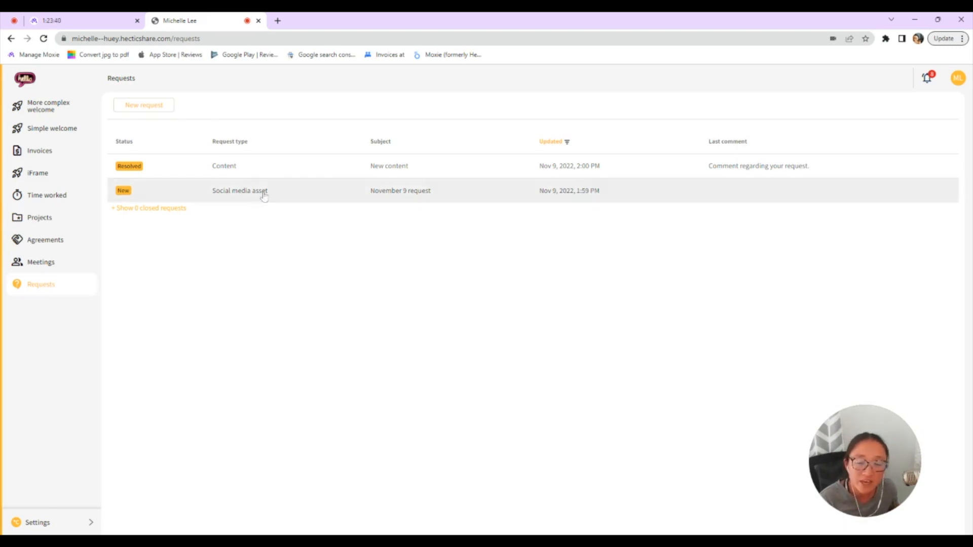
click(143, 105)
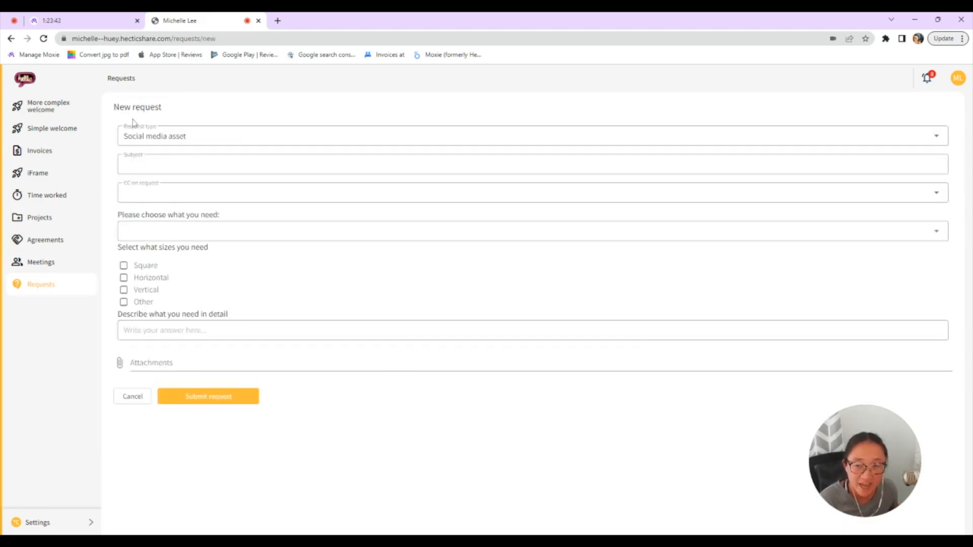
mouse_move(509, 52)
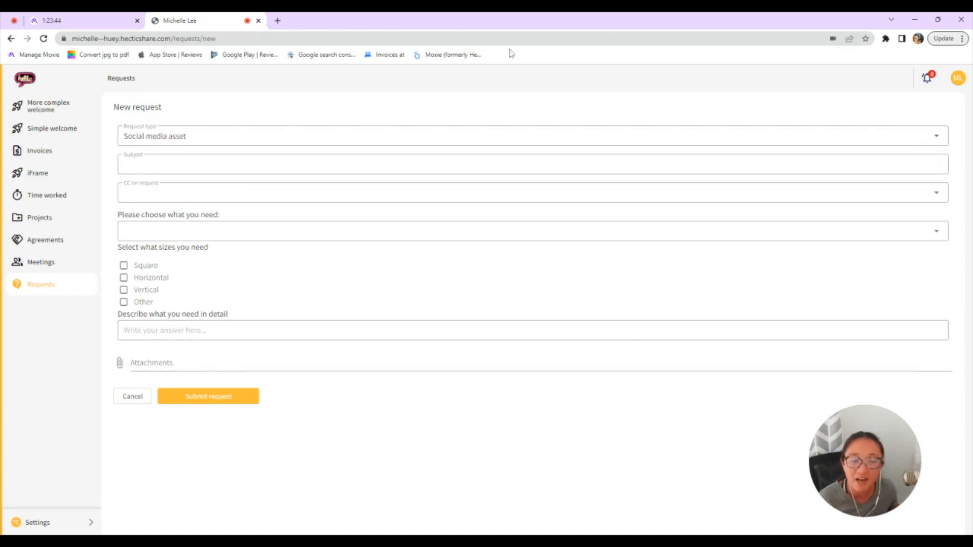
mouse_move(178, 353)
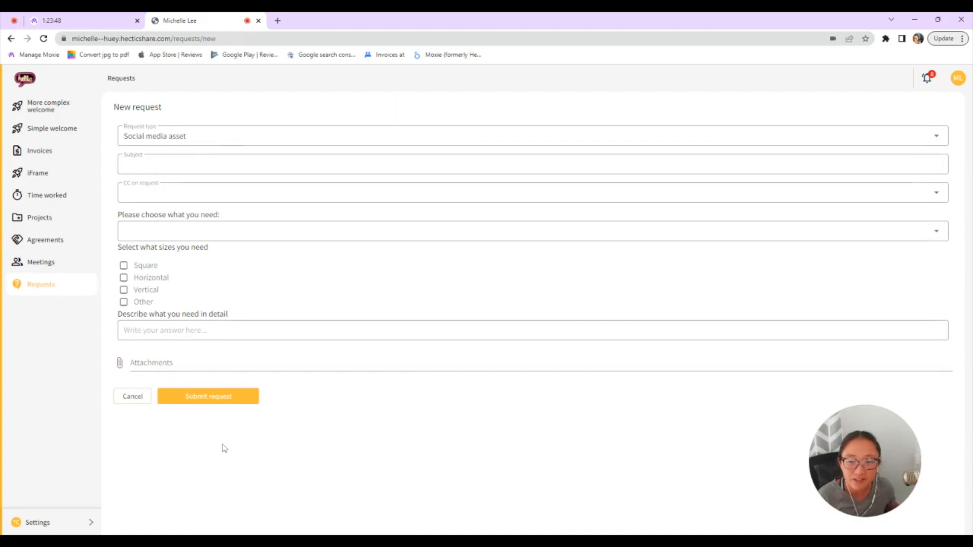
mouse_move(185, 390)
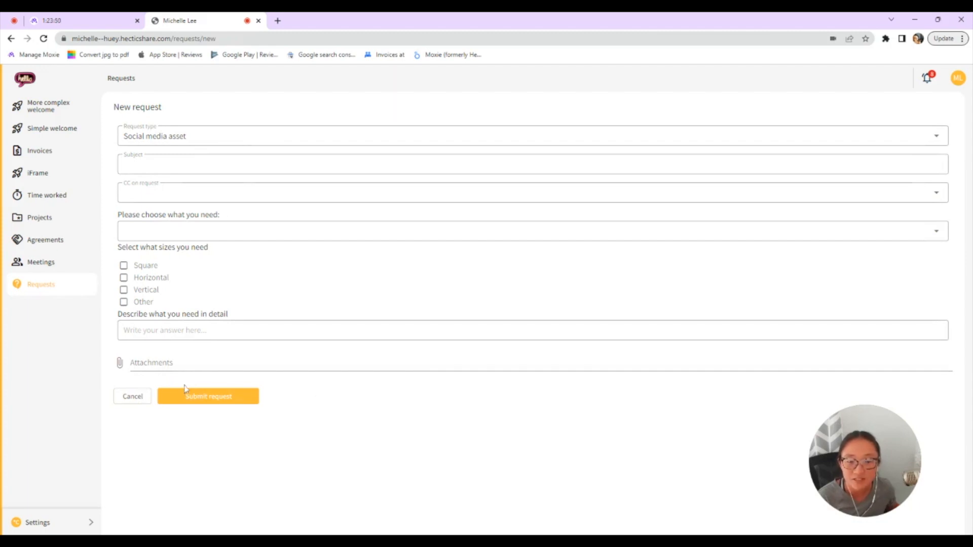
click(131, 396)
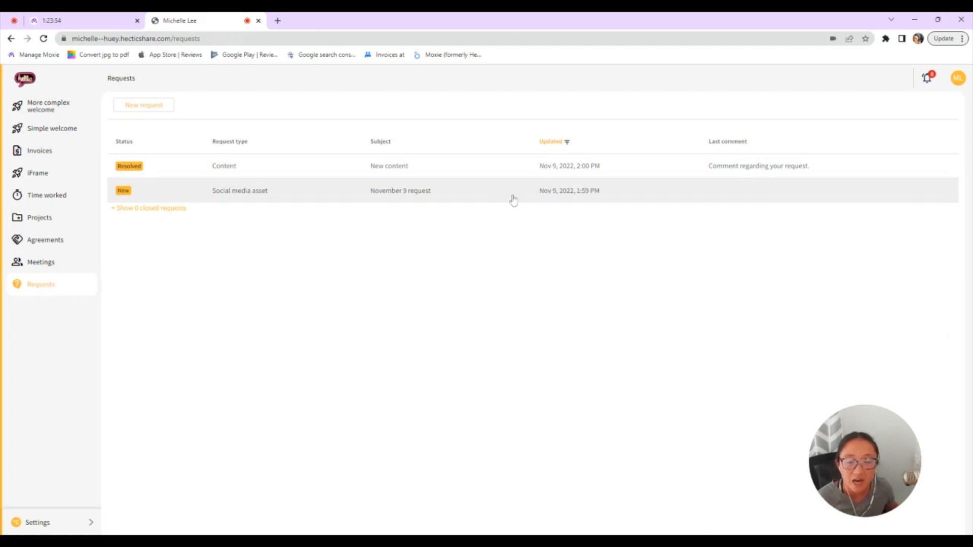
click(401, 190)
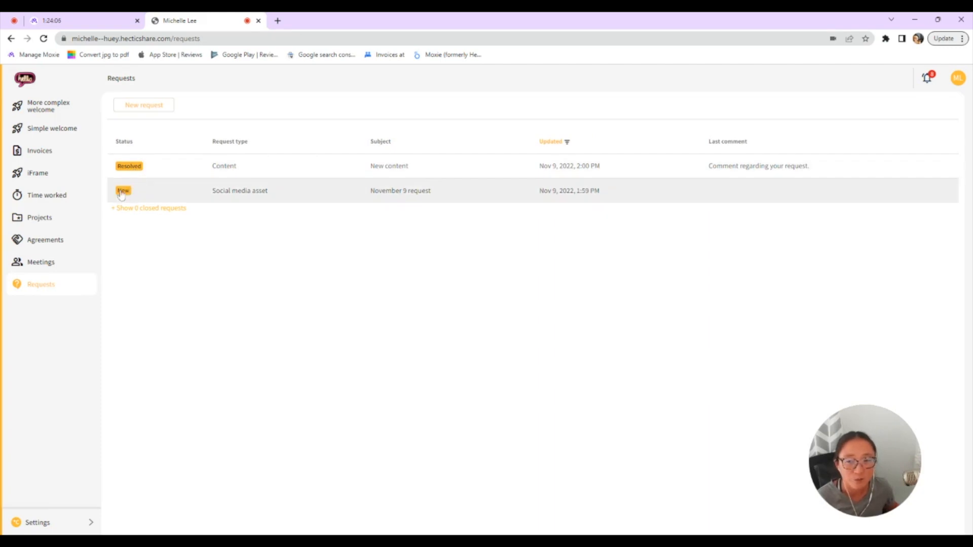
click(389, 165)
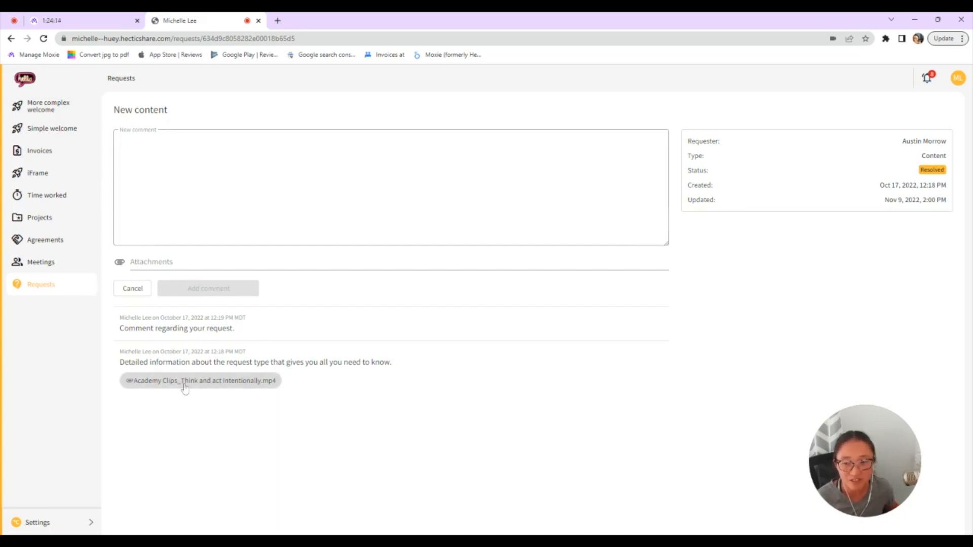
mouse_move(39, 259)
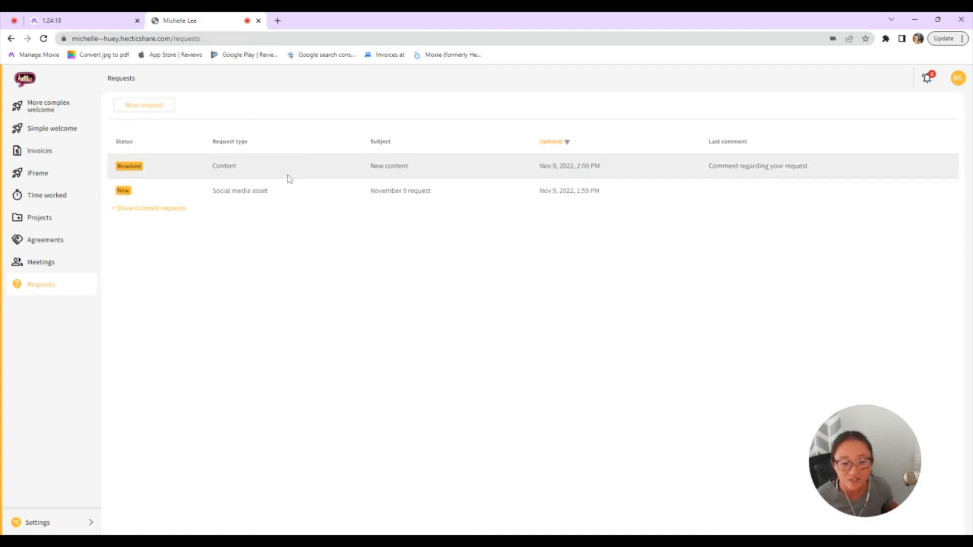
mouse_move(49, 257)
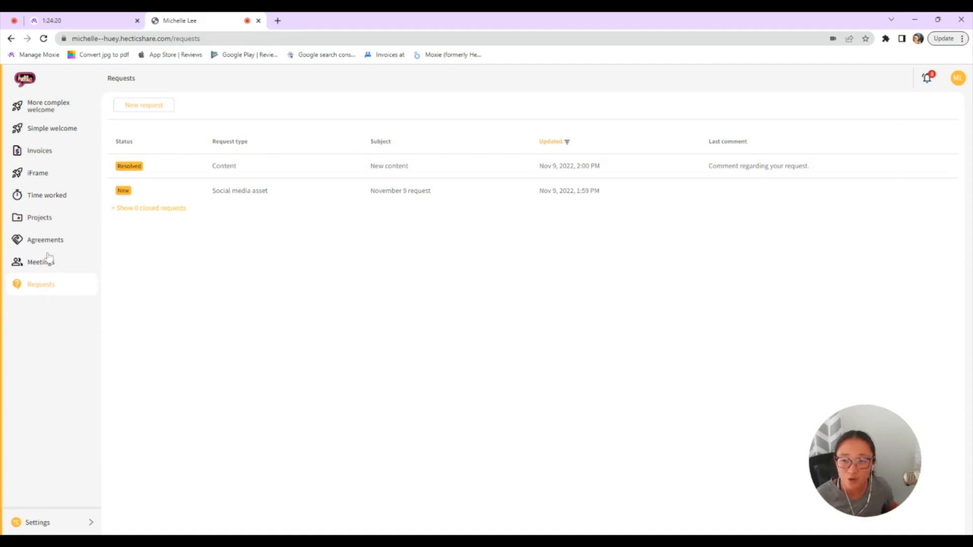
mouse_move(168, 297)
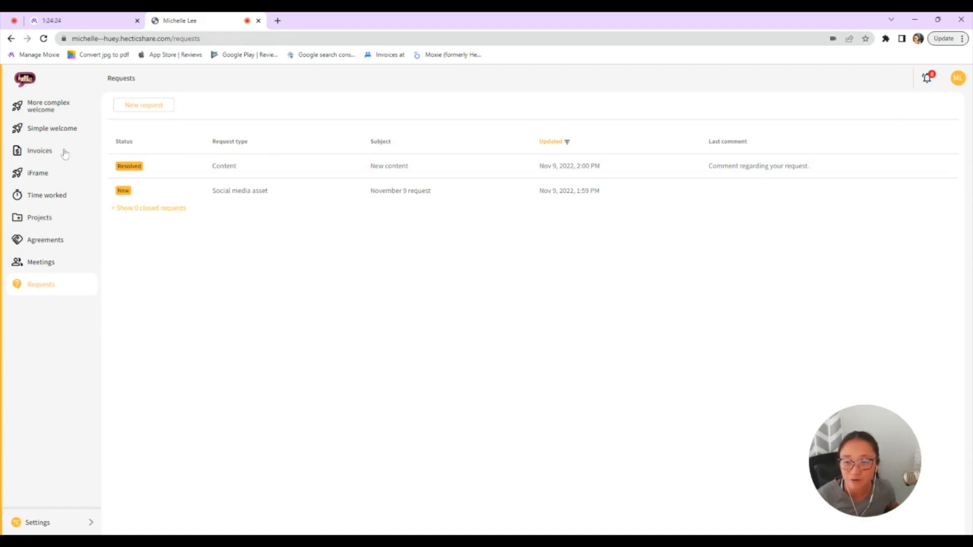
View the Simple welcome page and the iFrame page with the embedded request form.
click(37, 172)
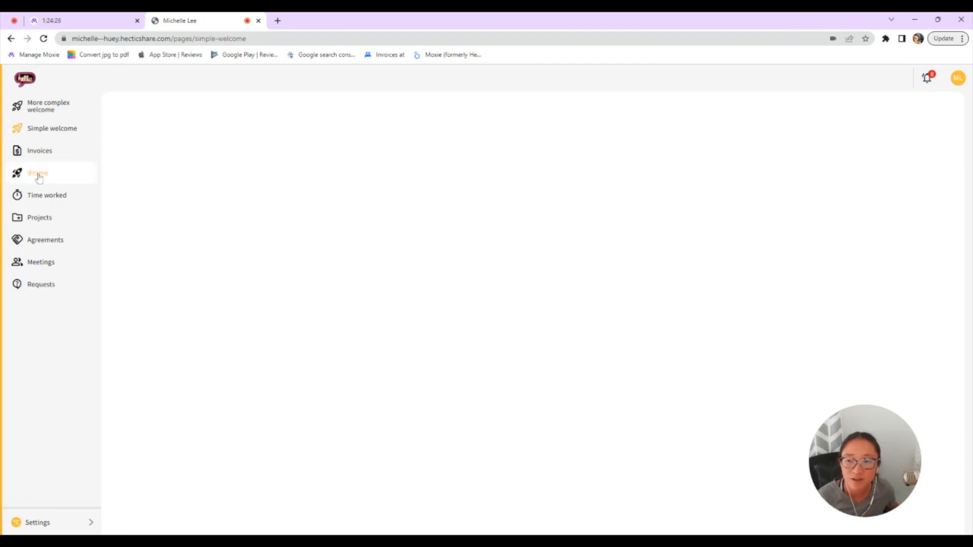
click(38, 172)
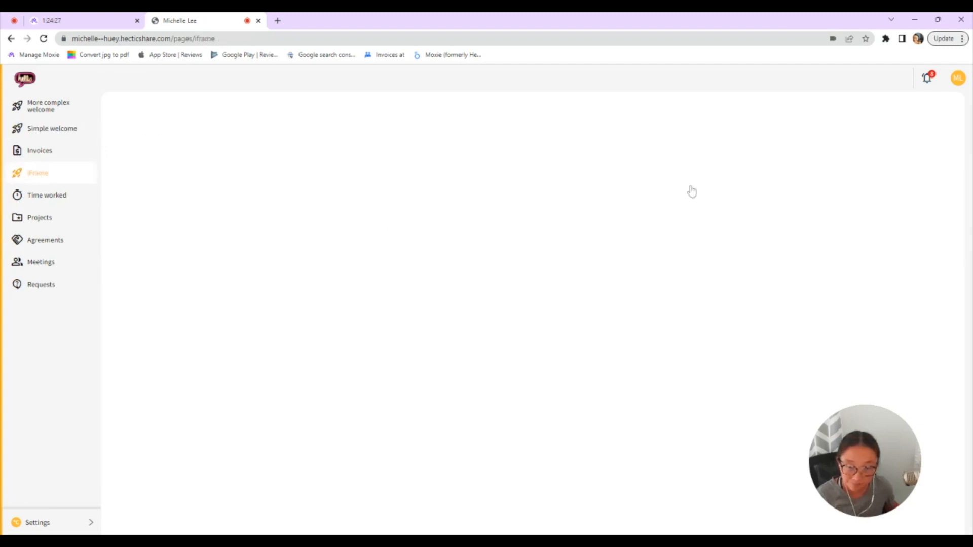
mouse_move(362, 261)
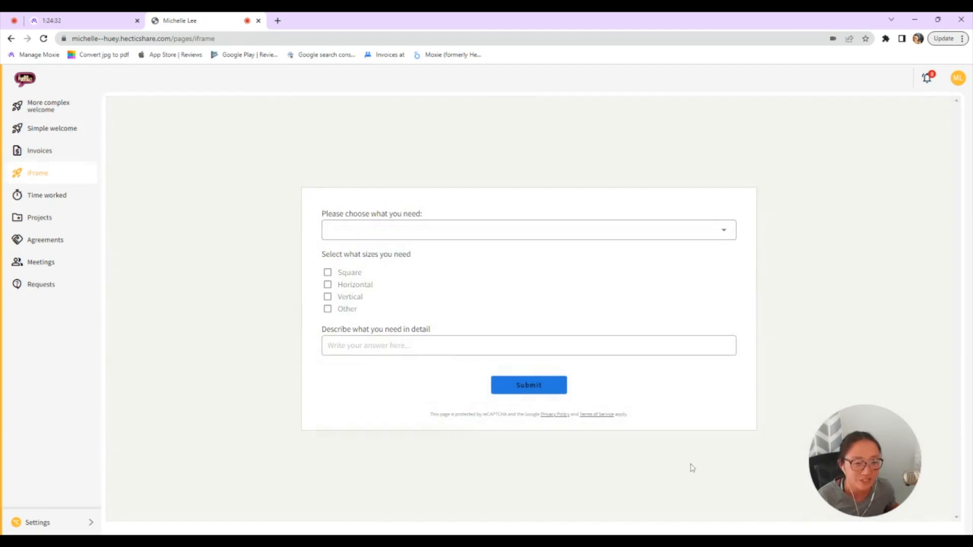
mouse_move(677, 438)
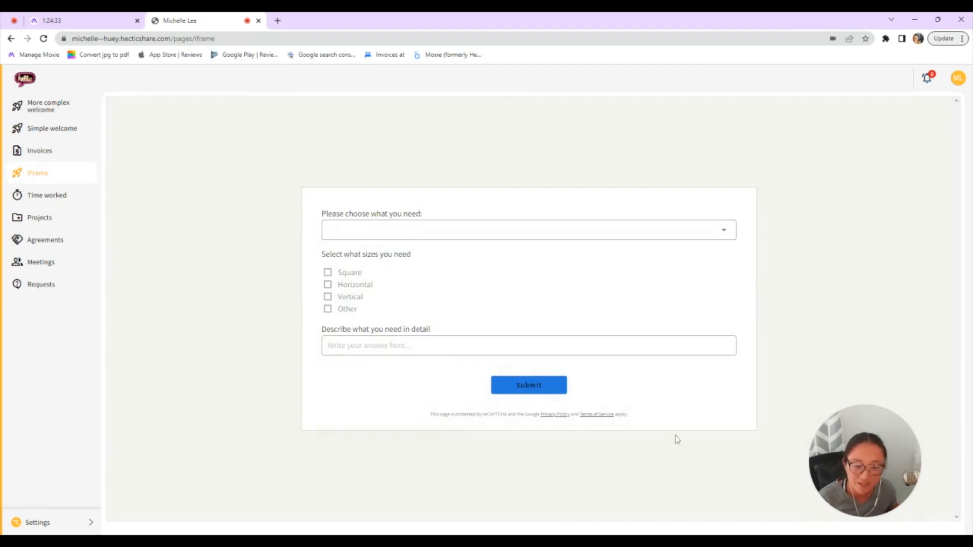
mouse_move(485, 317)
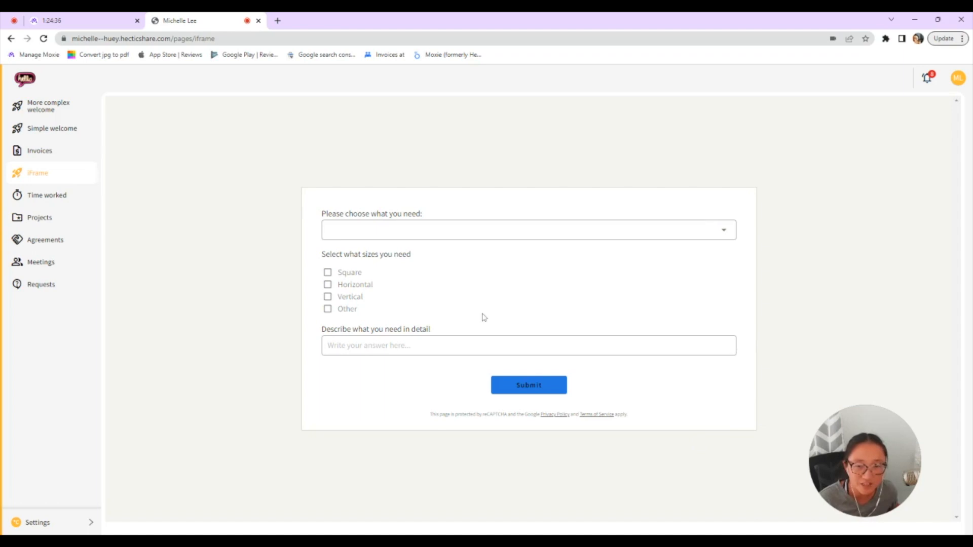
mouse_move(543, 328)
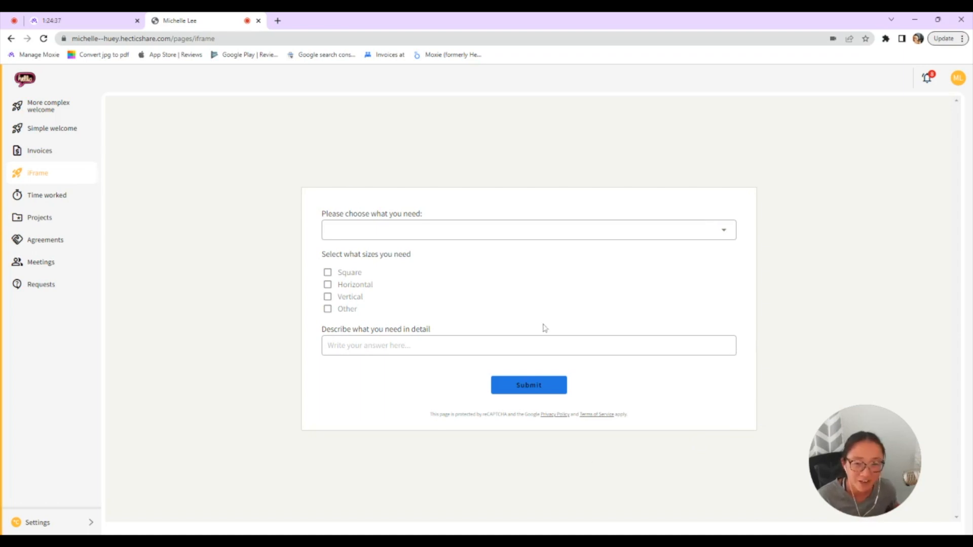
mouse_move(412, 309)
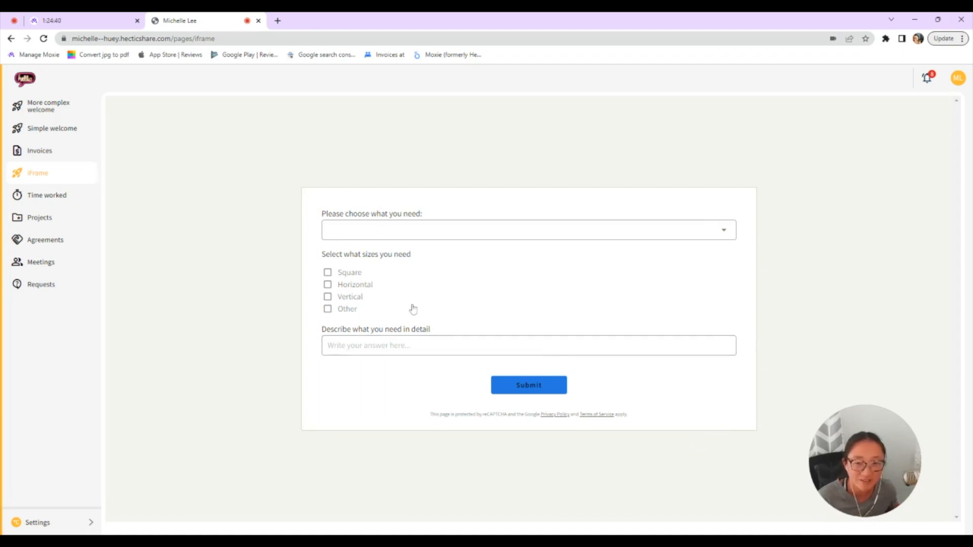
mouse_move(45, 186)
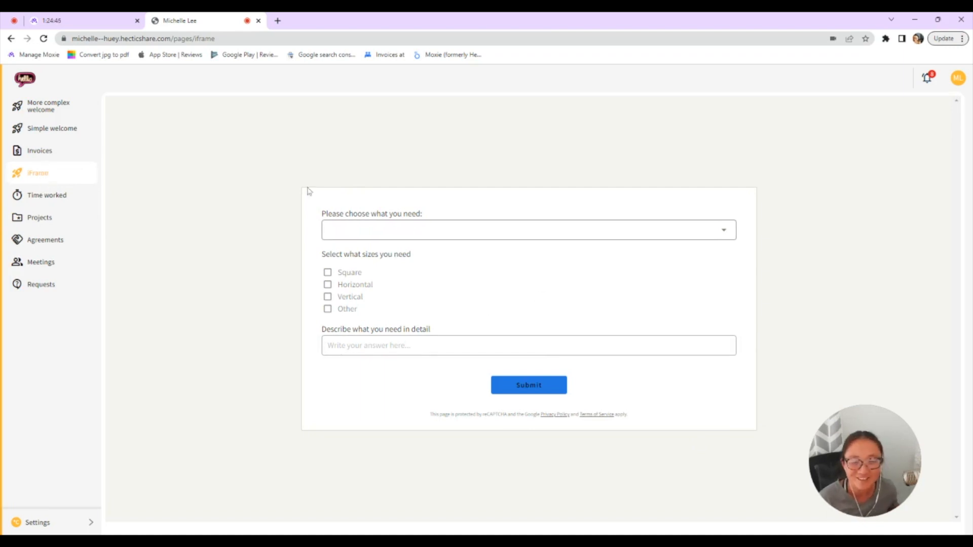
mouse_move(176, 415)
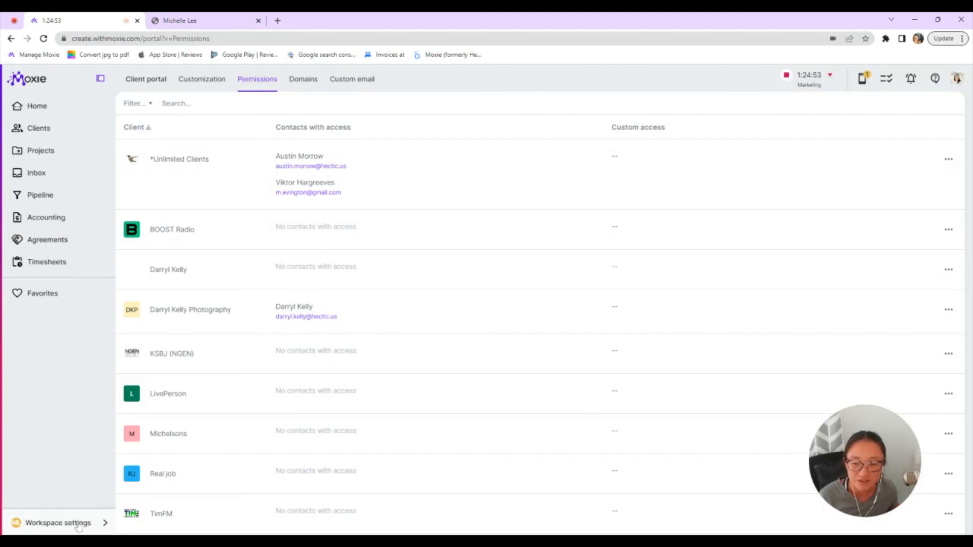
Check in Workspace settings > Meeting schedulers that Quick chat shows in the client portal.
click(57, 523)
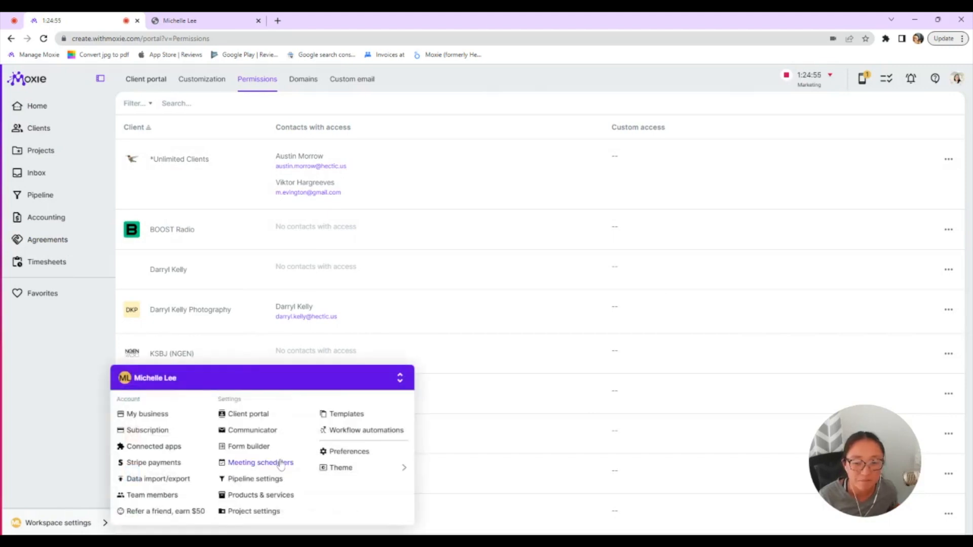
click(260, 462)
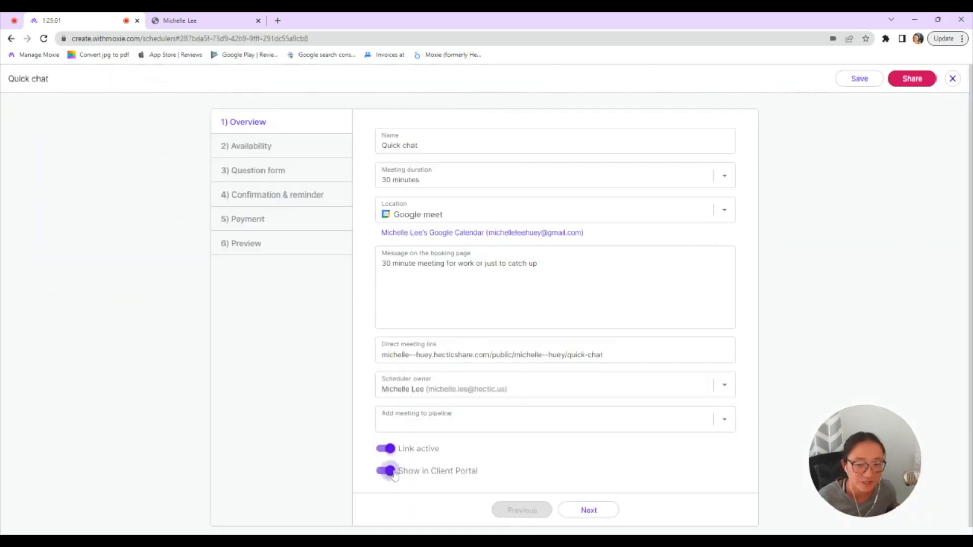
click(953, 78)
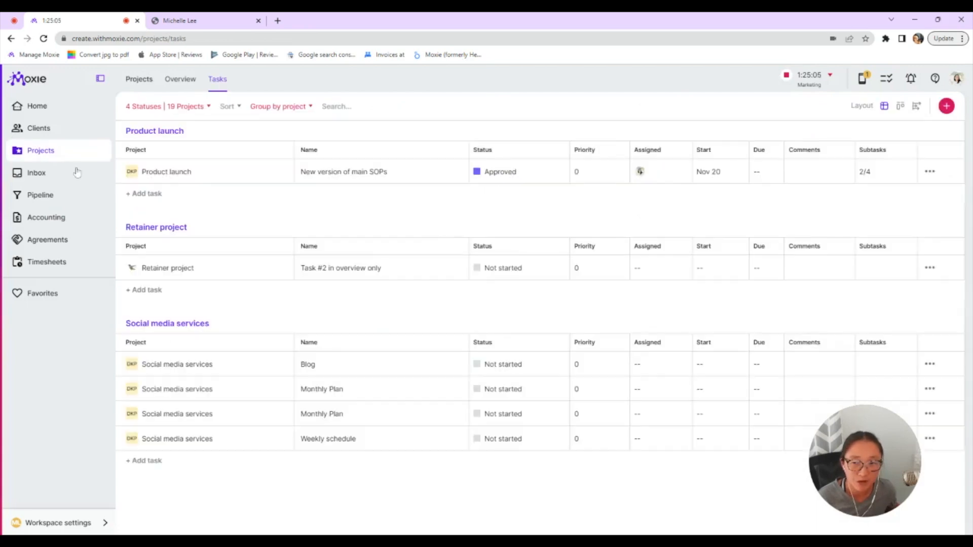
Edit the *Unlimited Clients Copywriting project and confirm portal access is Overview only.
click(39, 128)
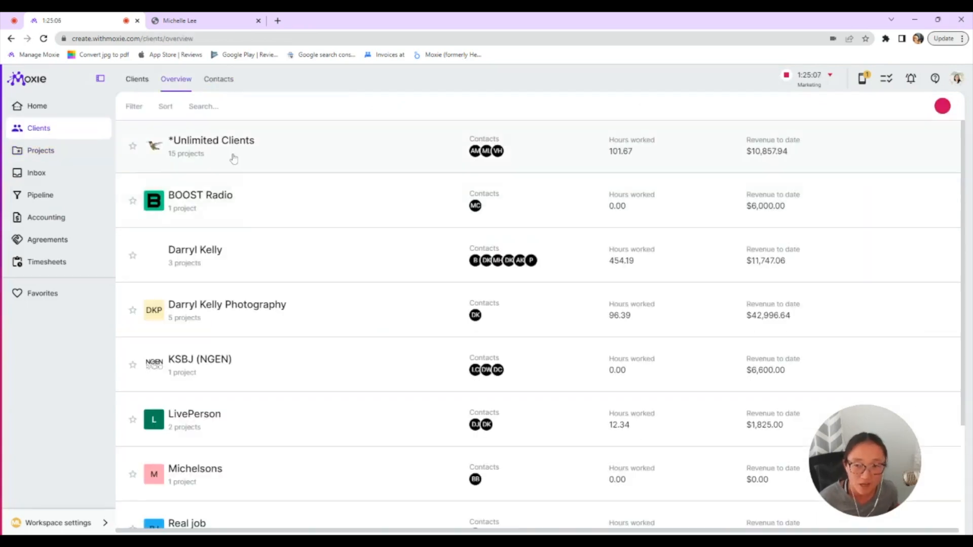
click(211, 140)
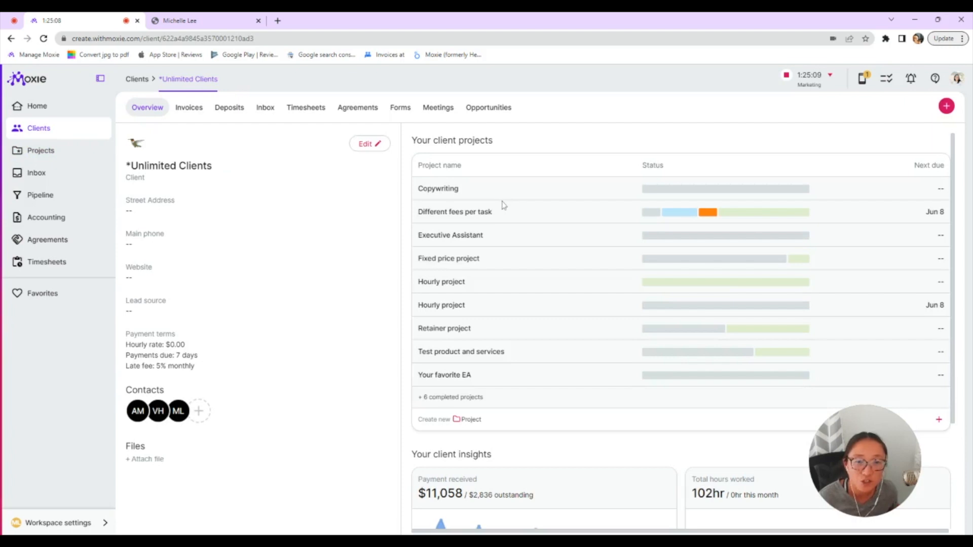
click(437, 188)
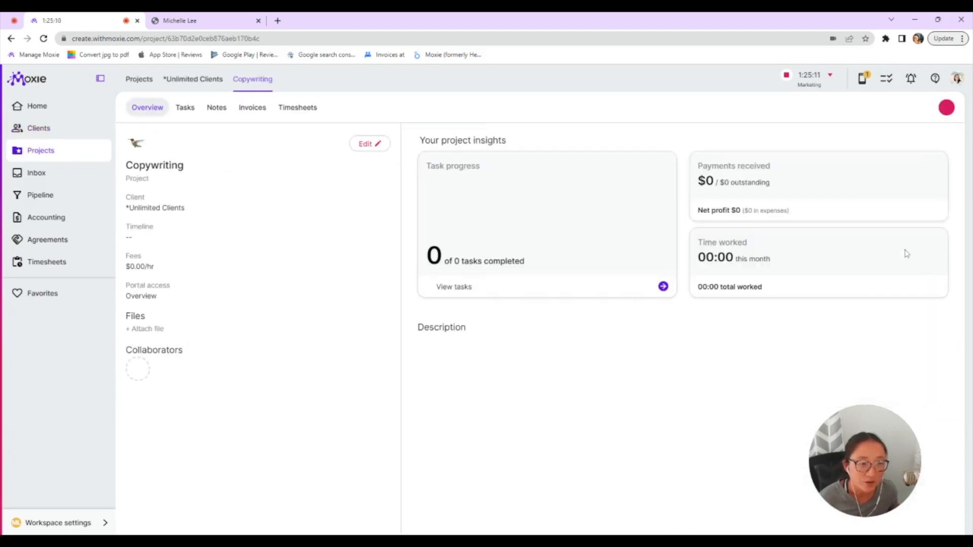
click(368, 142)
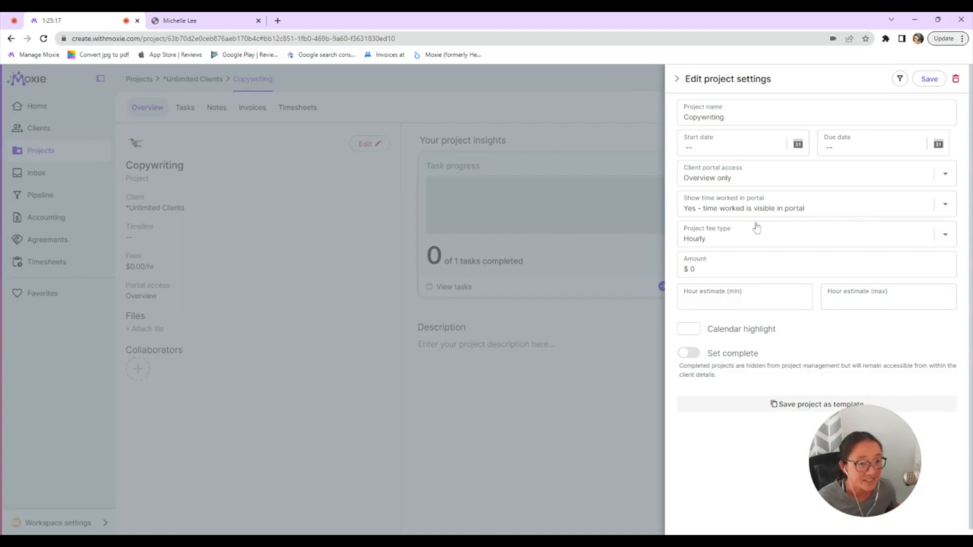
click(816, 177)
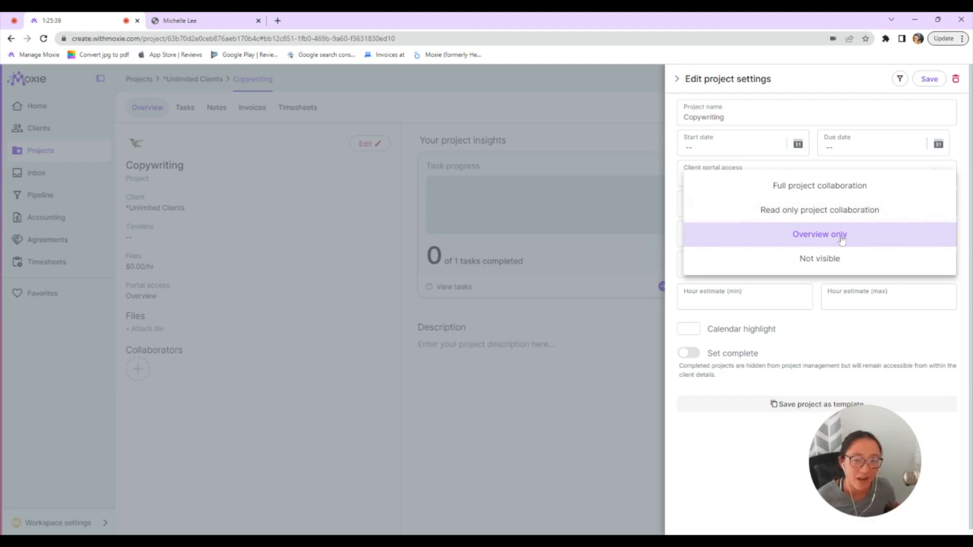
mouse_move(819, 259)
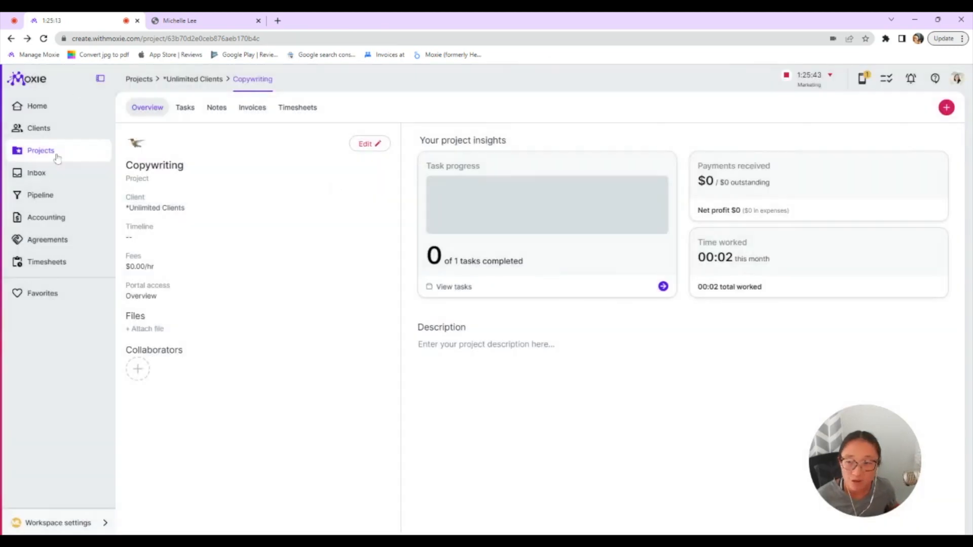
mouse_move(582, 226)
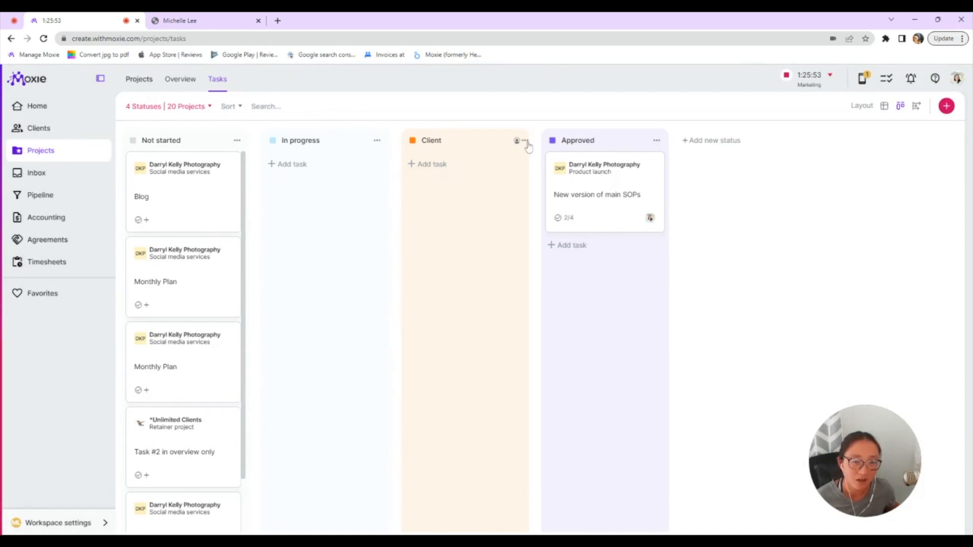
click(525, 140)
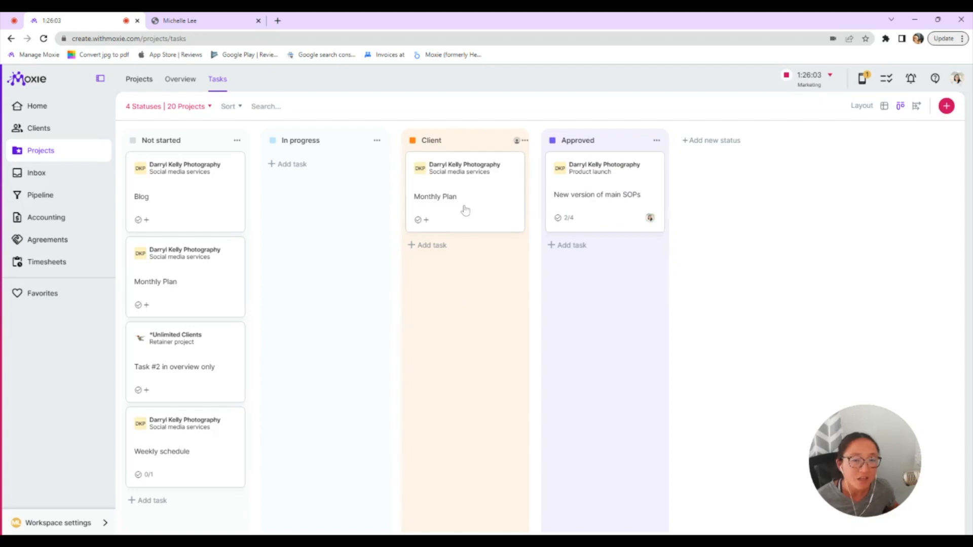
mouse_move(472, 182)
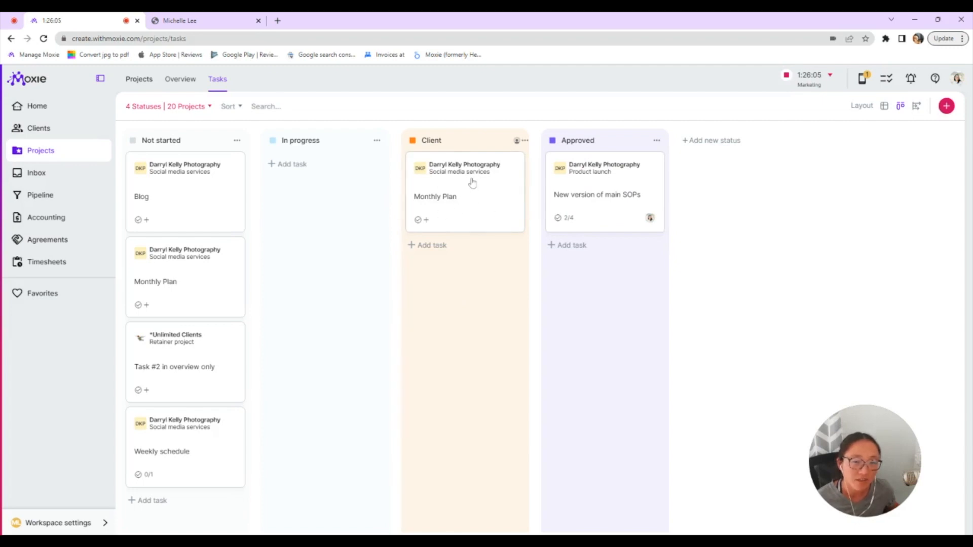
mouse_move(458, 207)
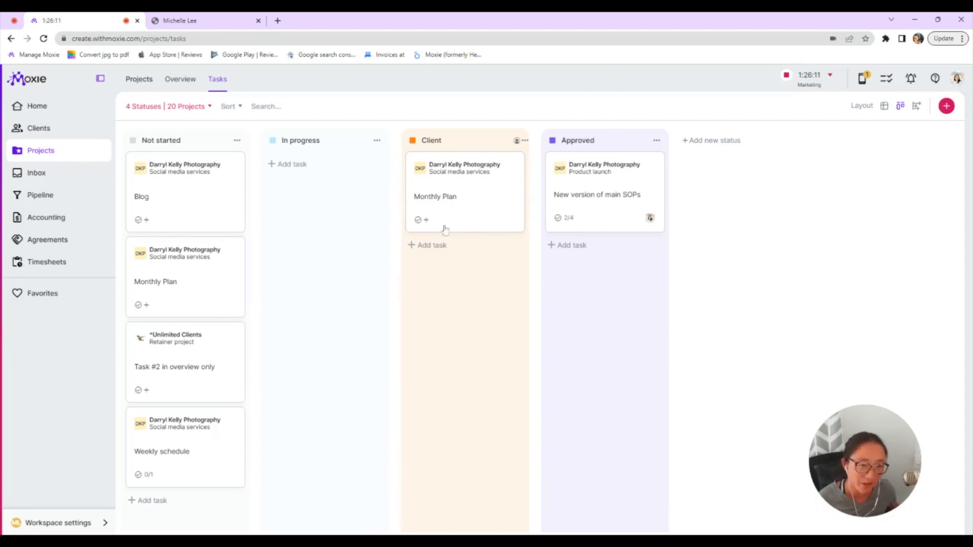
mouse_move(435, 201)
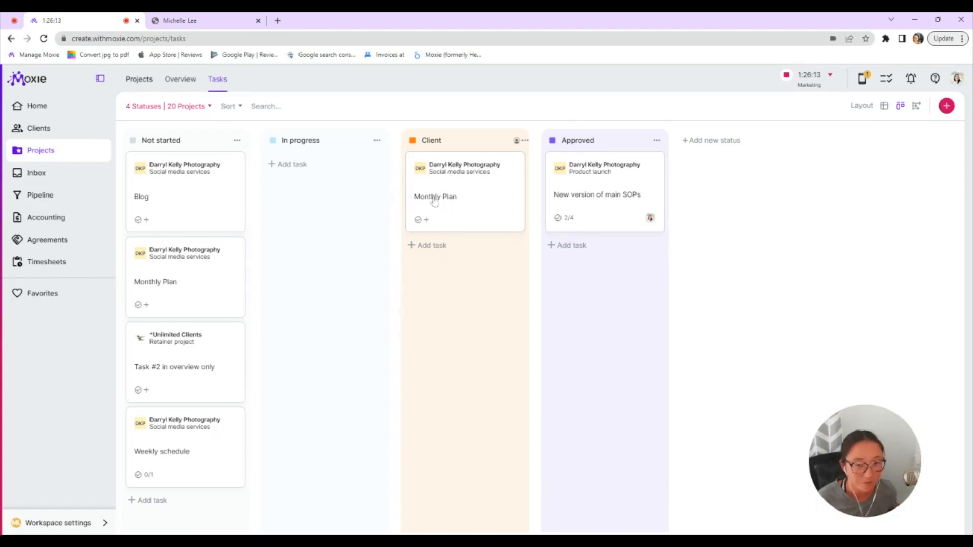
mouse_move(21, 155)
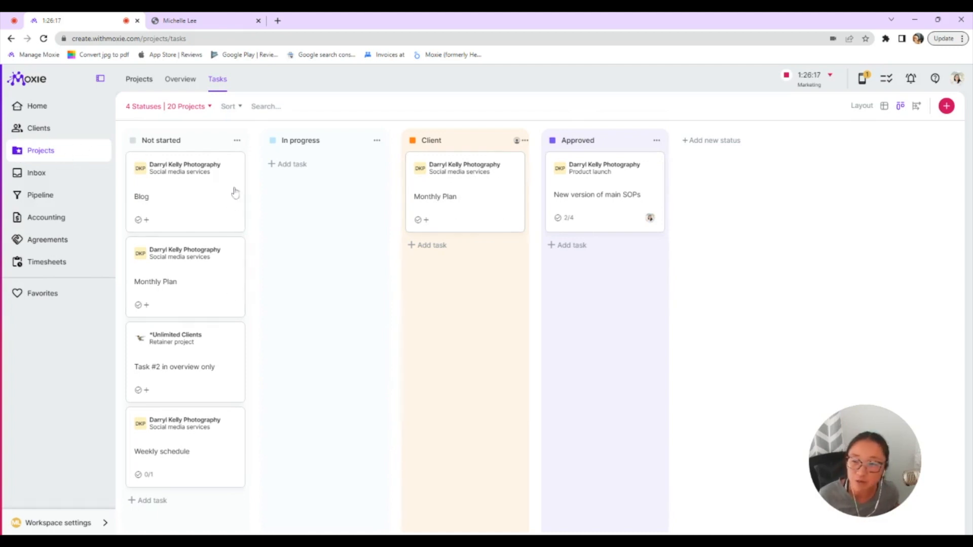
mouse_move(421, 210)
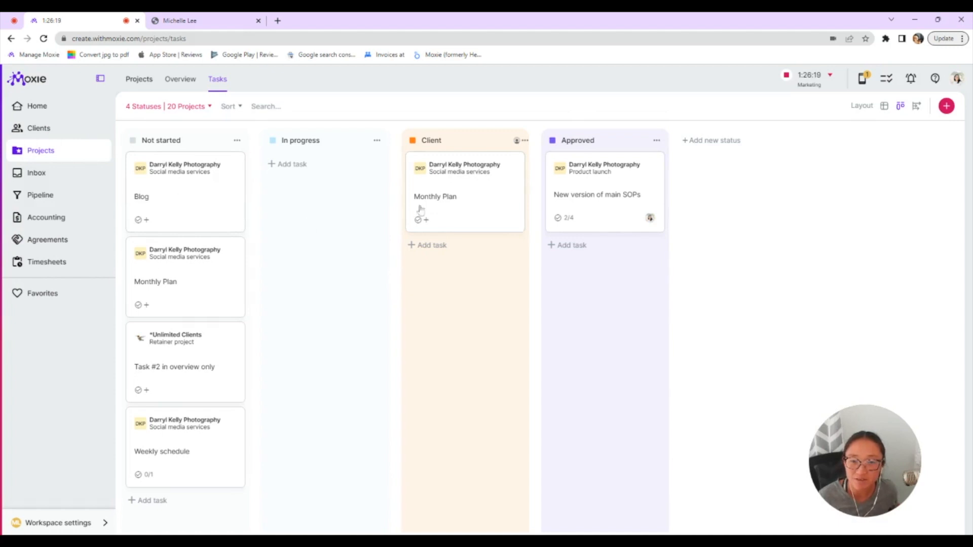
mouse_move(462, 192)
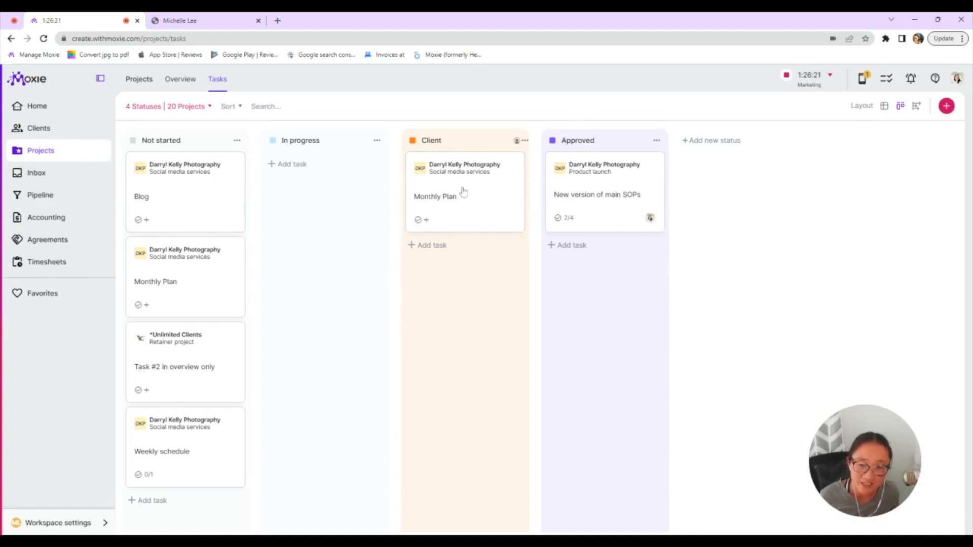
mouse_move(479, 201)
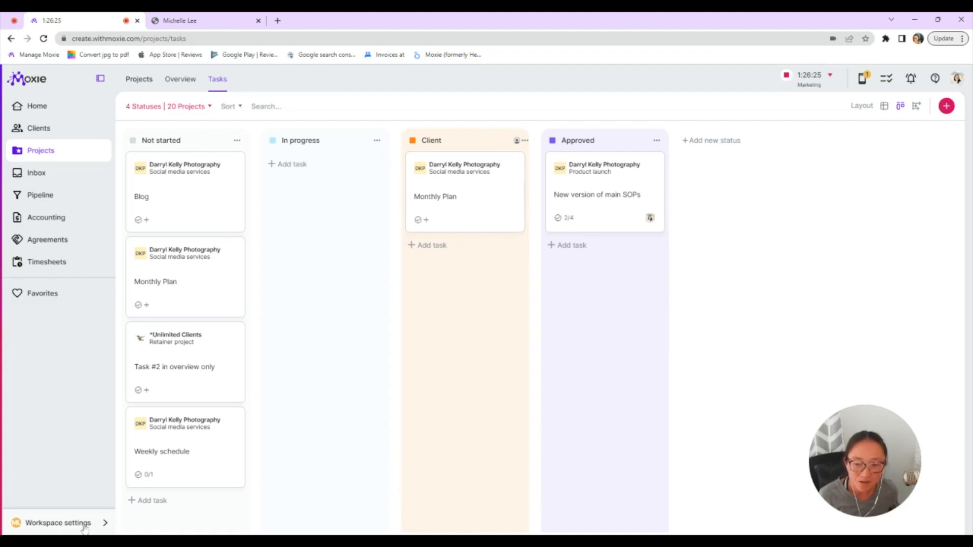
Review the Social media asset request form in the Form builder.
click(58, 523)
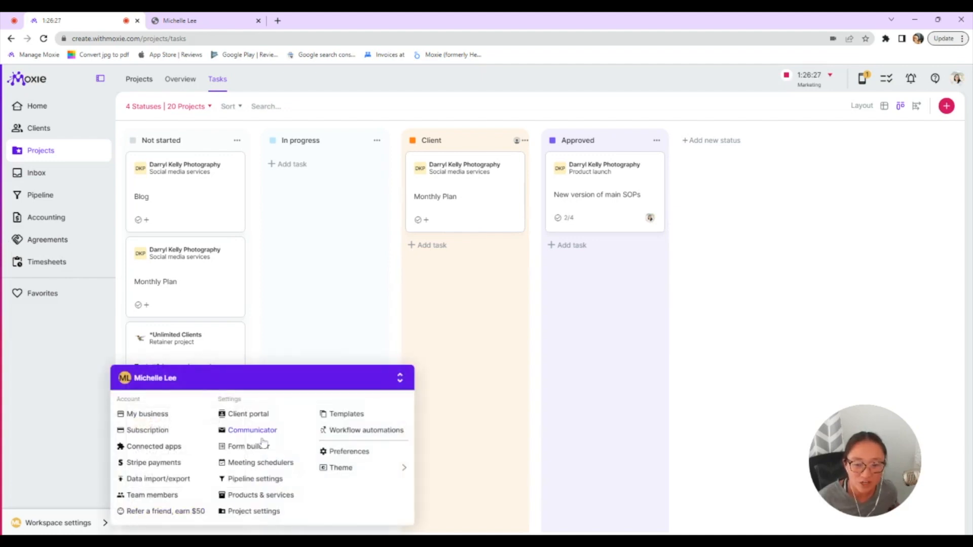
mouse_move(260, 443)
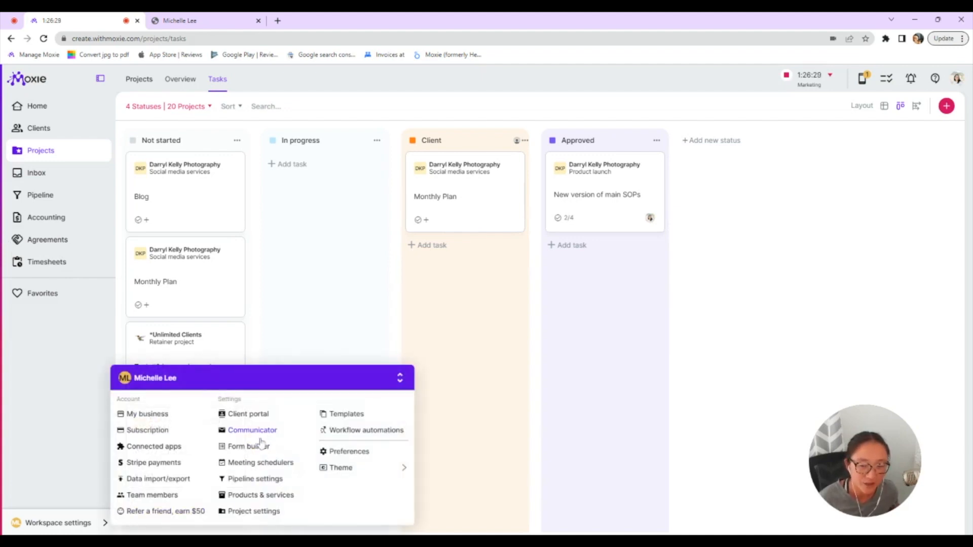
click(252, 429)
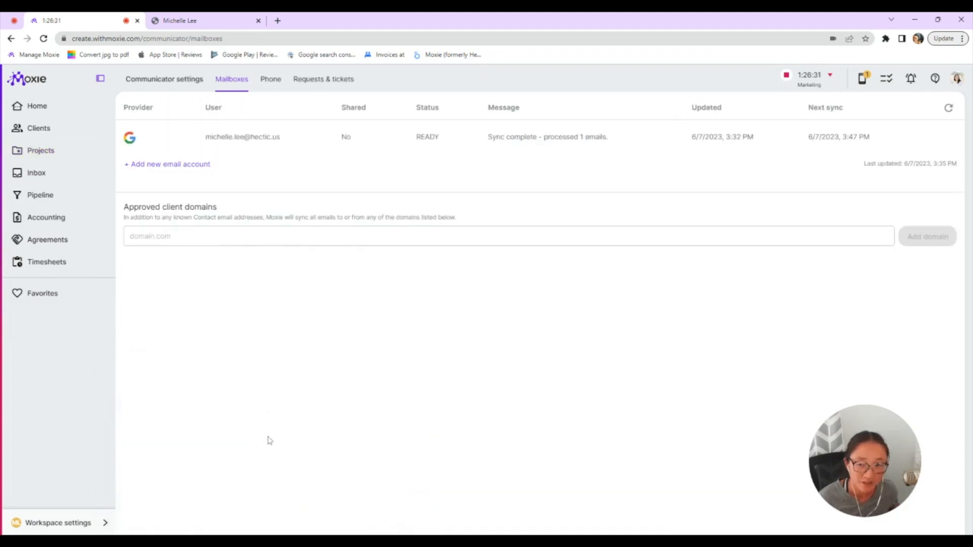
click(58, 523)
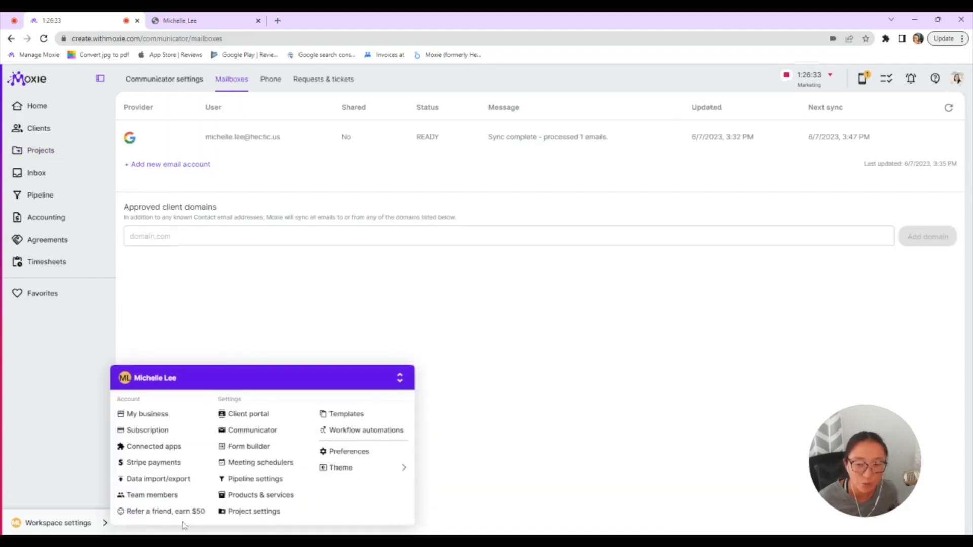
click(249, 446)
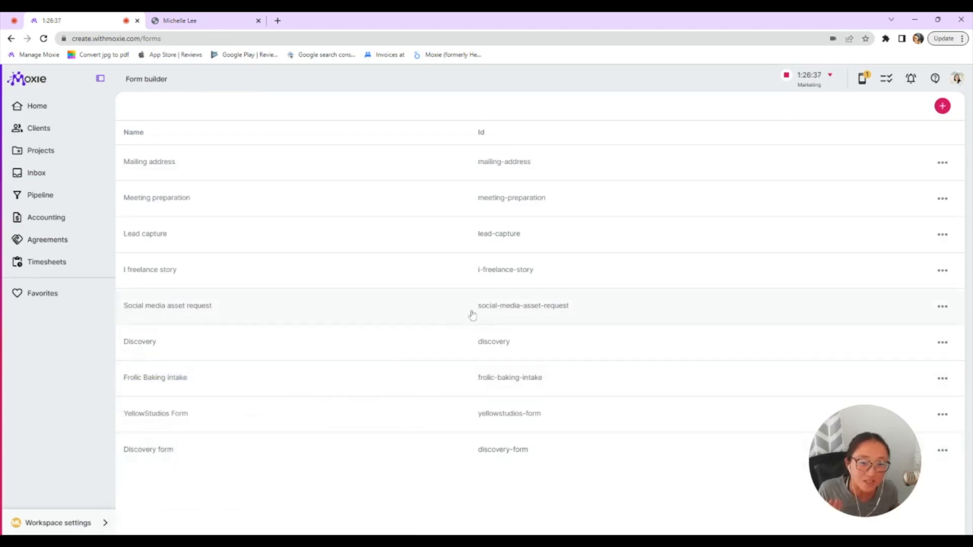
click(168, 305)
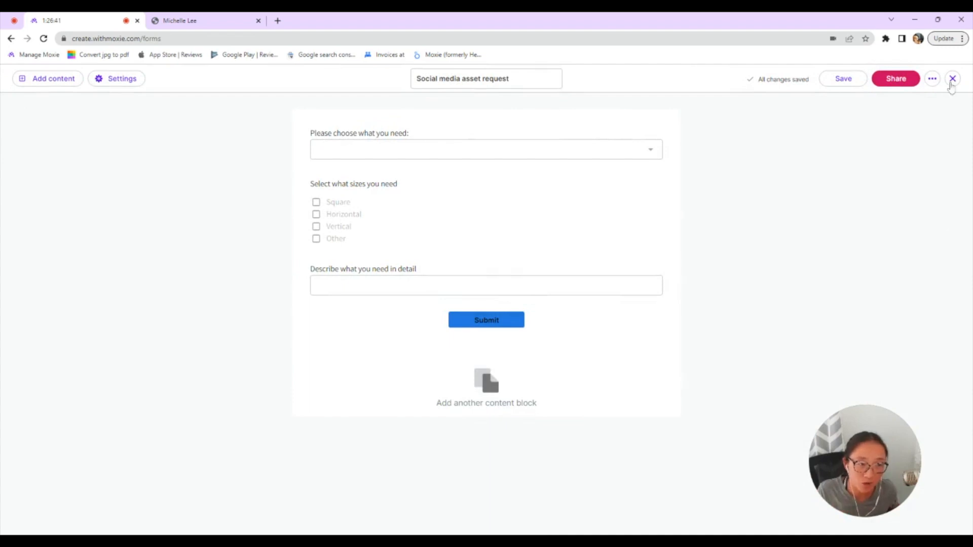
click(952, 78)
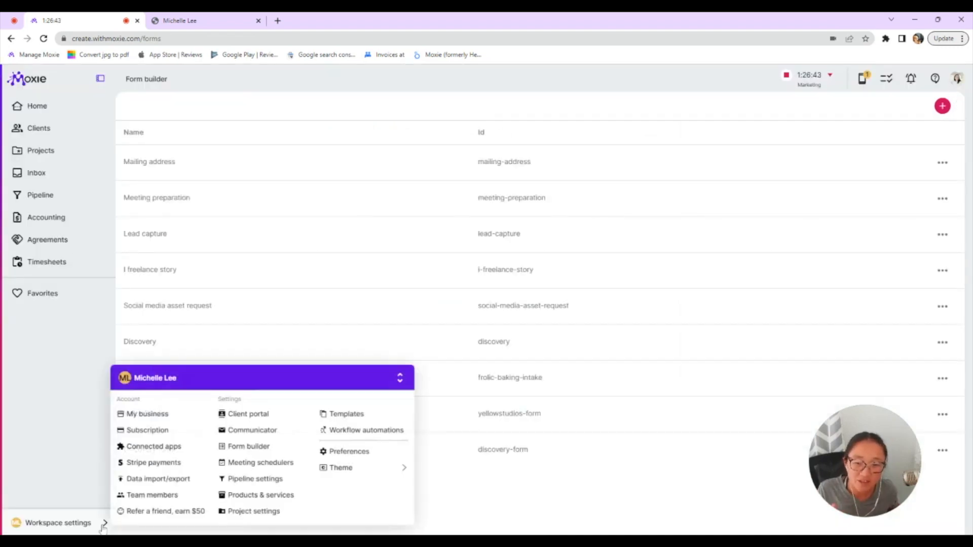
Show the Requests & tickets list of three request types under Communicator settings.
click(252, 430)
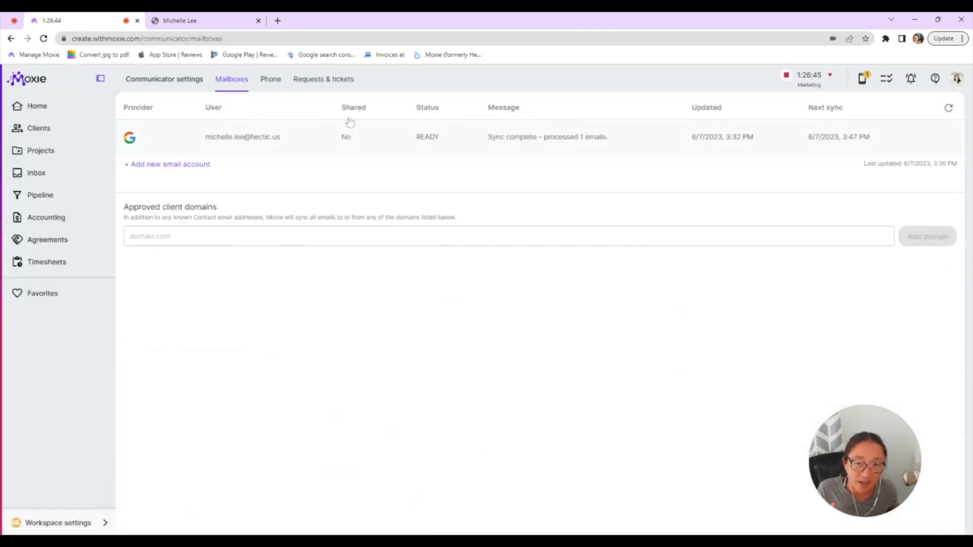
click(324, 79)
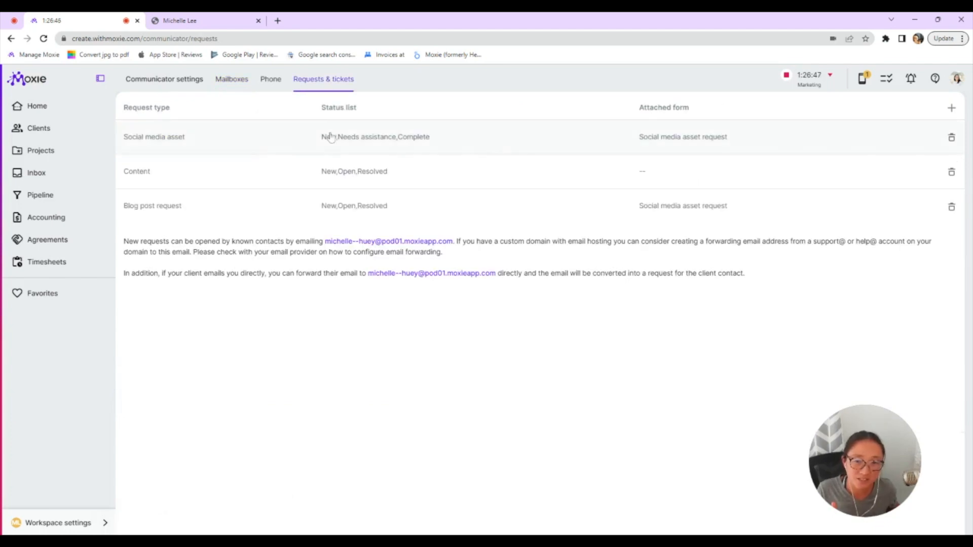
mouse_move(582, 114)
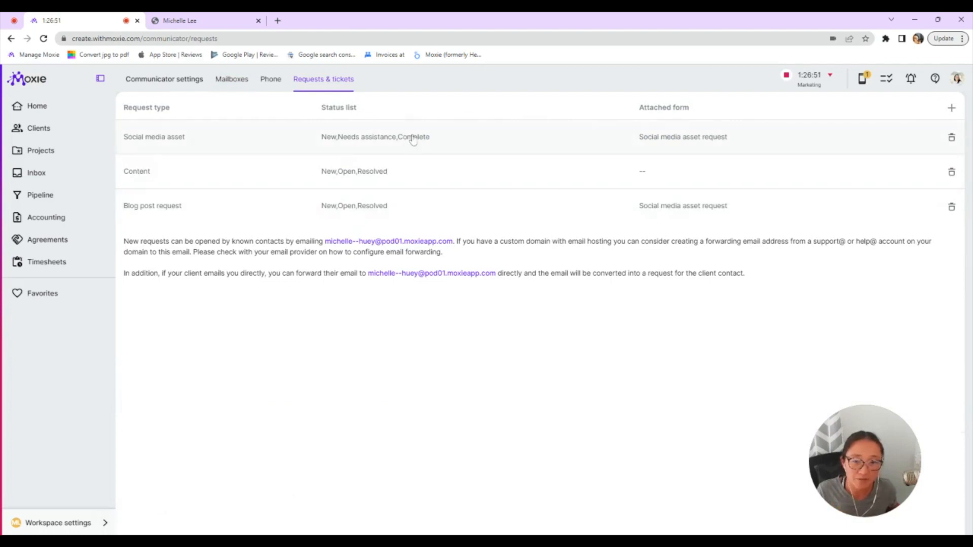
Confirm the Social media asset type keeps its attached form and three statuses, then go to Clients.
click(154, 136)
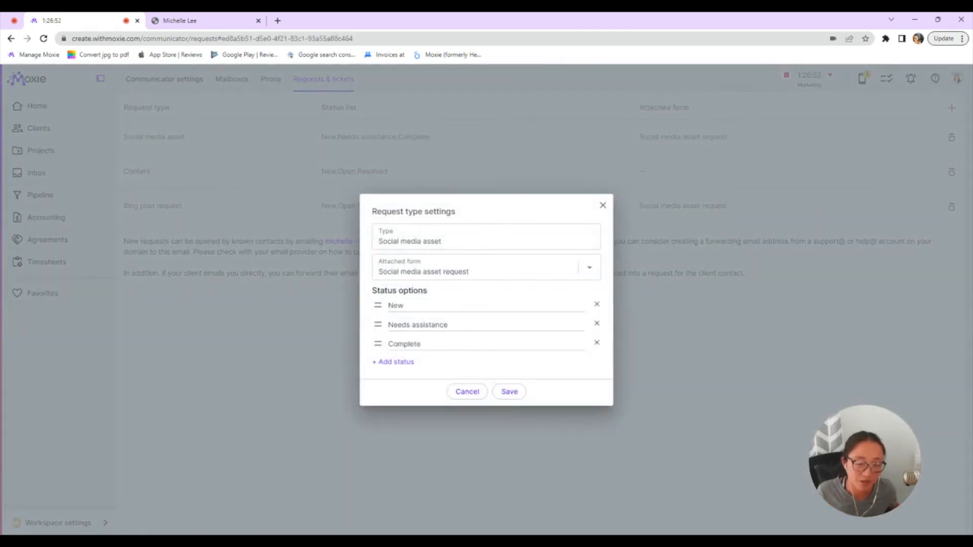
mouse_move(585, 367)
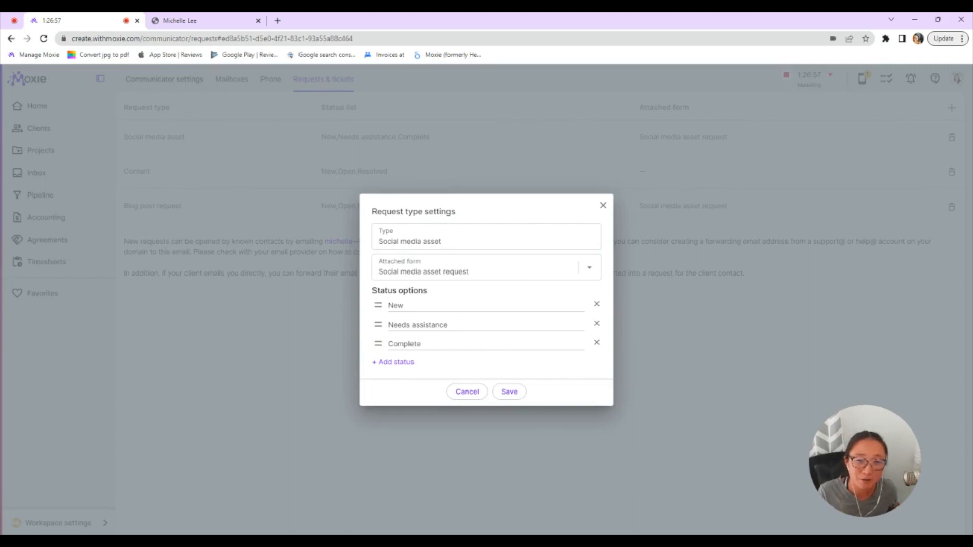
mouse_move(363, 262)
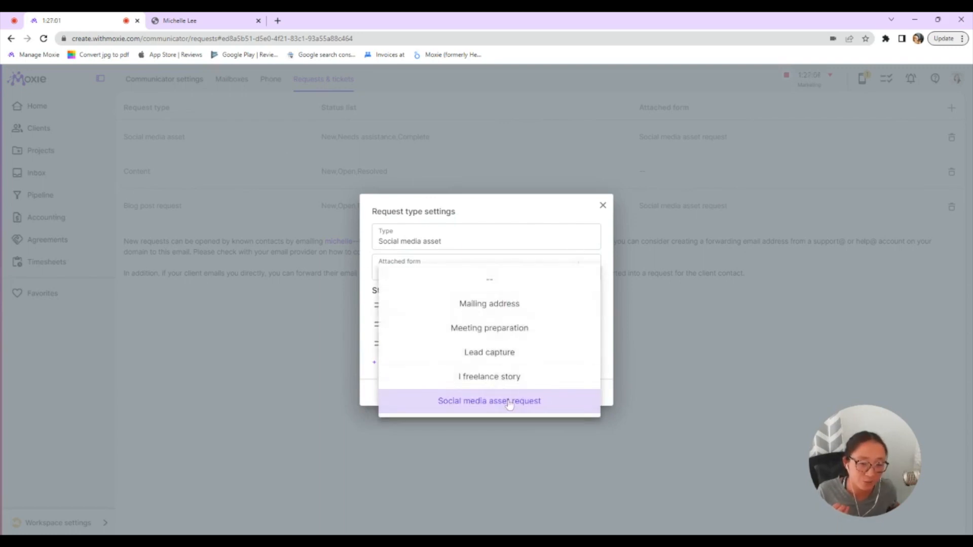
click(489, 400)
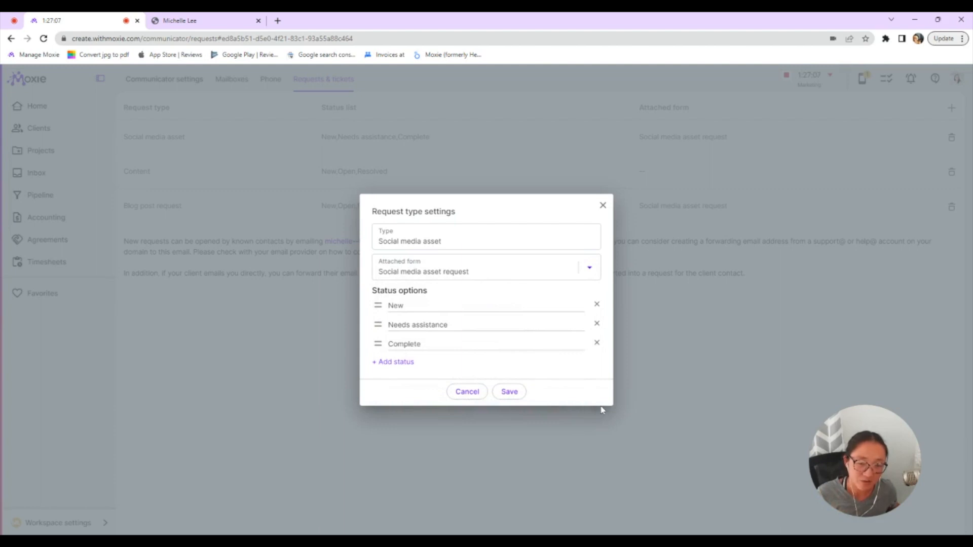
mouse_move(608, 389)
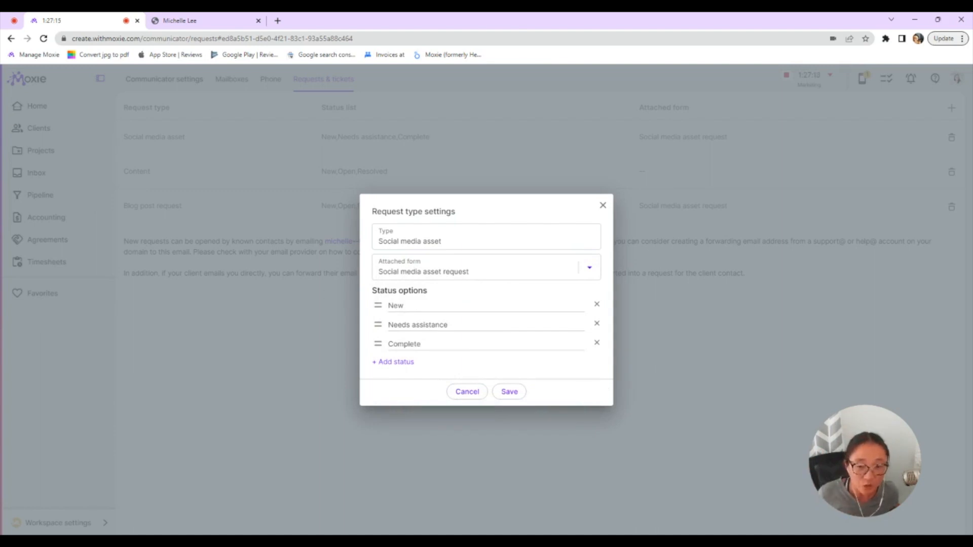
mouse_move(468, 360)
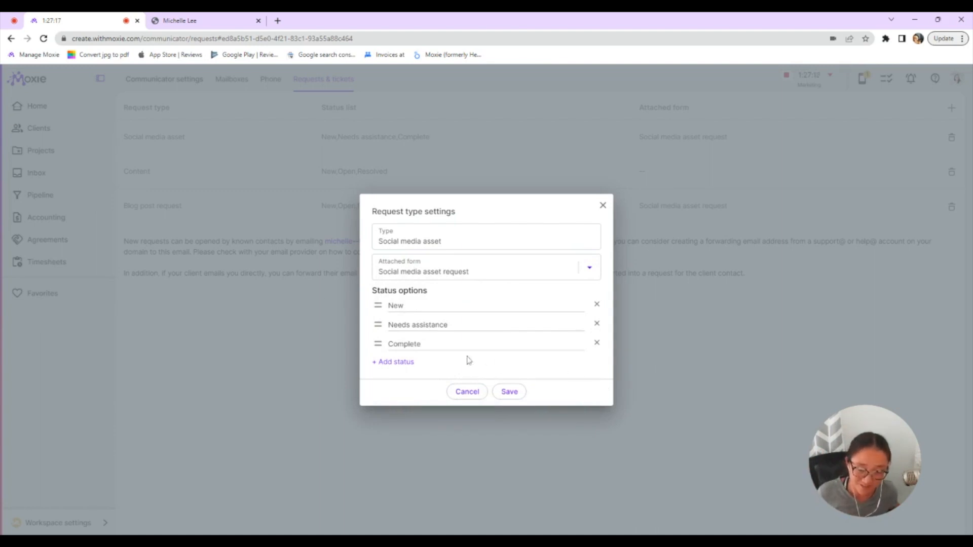
click(509, 391)
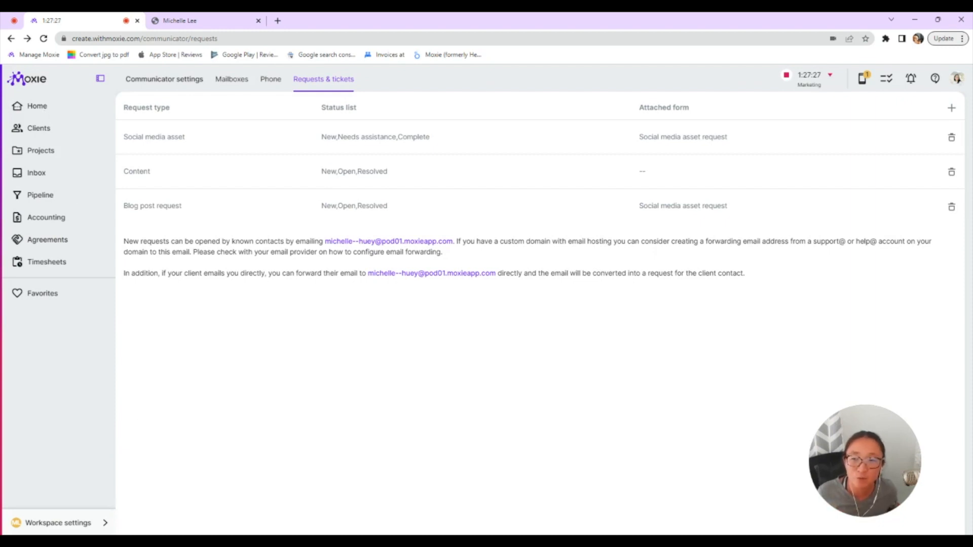
click(39, 127)
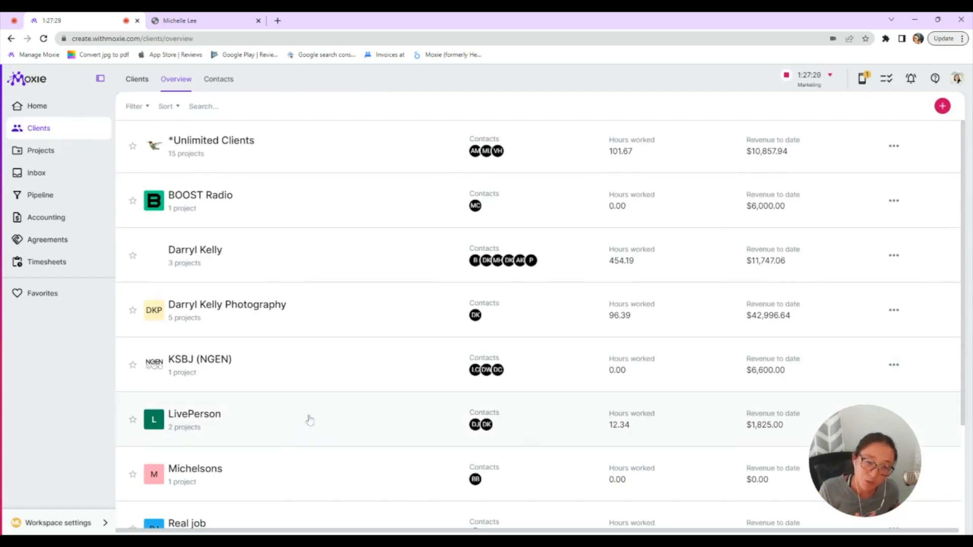